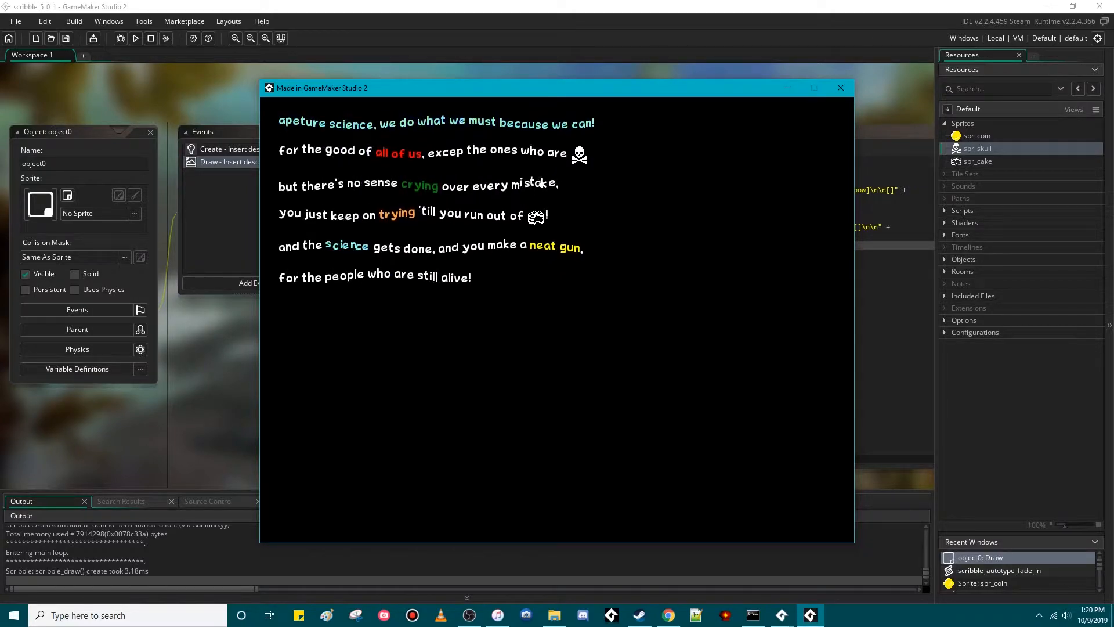
pyautogui.moveTo(687, 98)
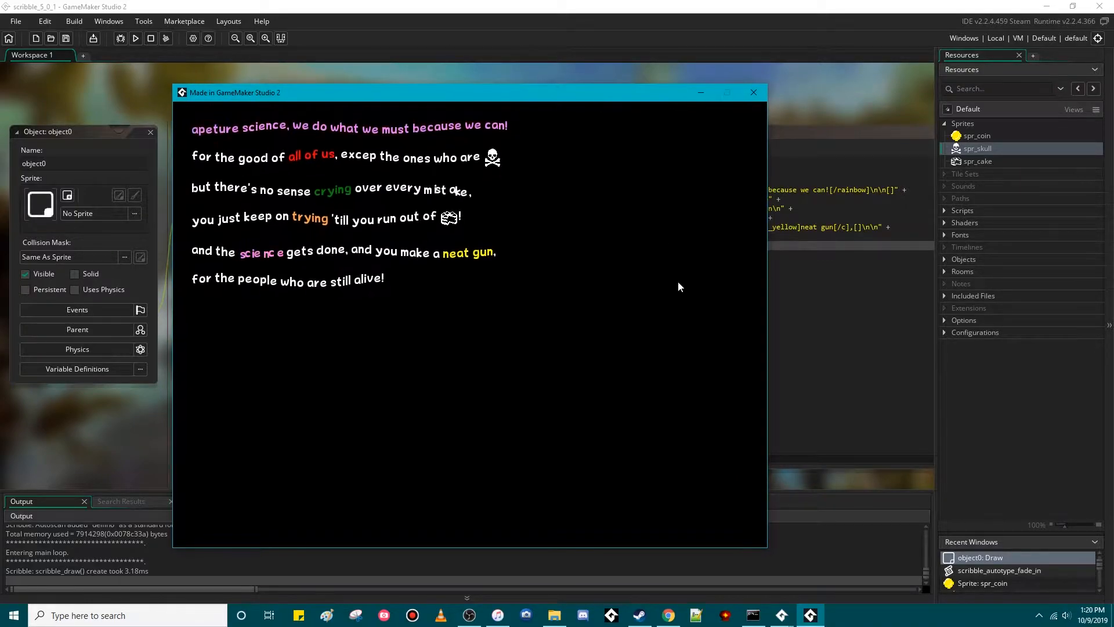
pyautogui.moveTo(652, 354)
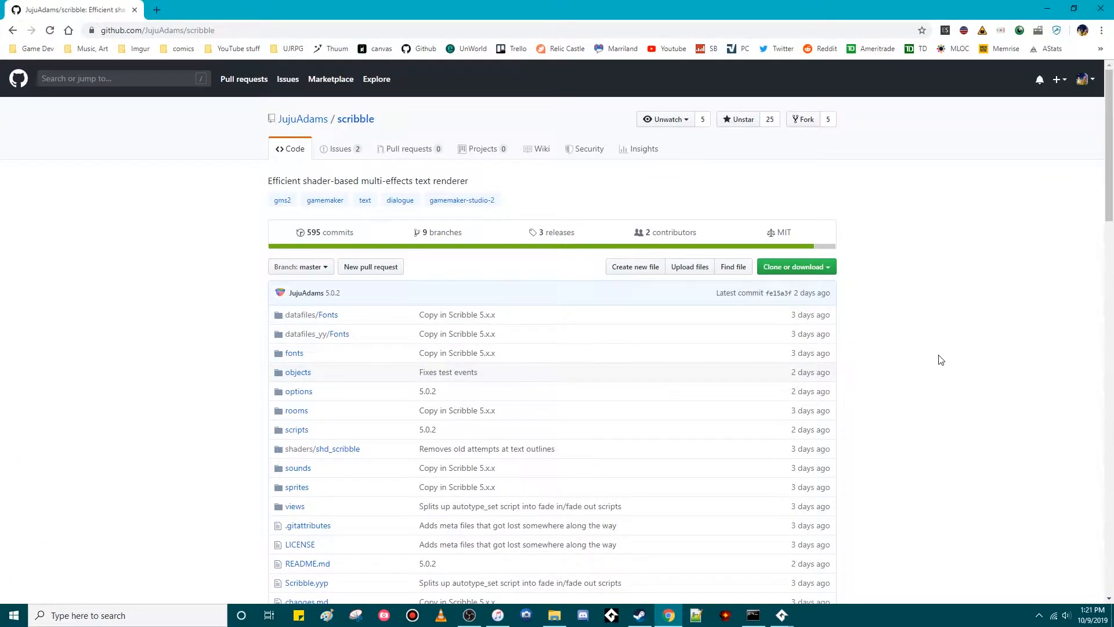
pyautogui.moveTo(265, 141)
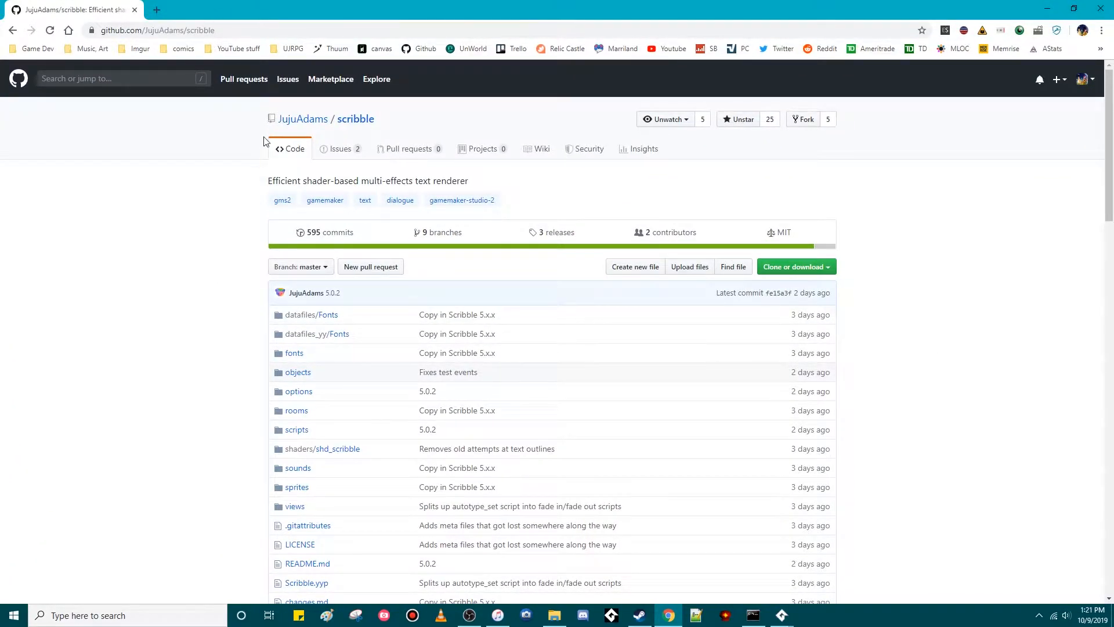
pyautogui.moveTo(620, 206)
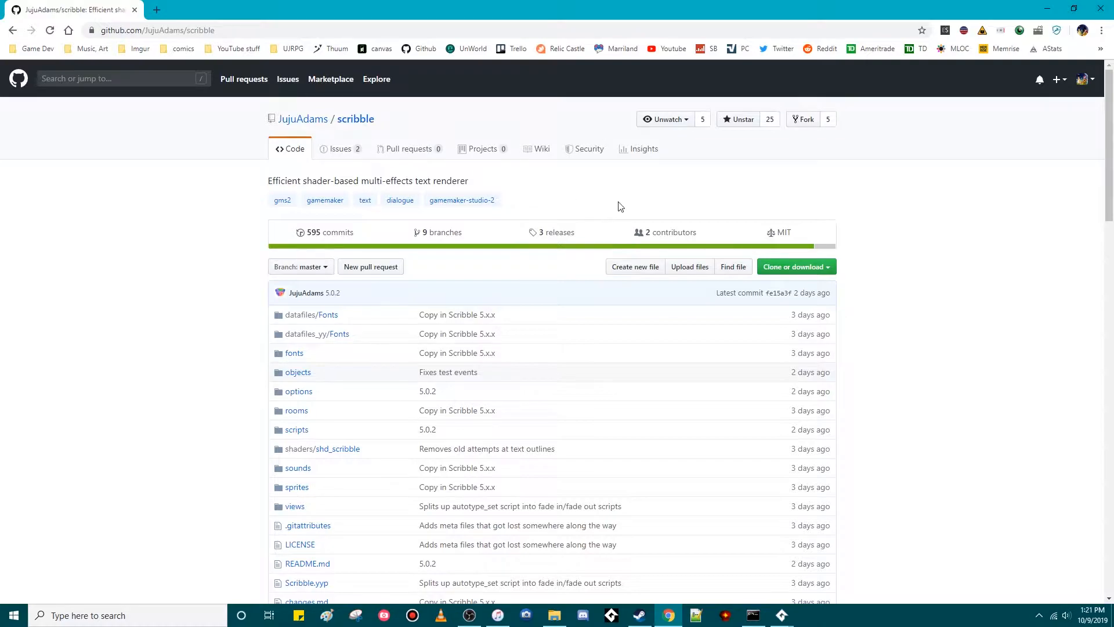
pyautogui.moveTo(935, 261)
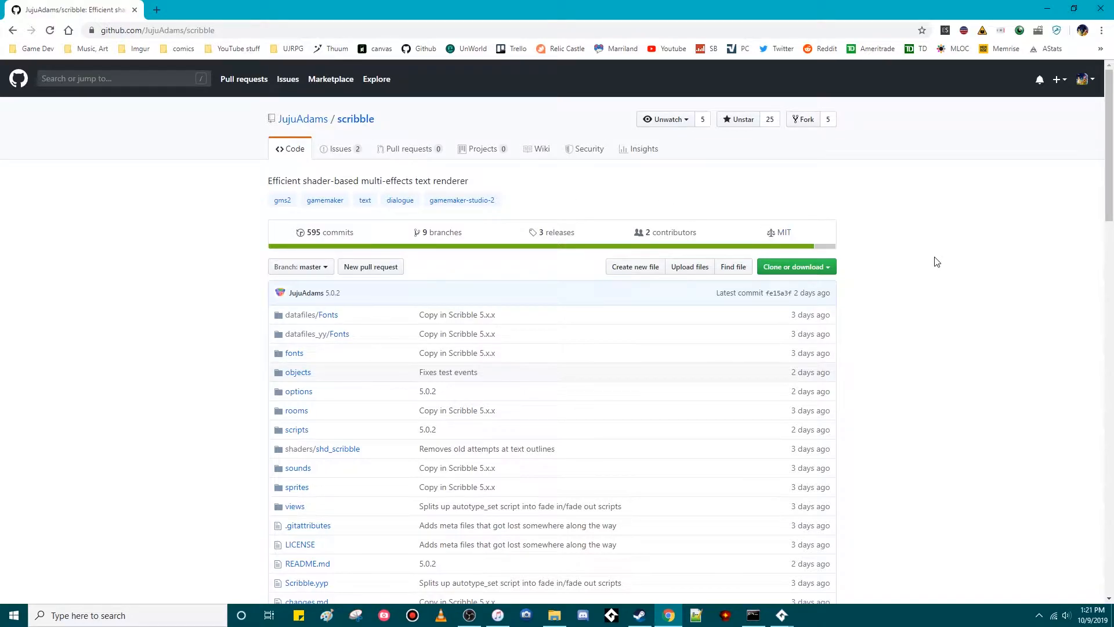
pyautogui.moveTo(900, 268)
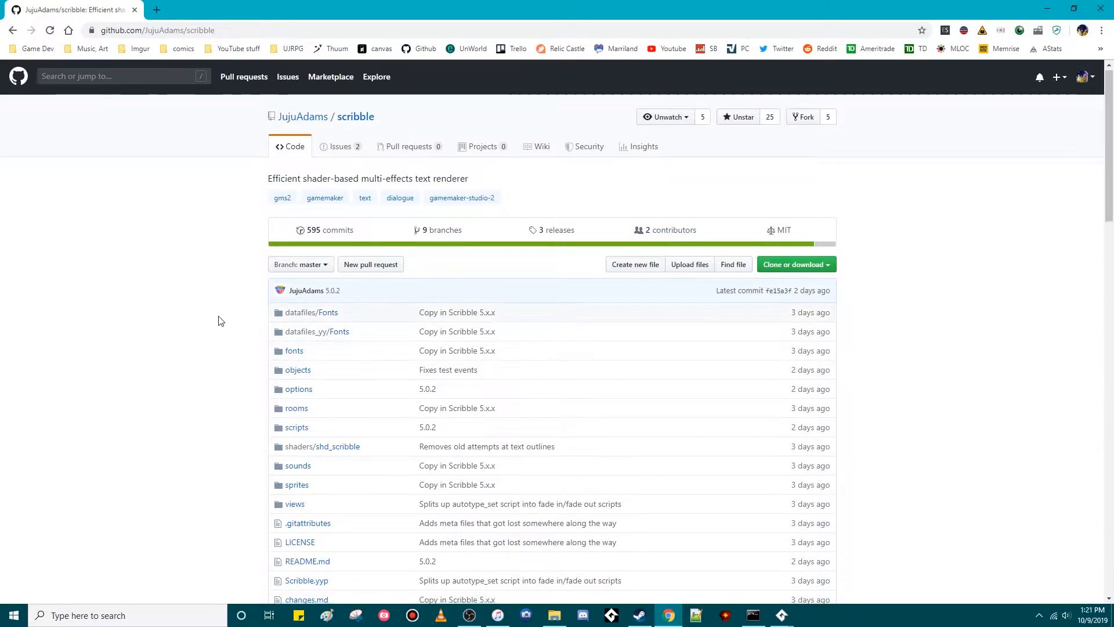
# Step: Look over the Scribble README, then reach the releases page through Clone or download
pyautogui.scroll(-3)
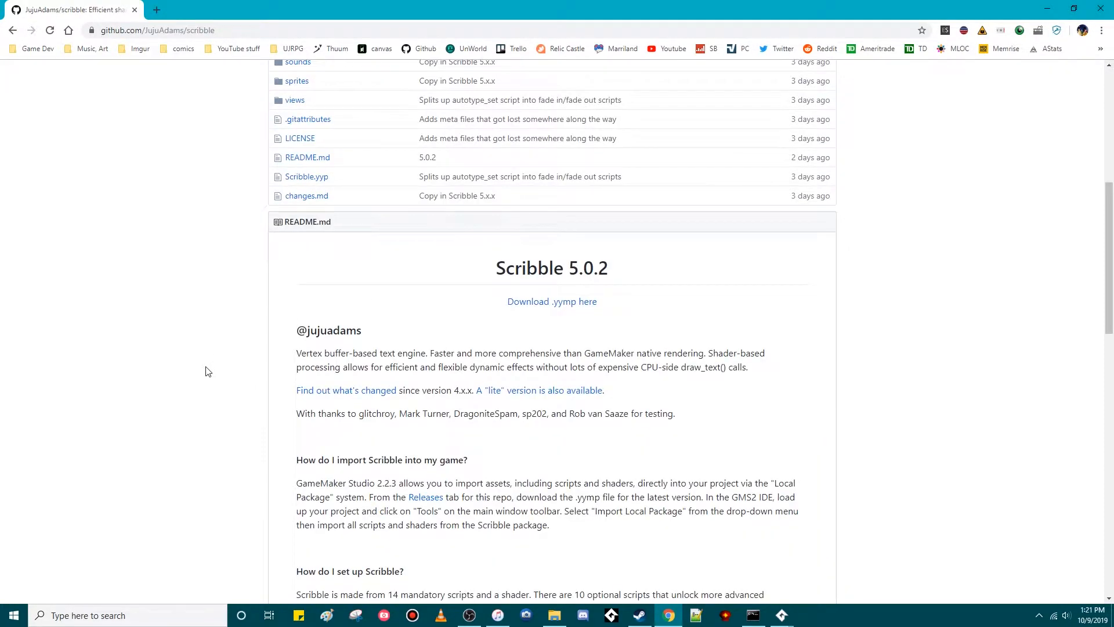
pyautogui.scroll(3)
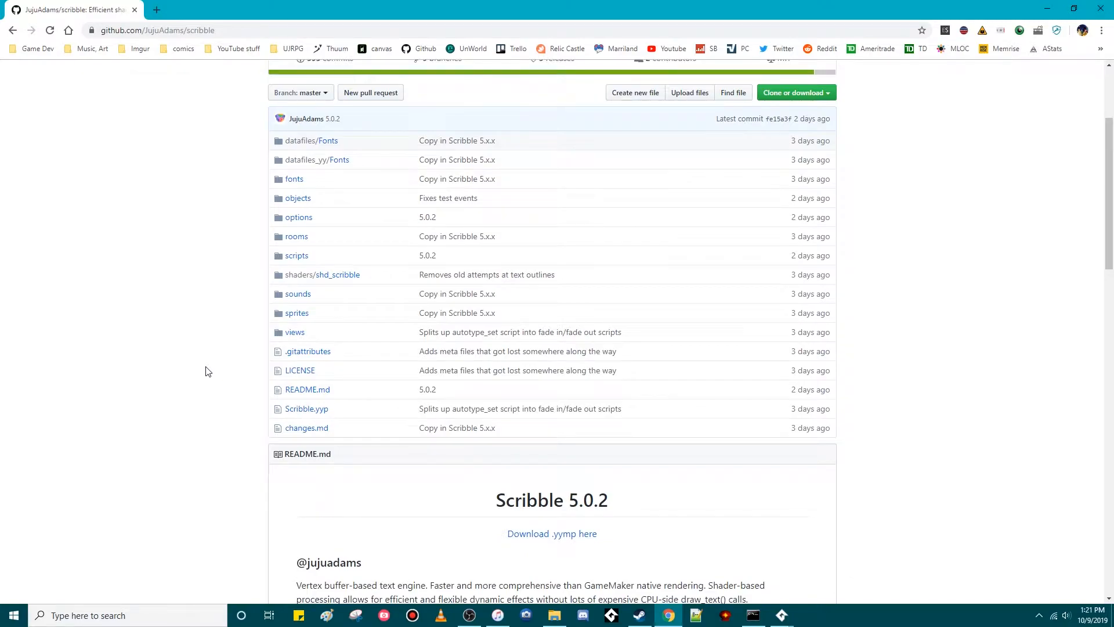
pyautogui.scroll(3)
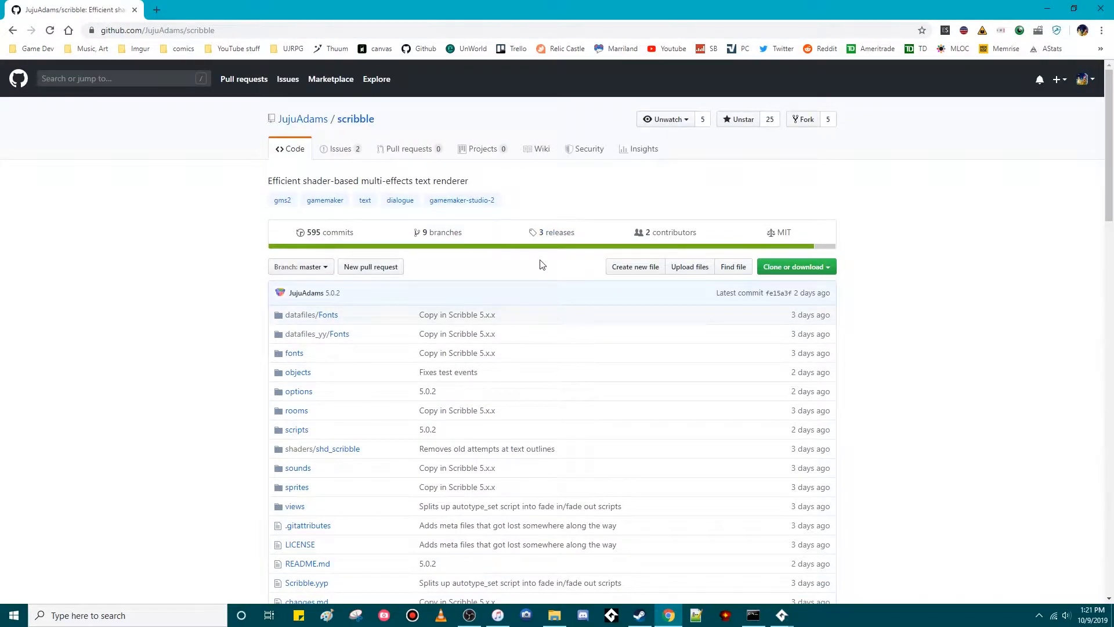
pyautogui.moveTo(562, 260)
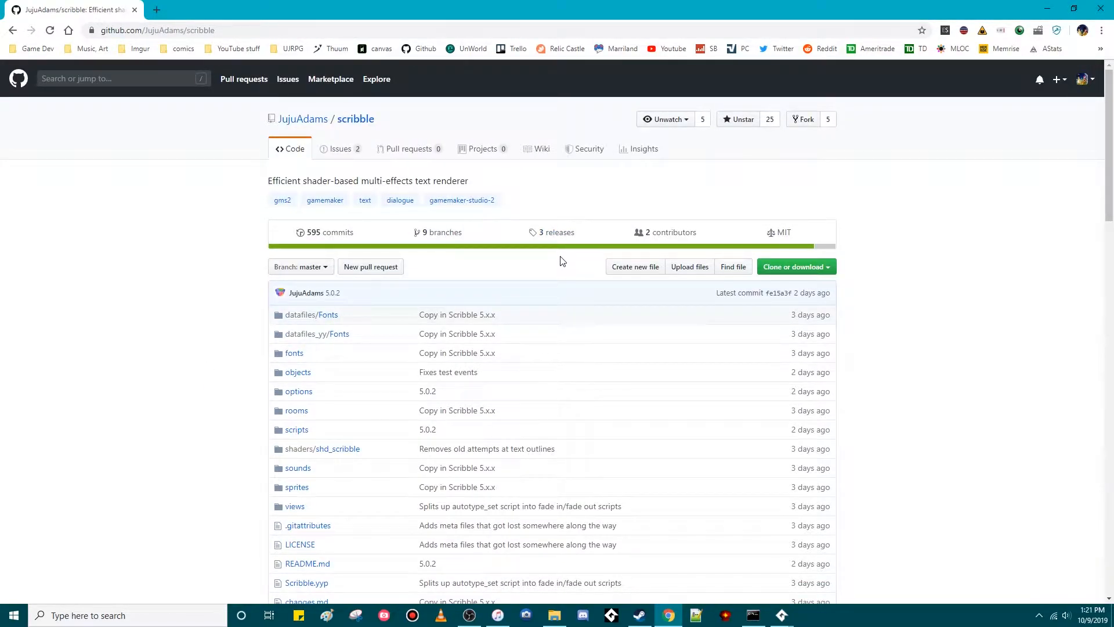
pyautogui.click(555, 232)
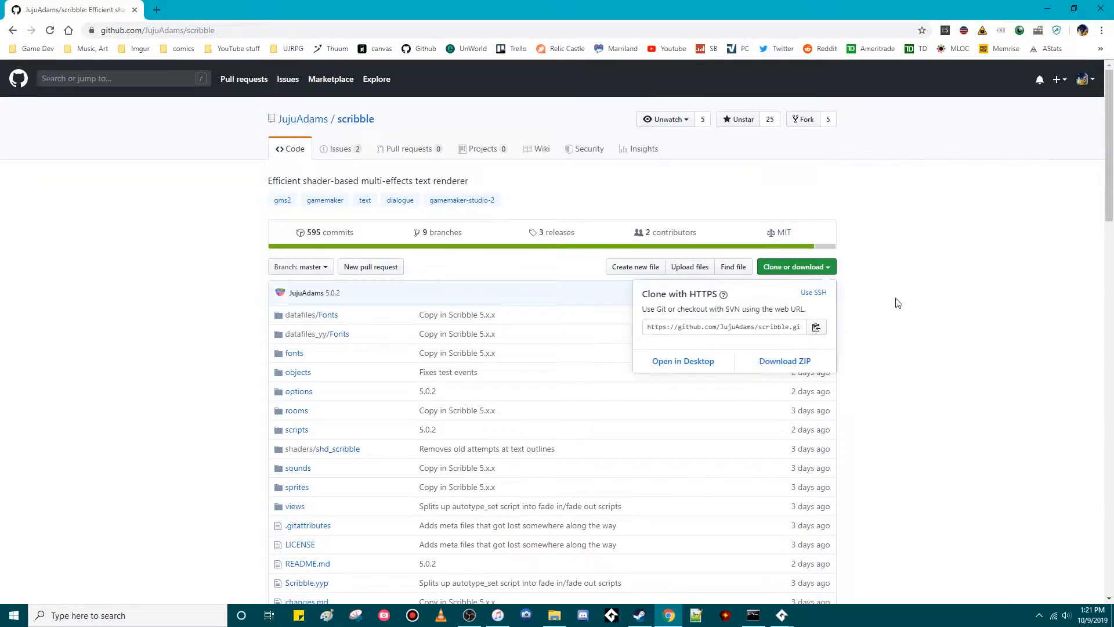
pyautogui.click(724, 327)
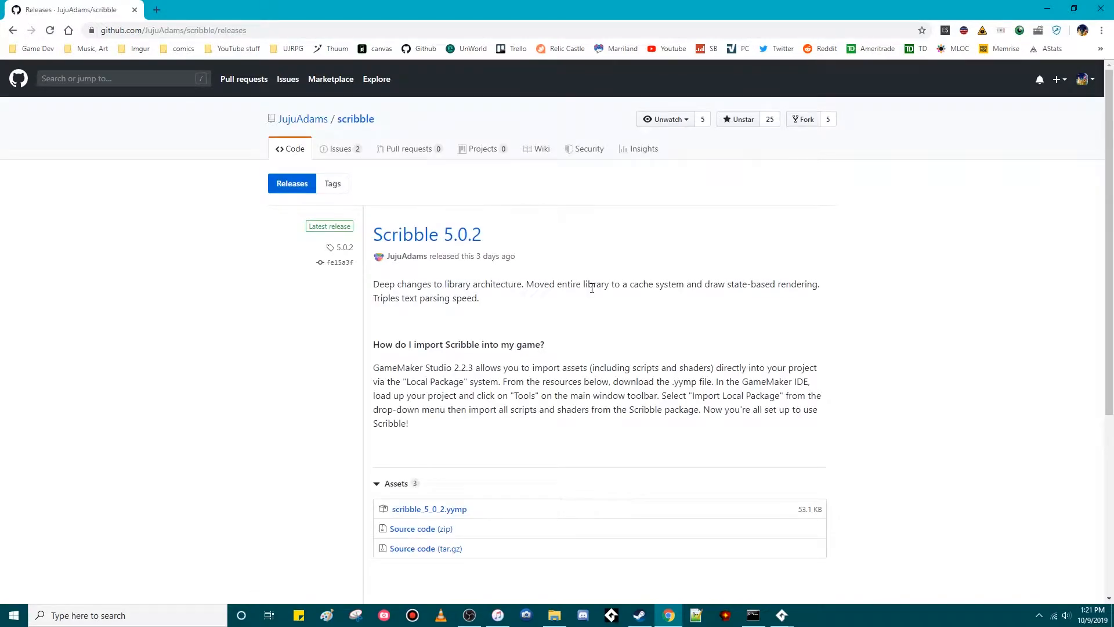
# Step: Download scribble_5_0_2.yymp from the 5.0.2 release assets and show it in Downloads
pyautogui.scroll(-3)
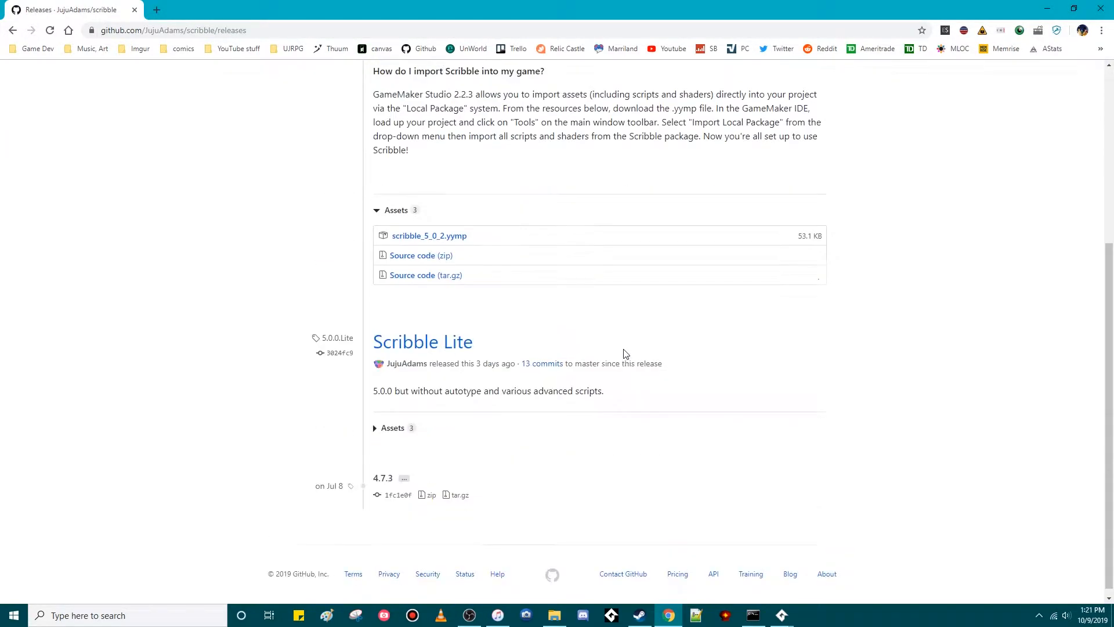
pyautogui.scroll(-3)
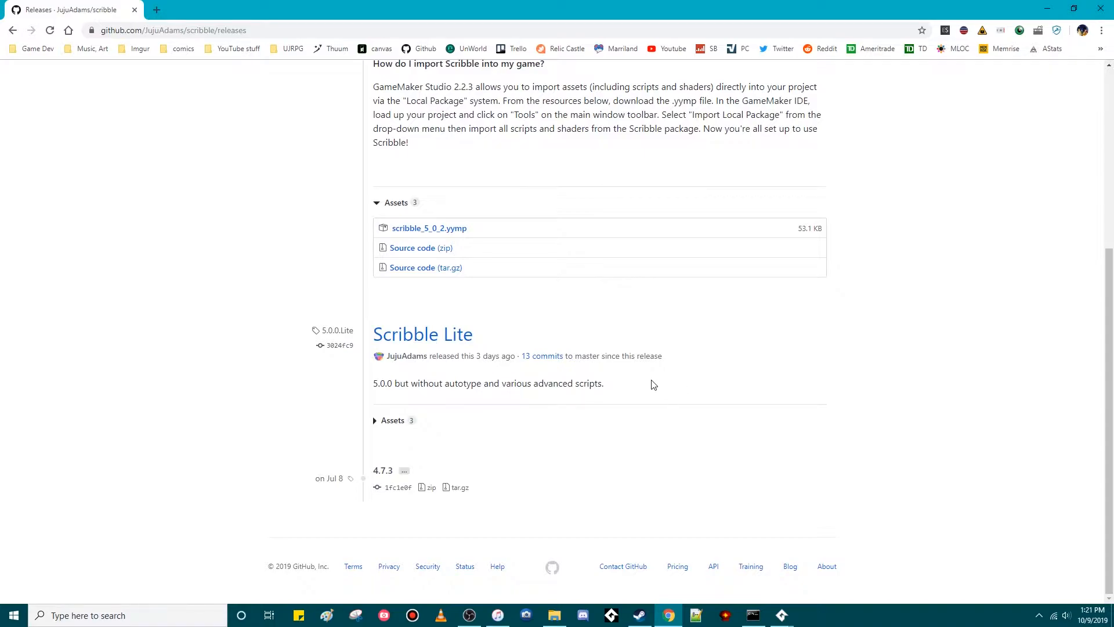
pyautogui.scroll(3)
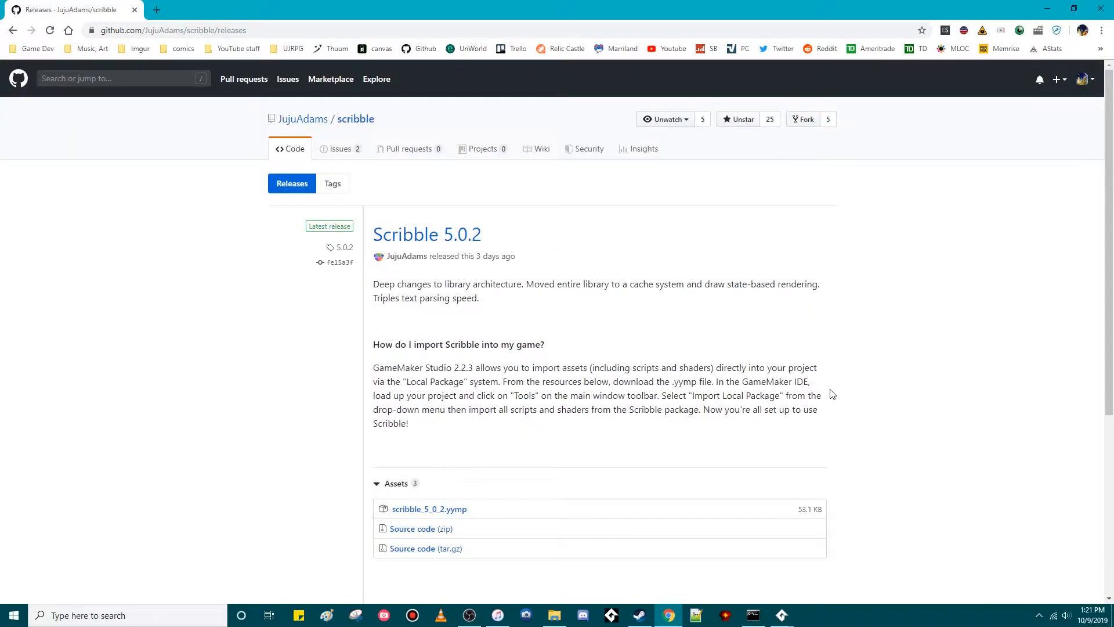
pyautogui.moveTo(817, 384)
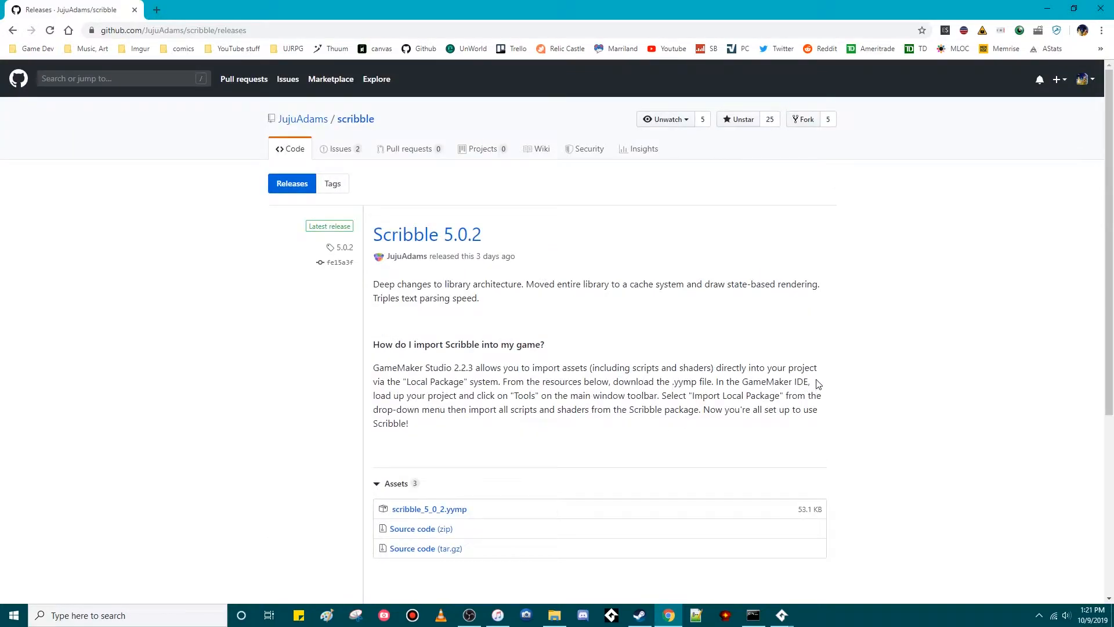
pyautogui.moveTo(871, 397)
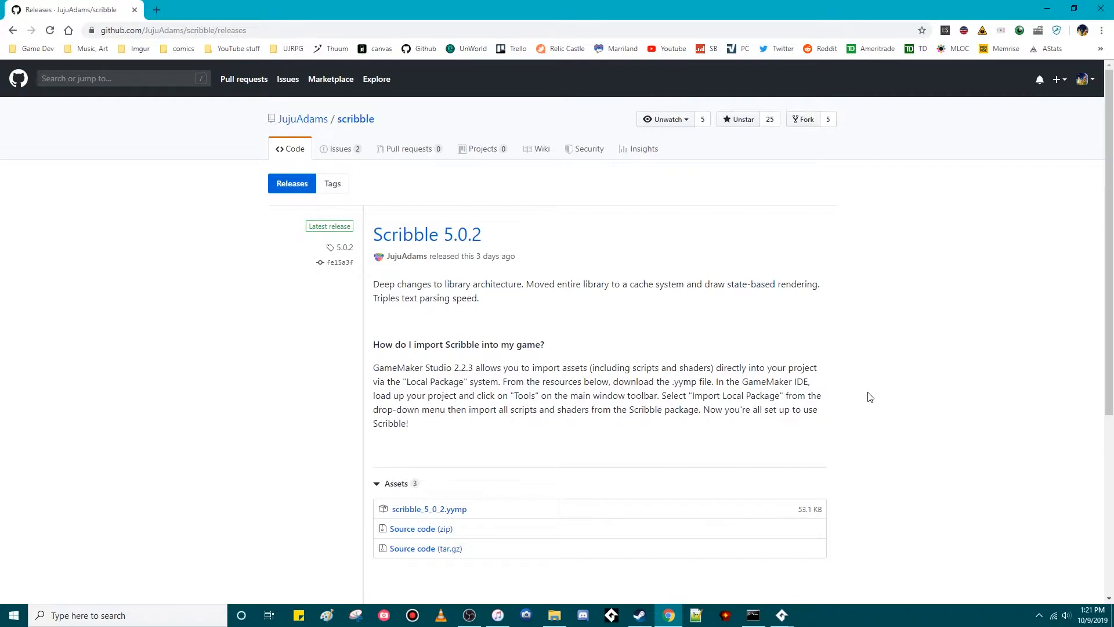
pyautogui.moveTo(472, 515)
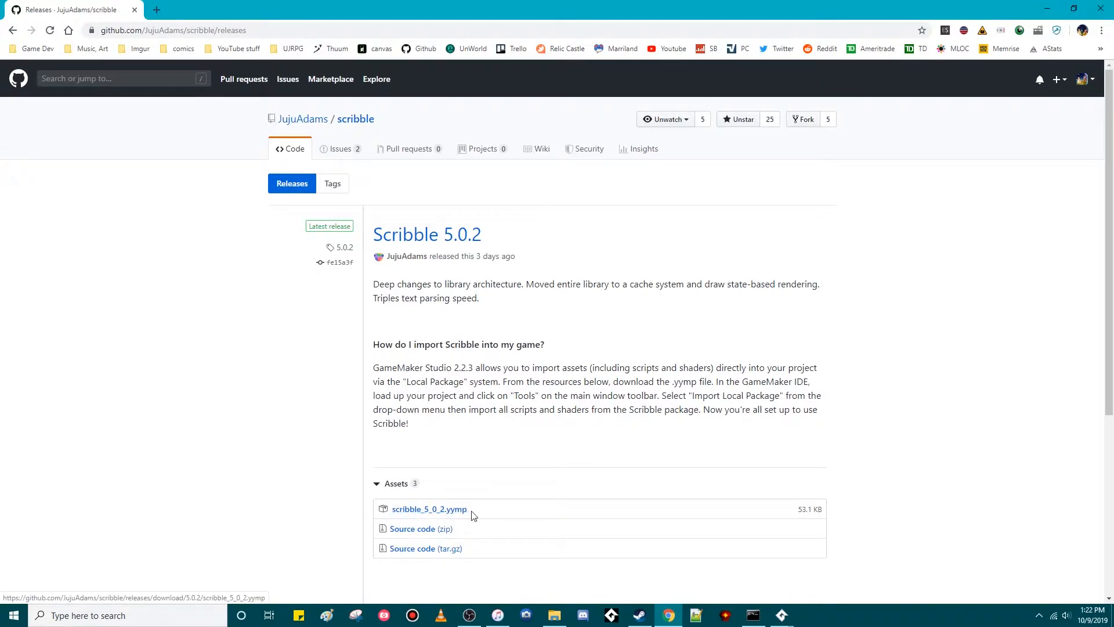
pyautogui.click(429, 508)
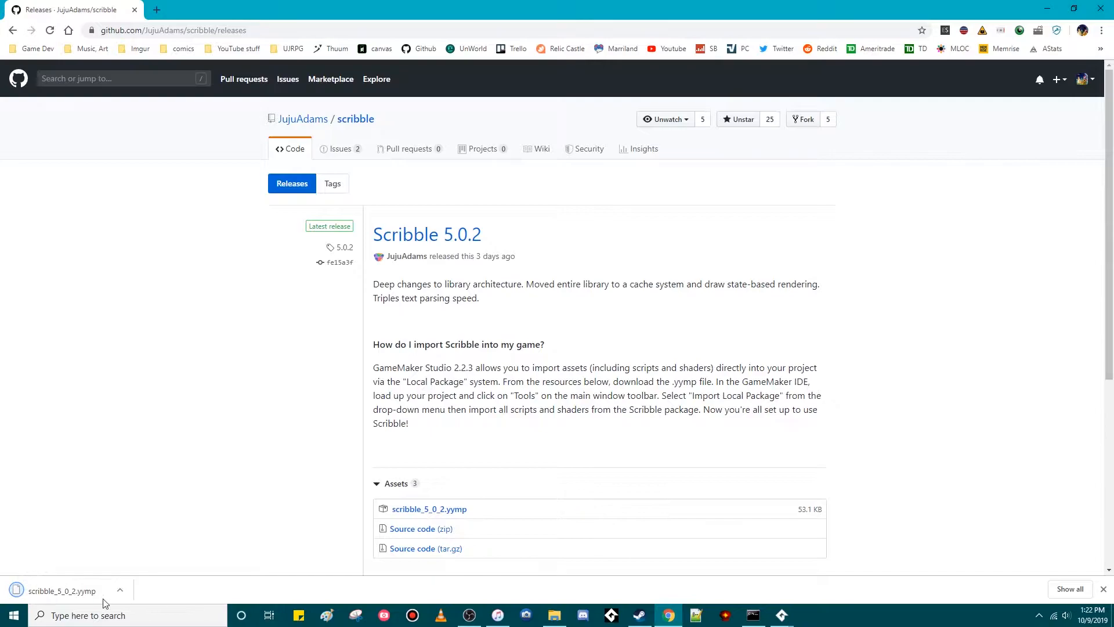
pyautogui.click(554, 615)
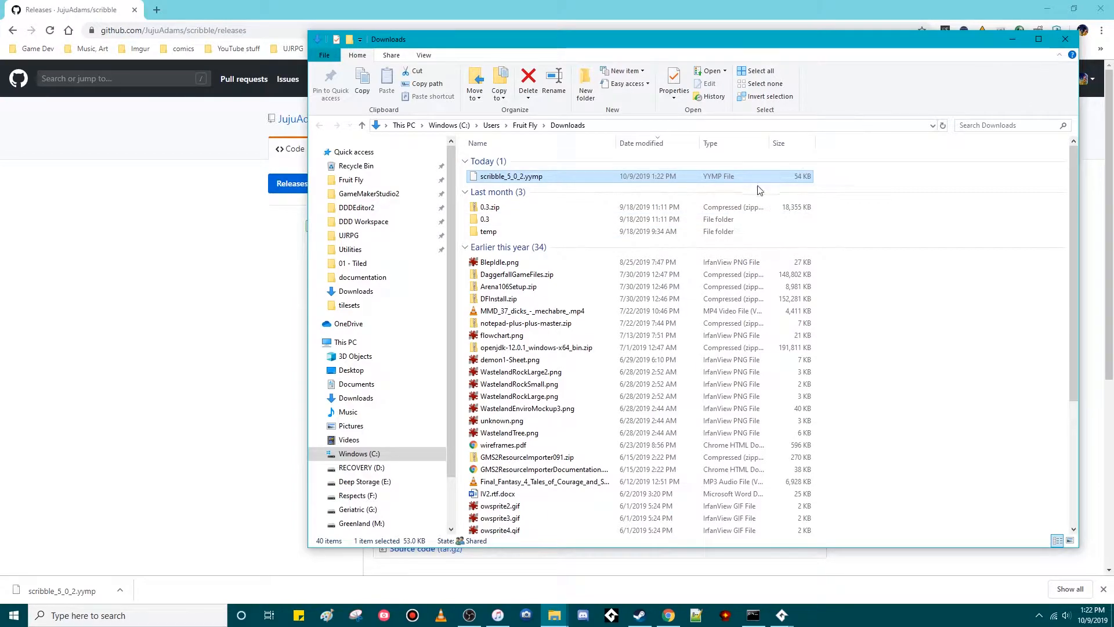
pyautogui.moveTo(799, 617)
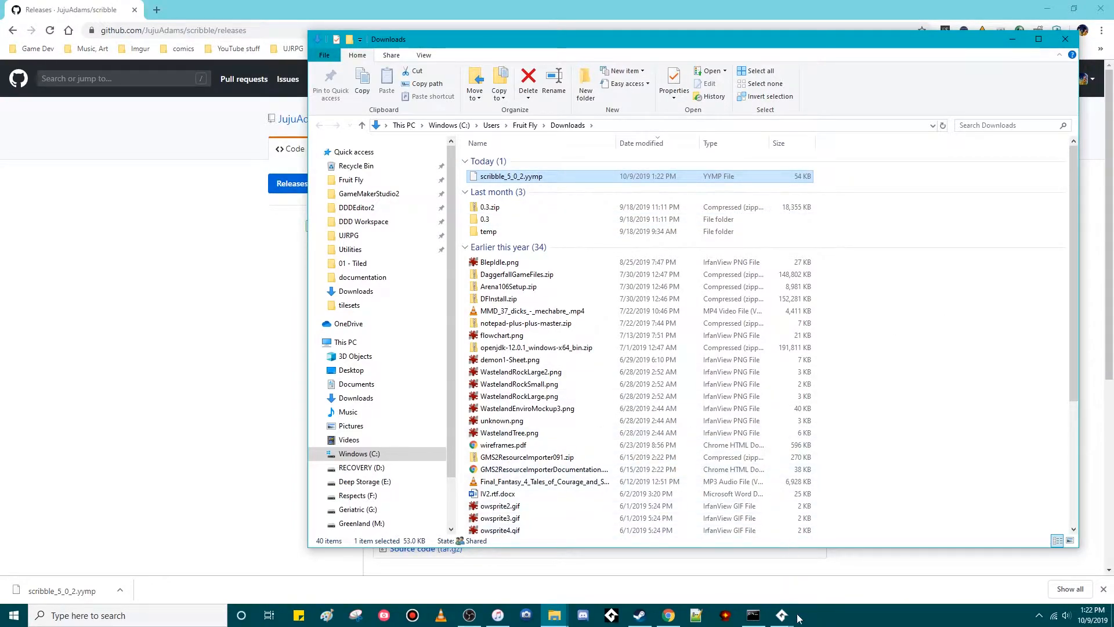
# Step: Import all scripts and shaders from scribble_5_0_2.yymp via Import Local Package
pyautogui.click(781, 615)
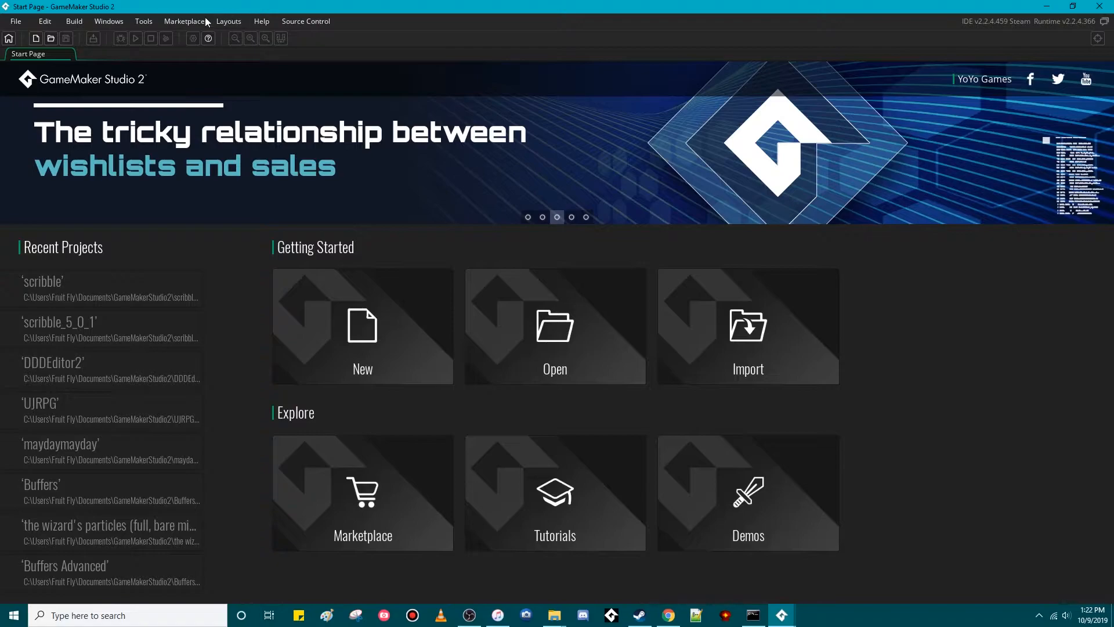
pyautogui.click(144, 22)
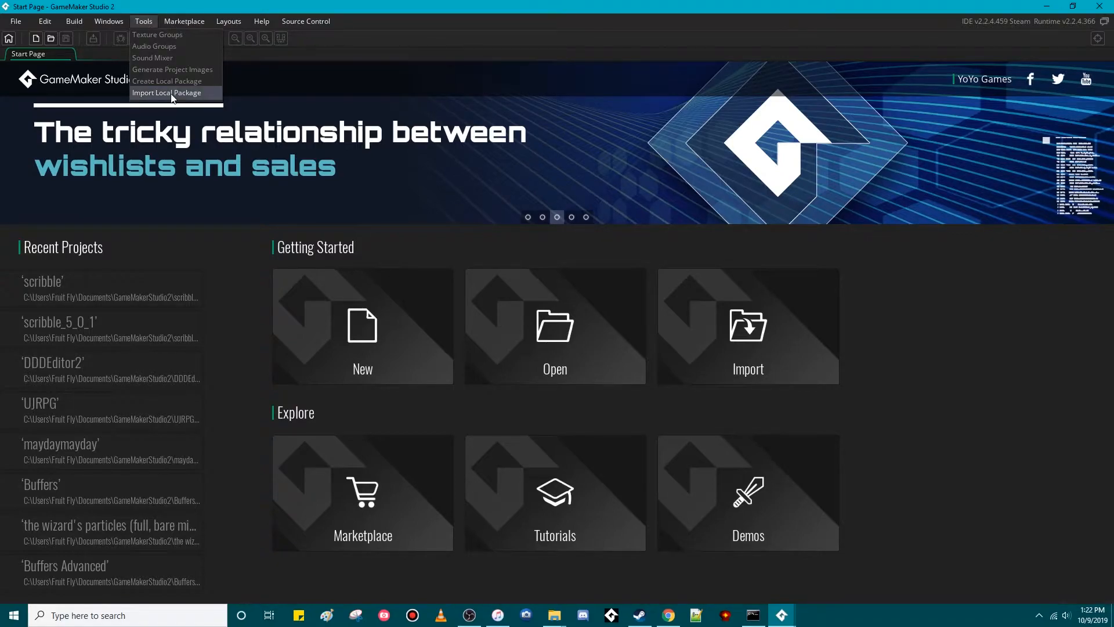
pyautogui.click(166, 93)
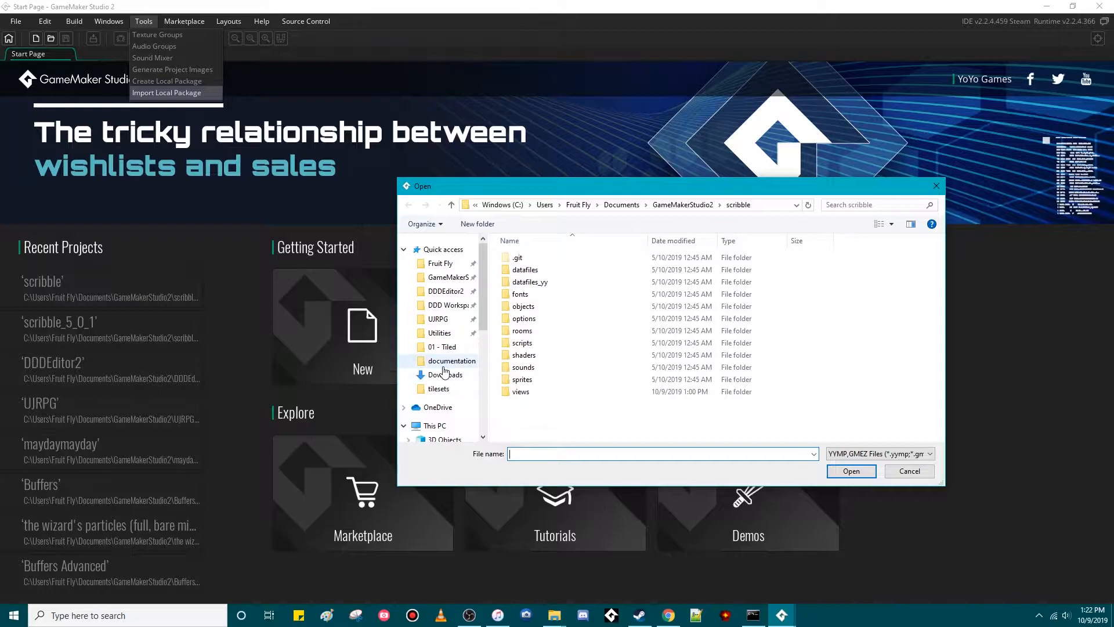
pyautogui.click(445, 374)
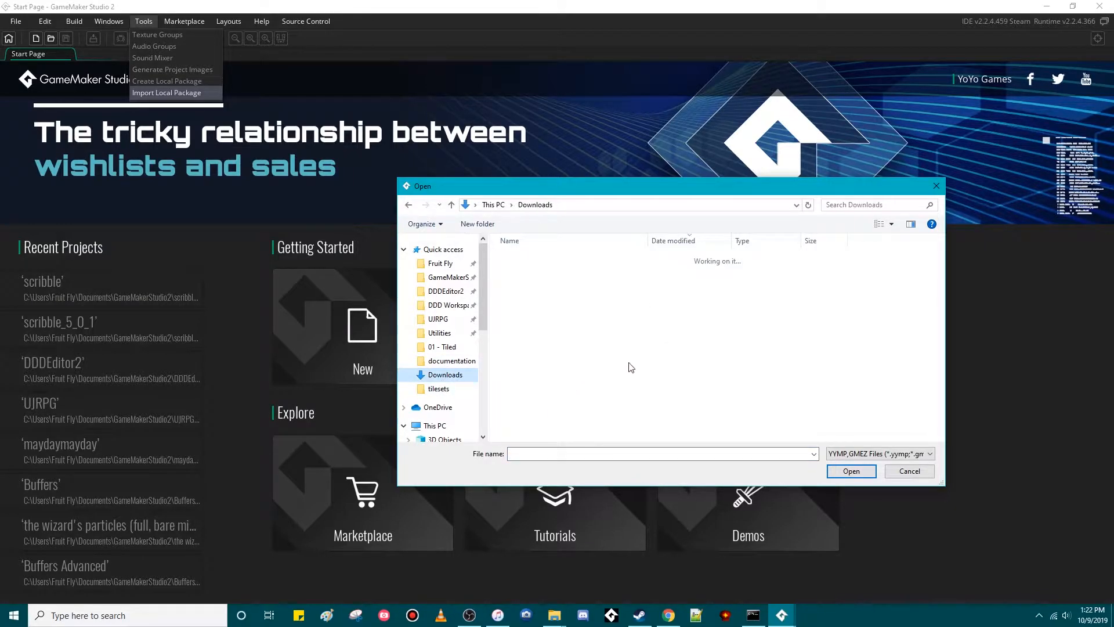
pyautogui.click(910, 471)
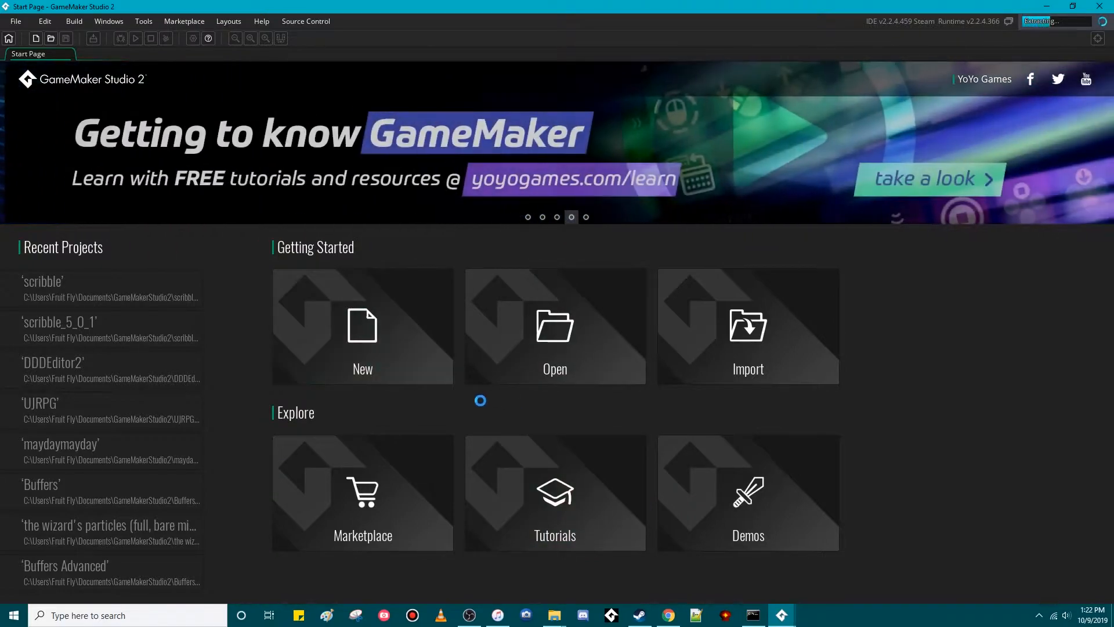
pyautogui.click(748, 326)
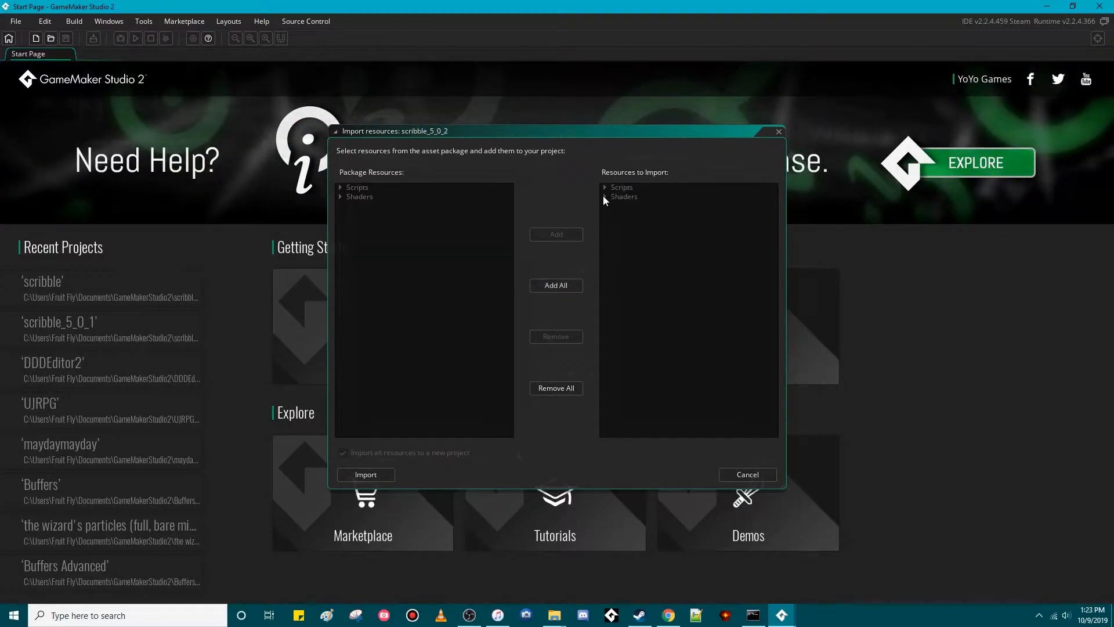
pyautogui.click(365, 474)
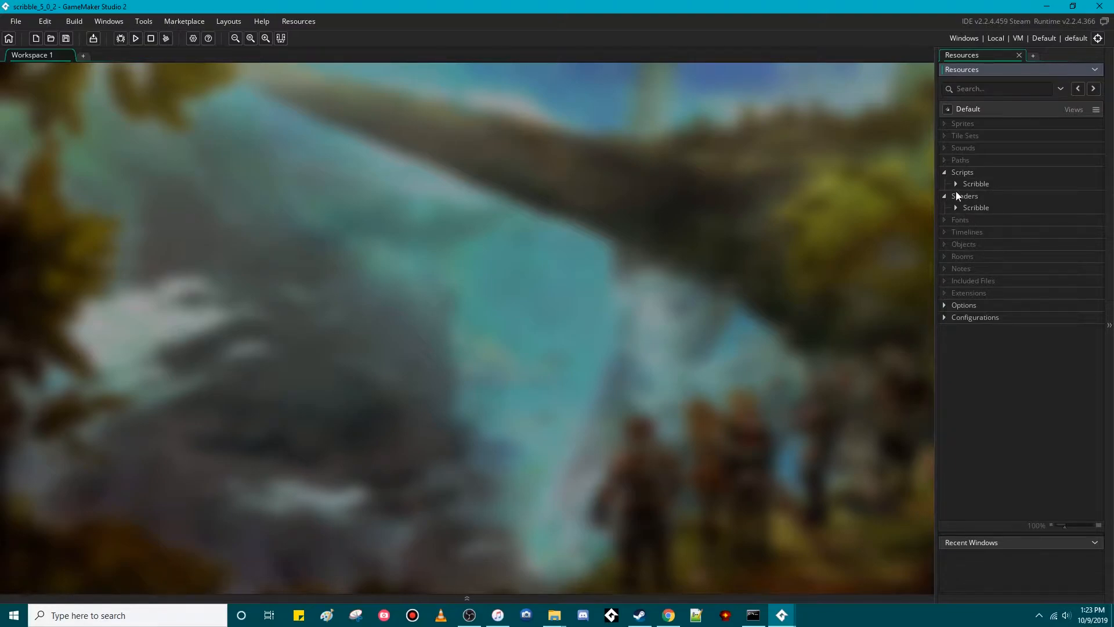
pyautogui.click(955, 183)
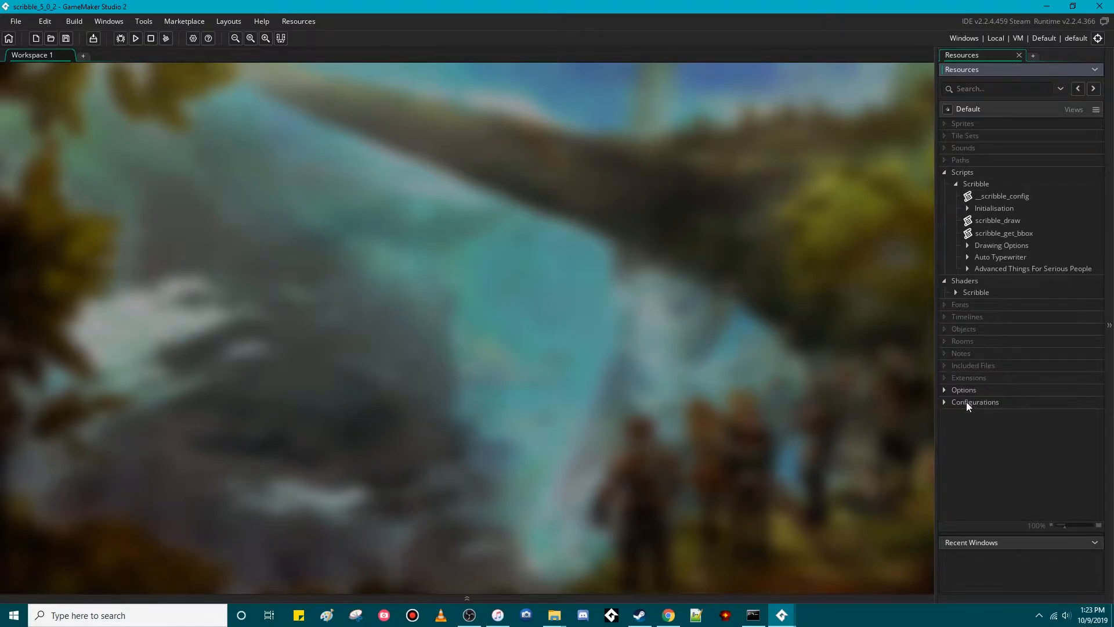
pyautogui.moveTo(818, 336)
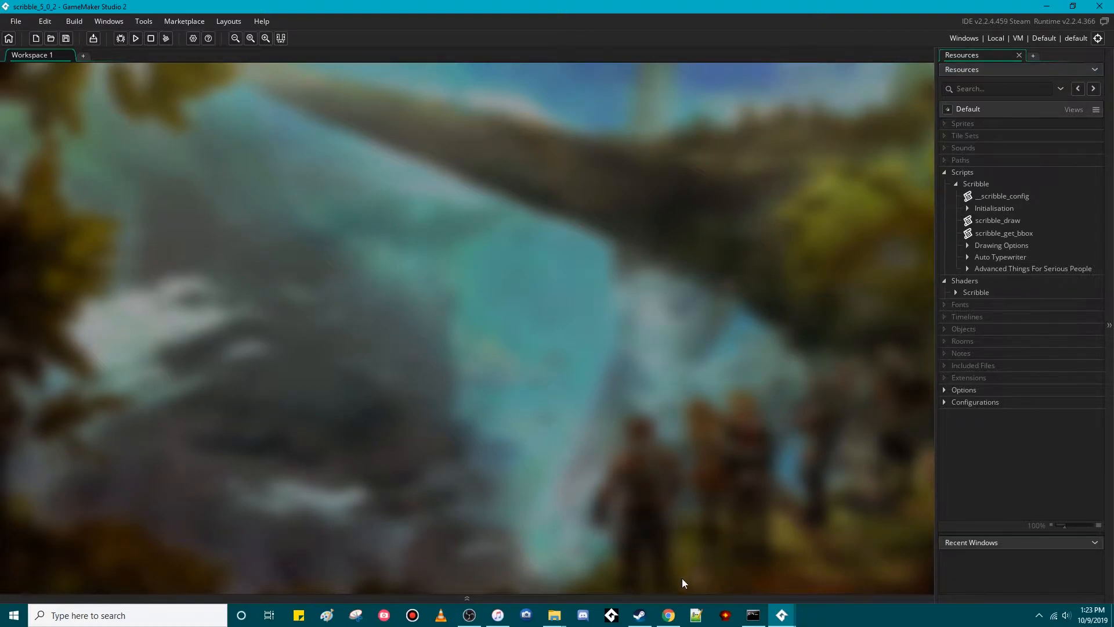
# Step: Browse the Scribble repository's options folder, then return to the repository root
pyautogui.click(667, 615)
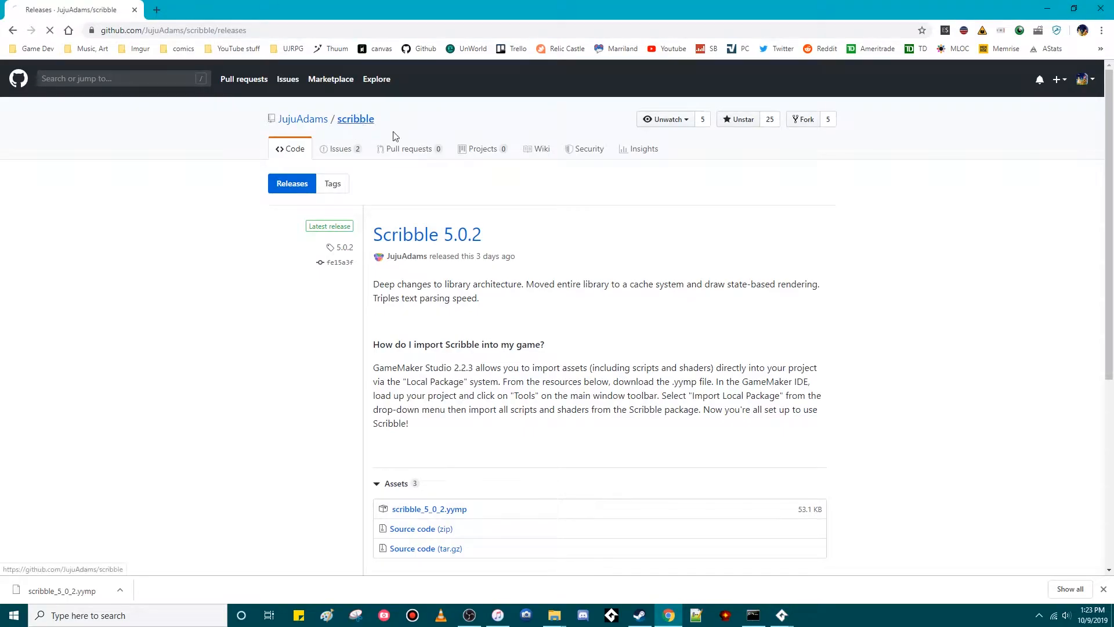
pyautogui.click(355, 118)
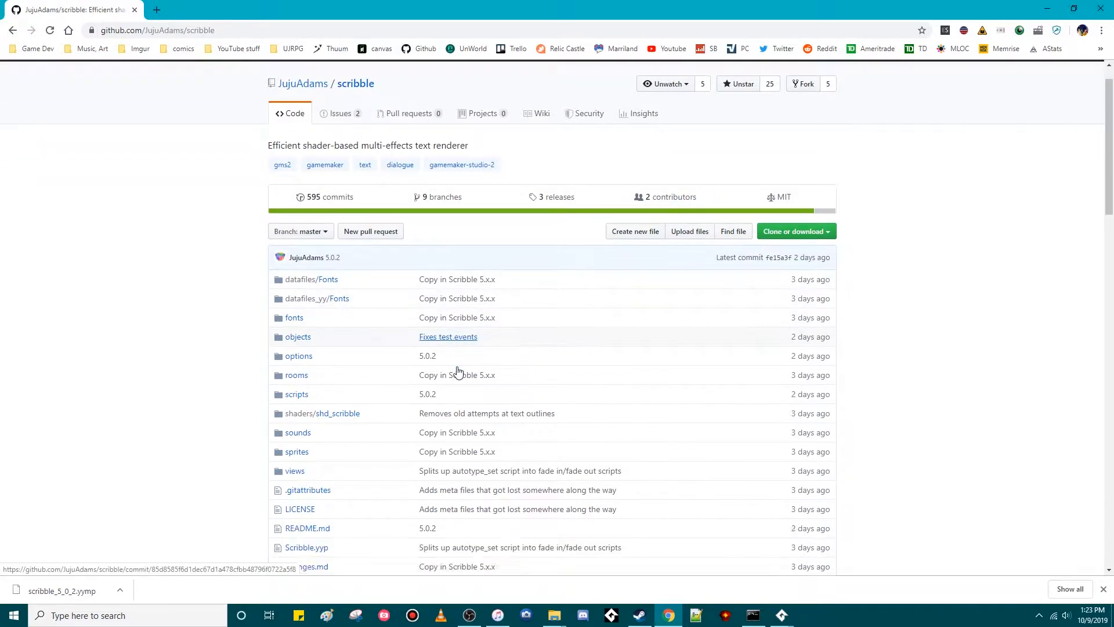
pyautogui.click(298, 355)
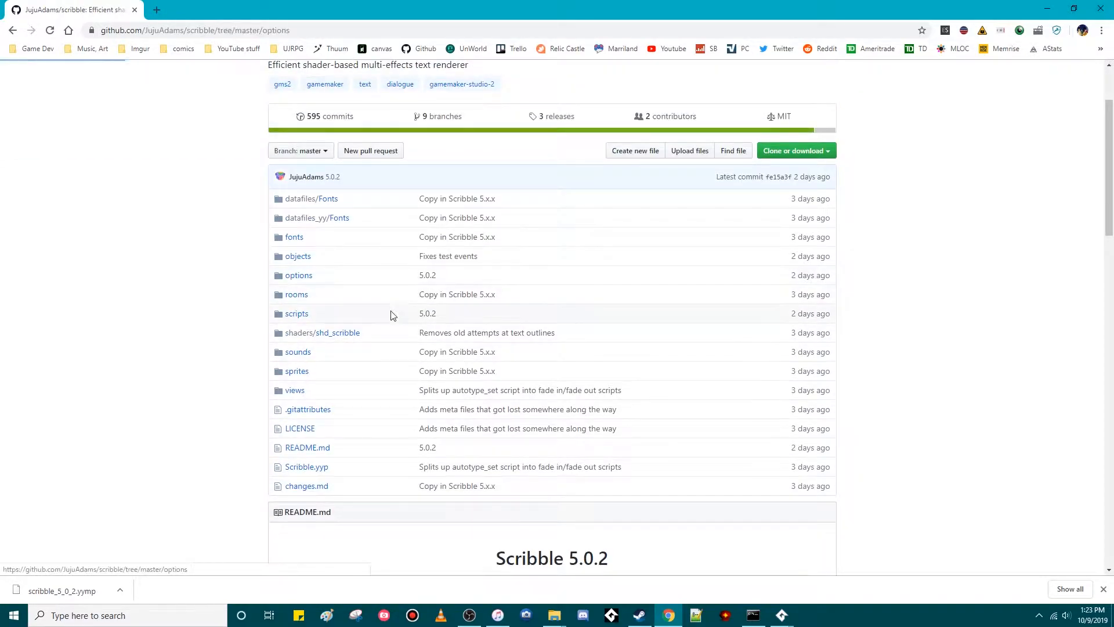
pyautogui.click(298, 275)
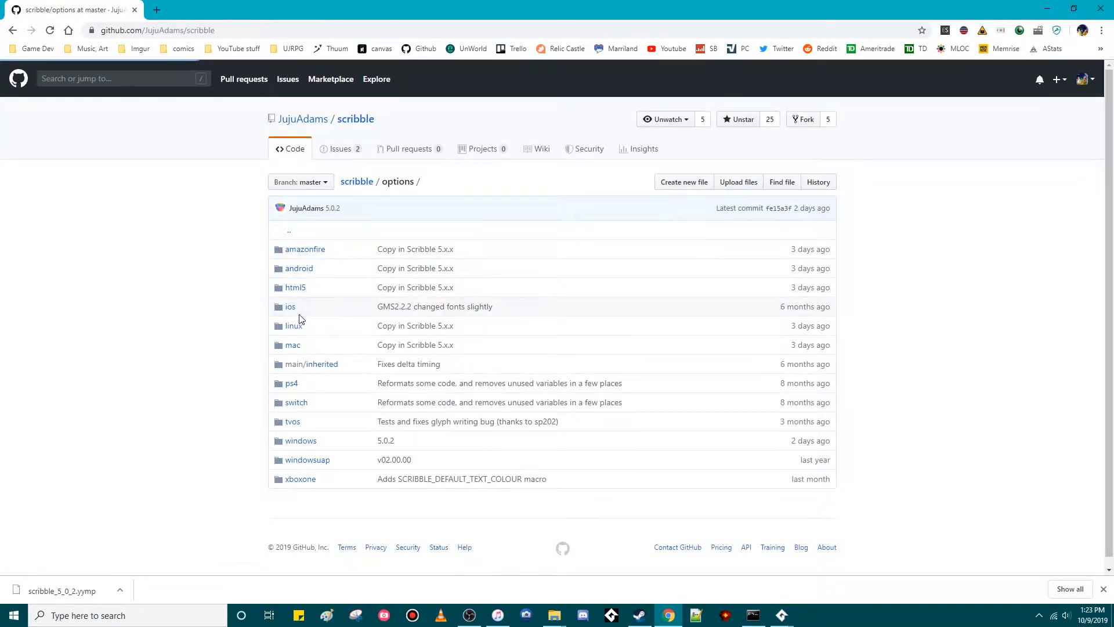
pyautogui.click(357, 181)
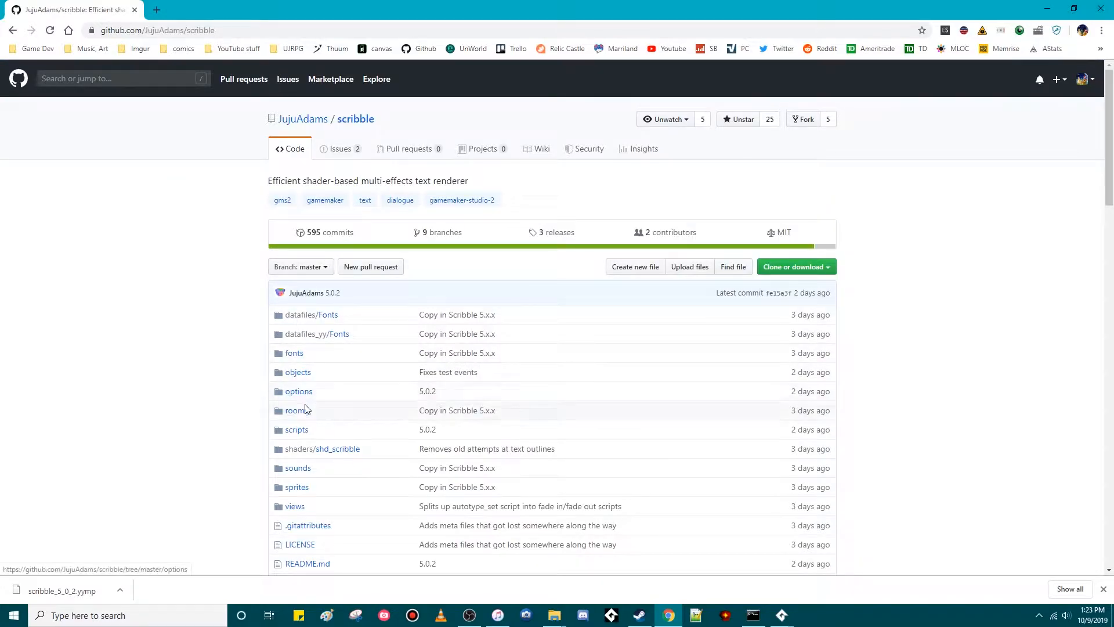
pyautogui.click(782, 615)
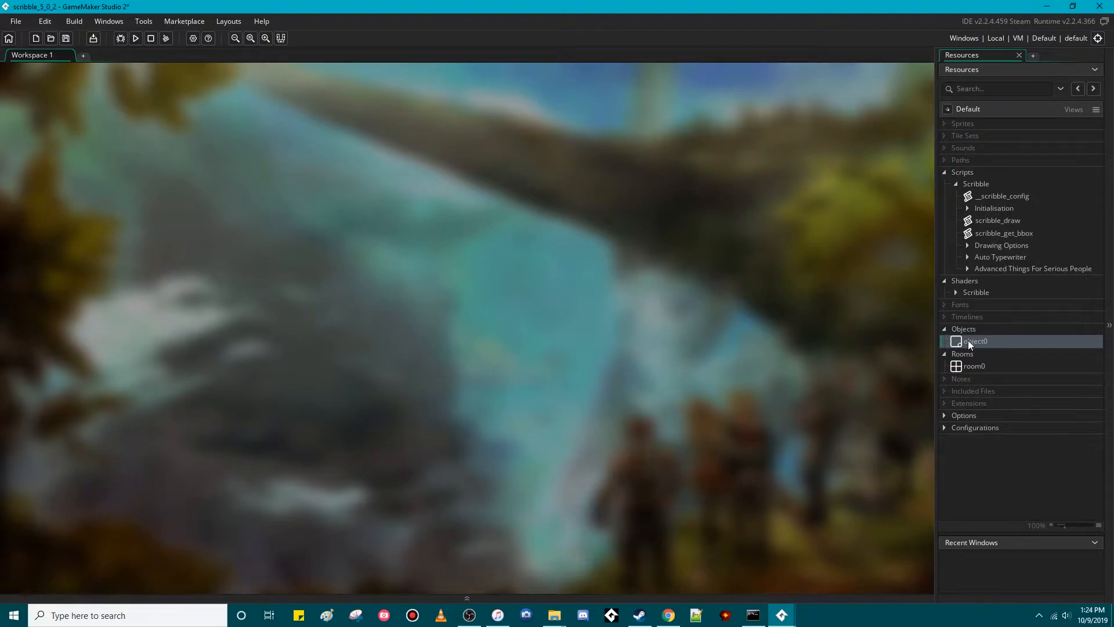
# Step: Open object0 and add a Create event to it
pyautogui.doubleClick(975, 341)
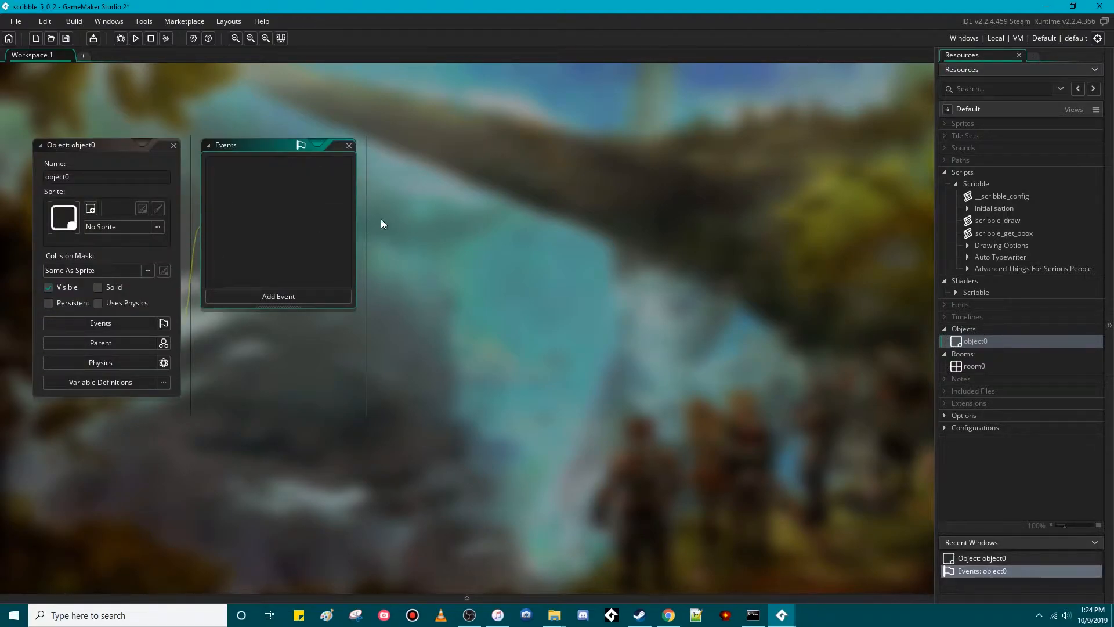
pyautogui.click(277, 295)
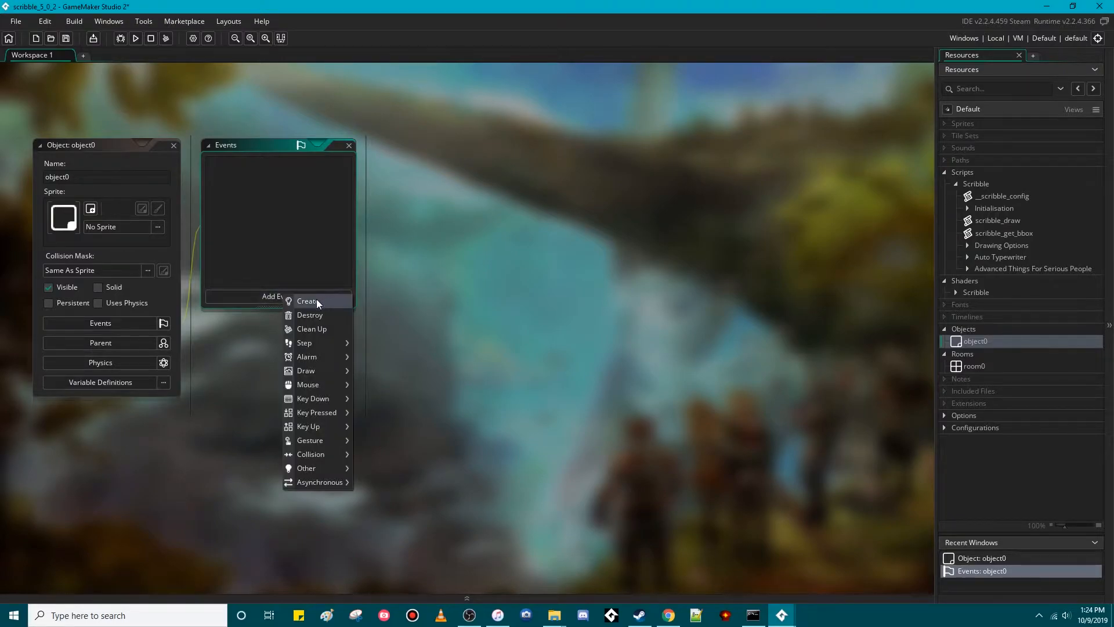
pyautogui.click(308, 300)
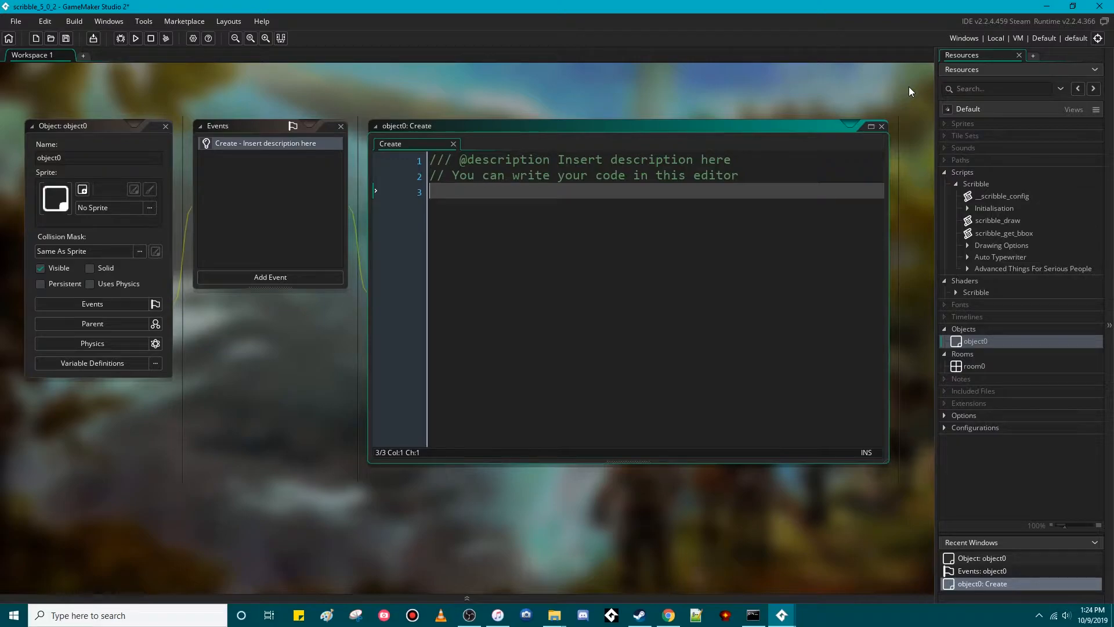
pyautogui.moveTo(675, 324)
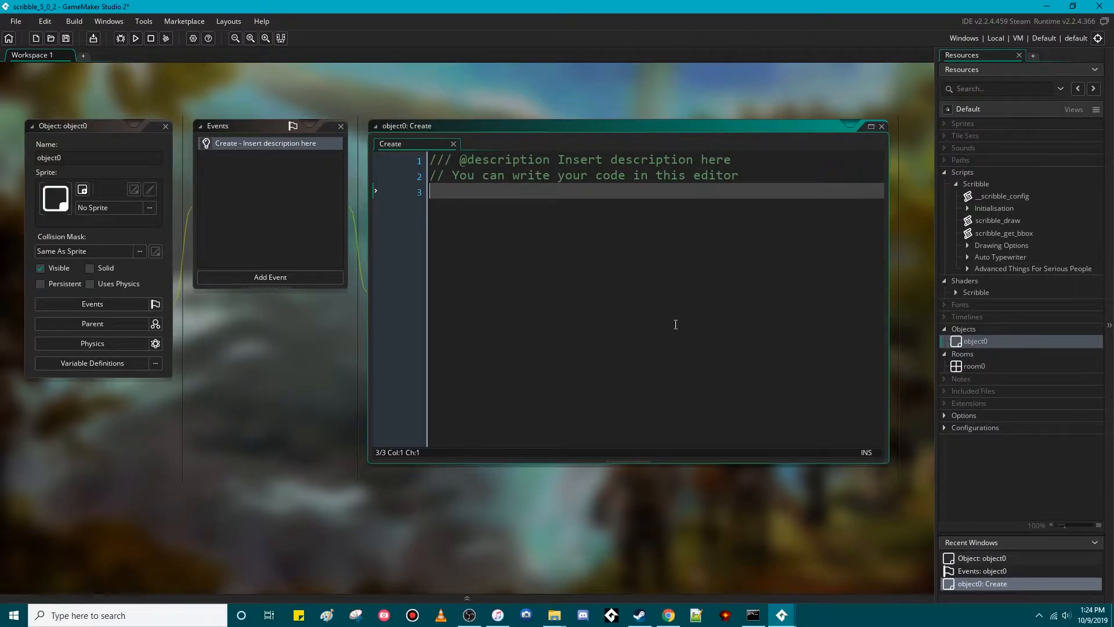
# Step: Enter scribble_init(); in object0's Create event code
pyautogui.write('scribble')
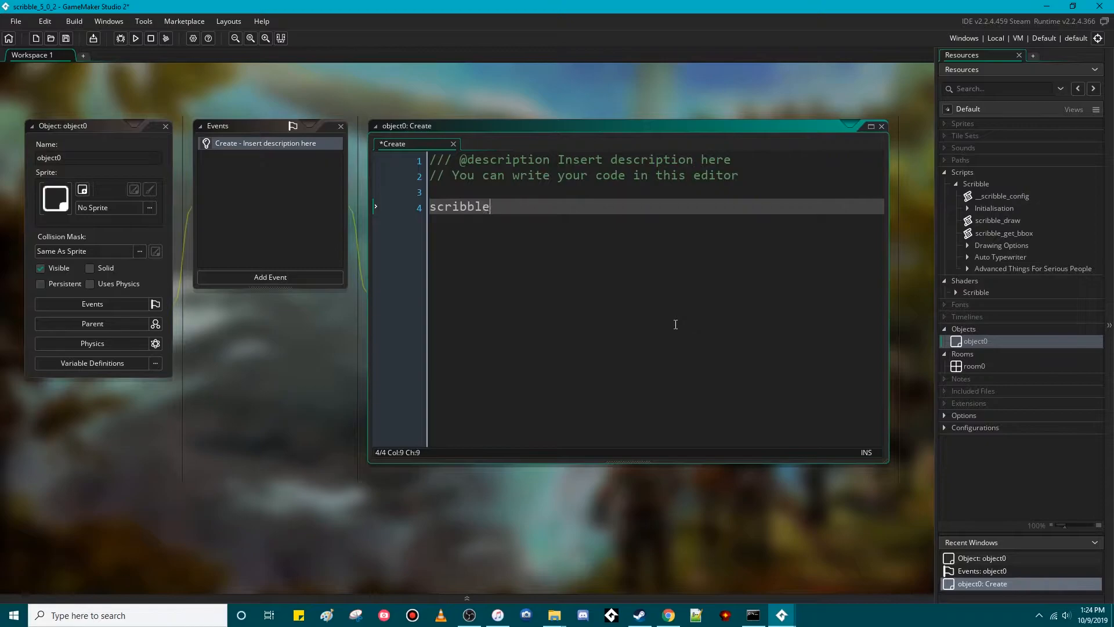
pyautogui.write('_init();')
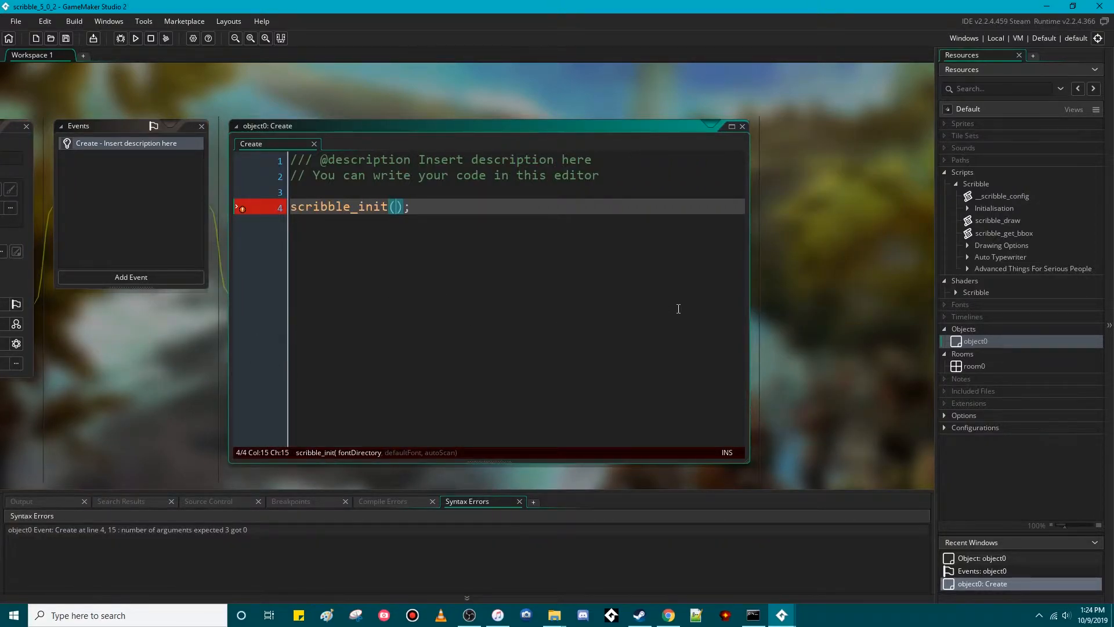
pyautogui.moveTo(863, 319)
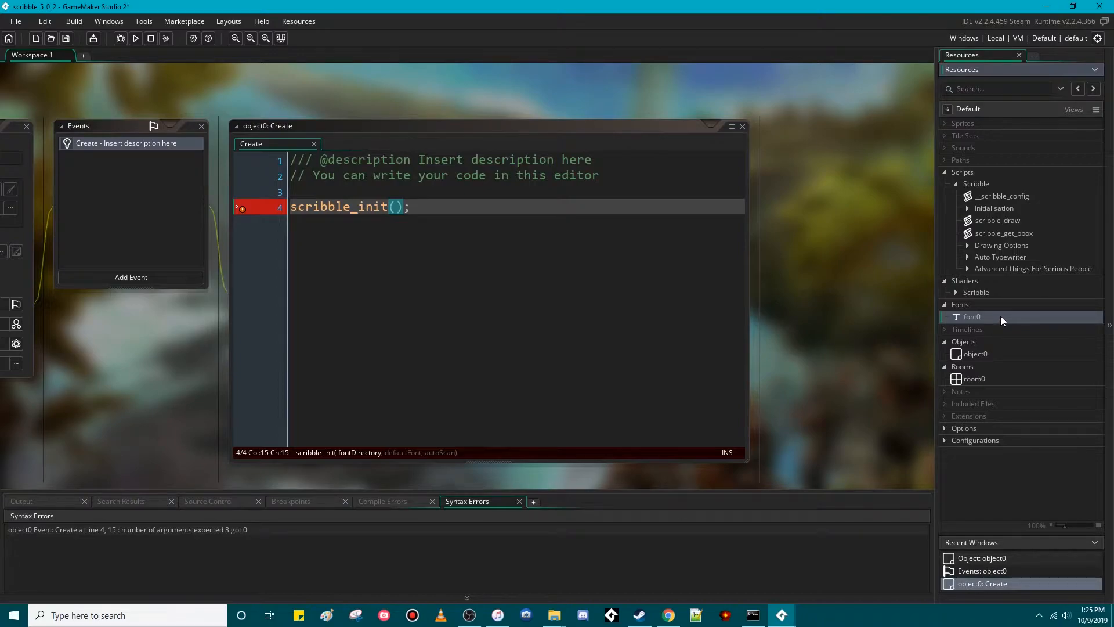
# Step: Set font0 to the Delfino typeface at size 32 and close the font editor
pyautogui.doubleClick(972, 316)
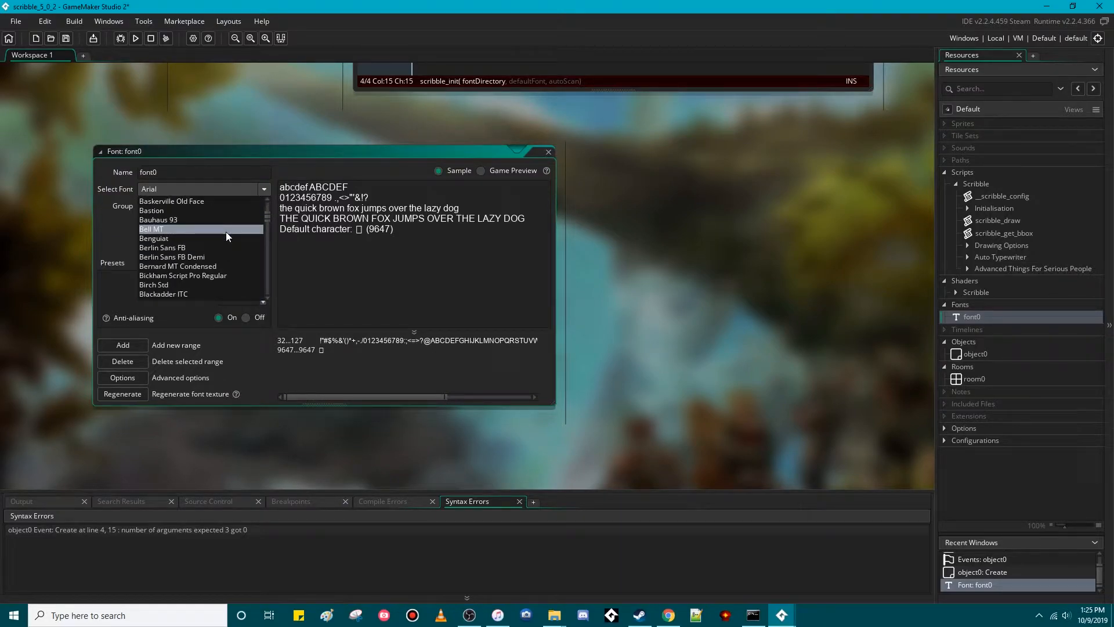
pyautogui.scroll(-3)
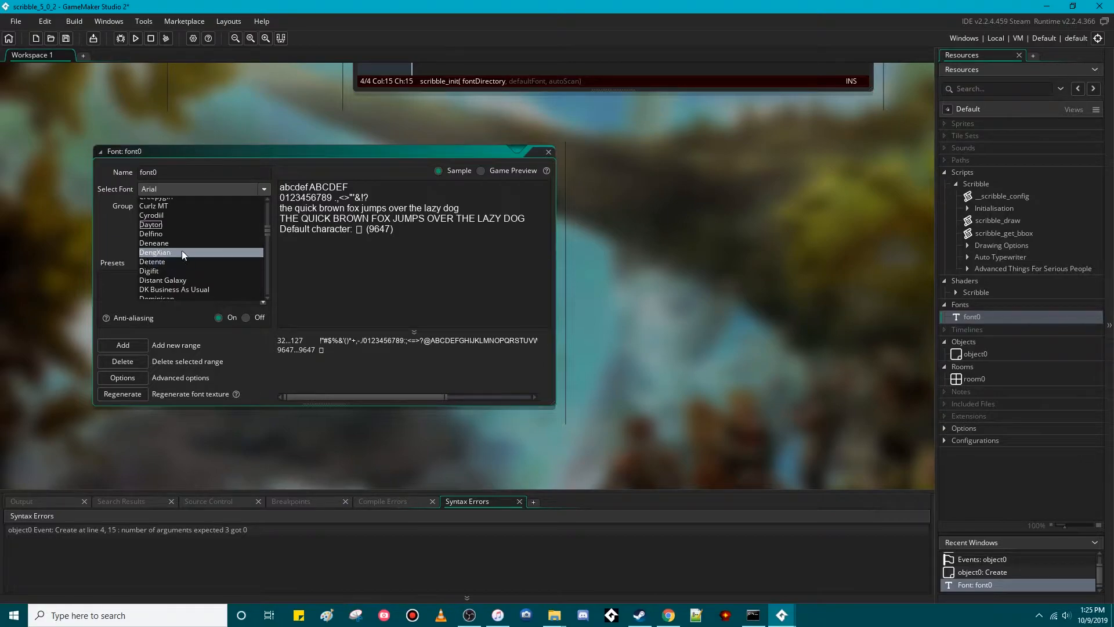
pyautogui.click(151, 233)
pyautogui.write('3')
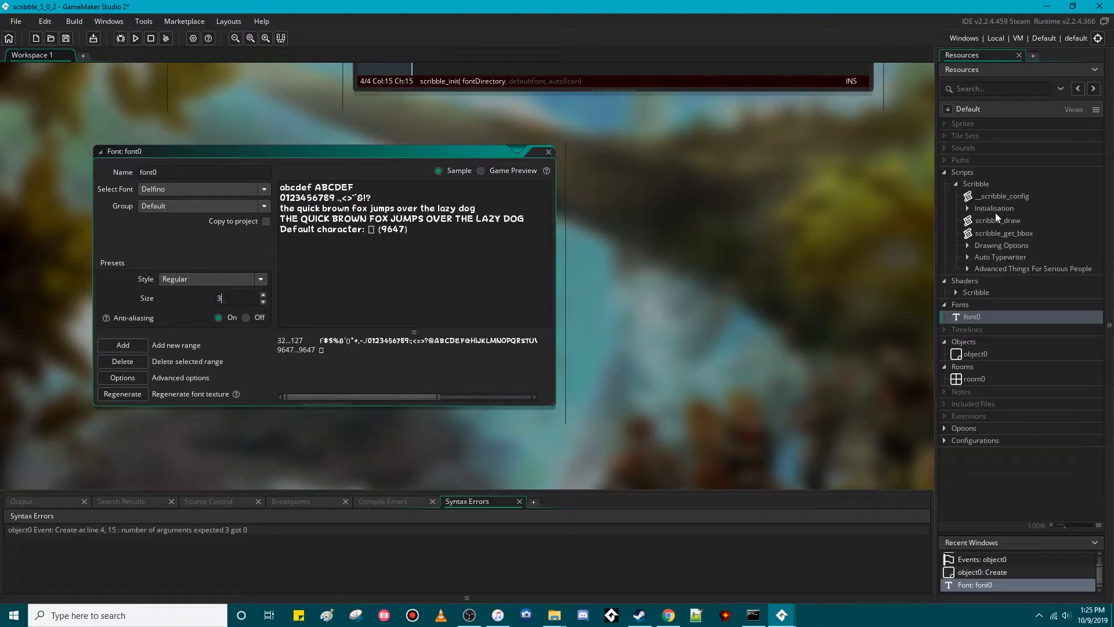
pyautogui.write('2')
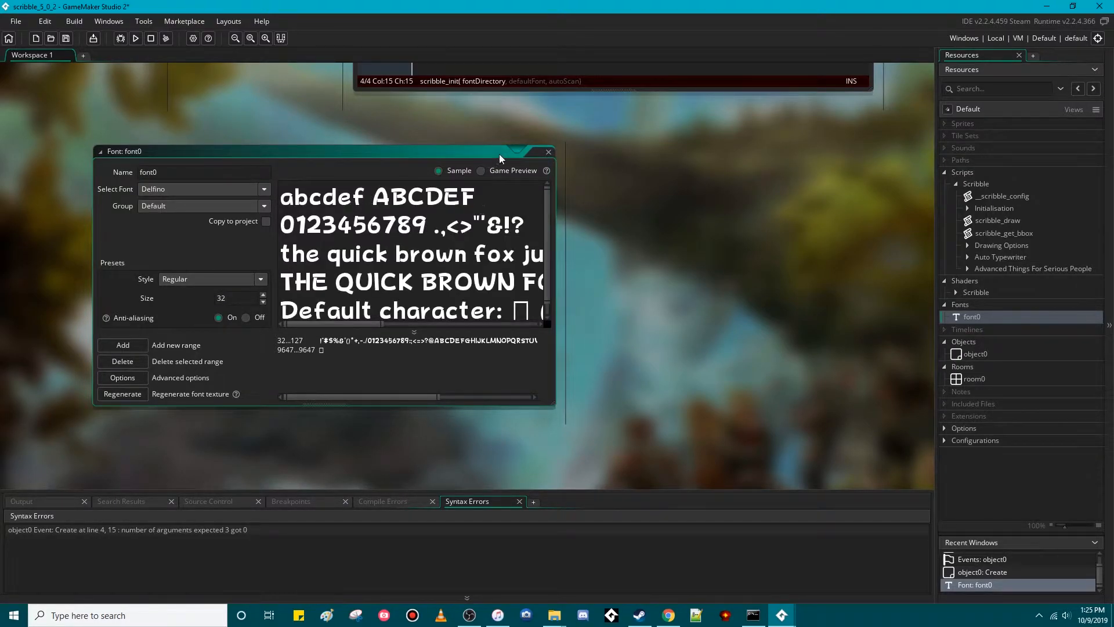
pyautogui.click(548, 152)
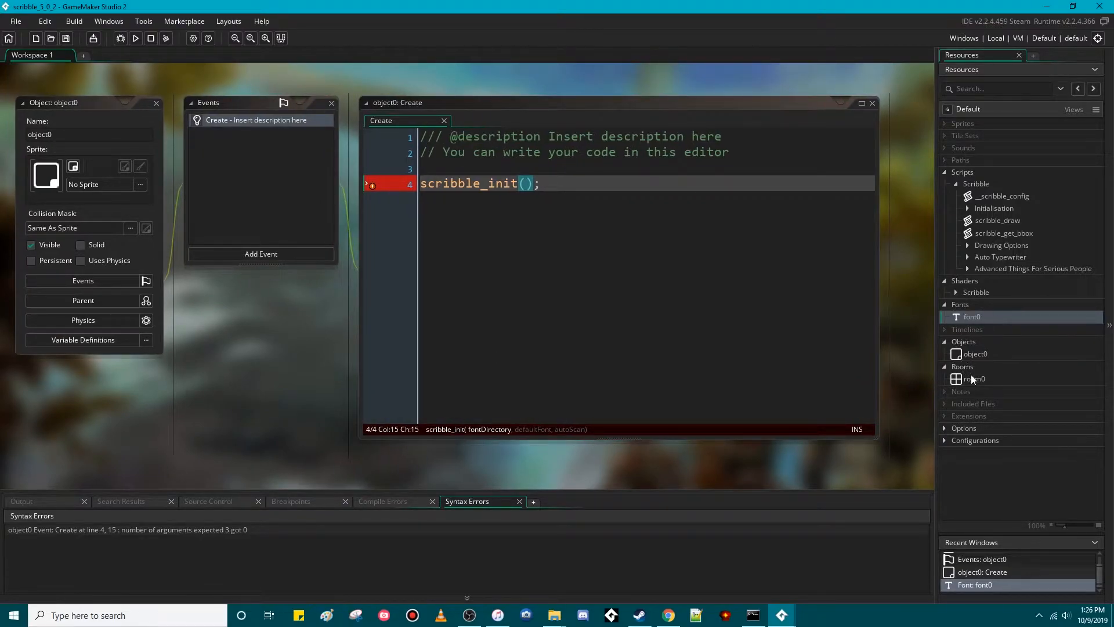
# Step: Browse to fonts/font0 in Insert Included File, then cancel without including anything
pyautogui.rightClick(973, 403)
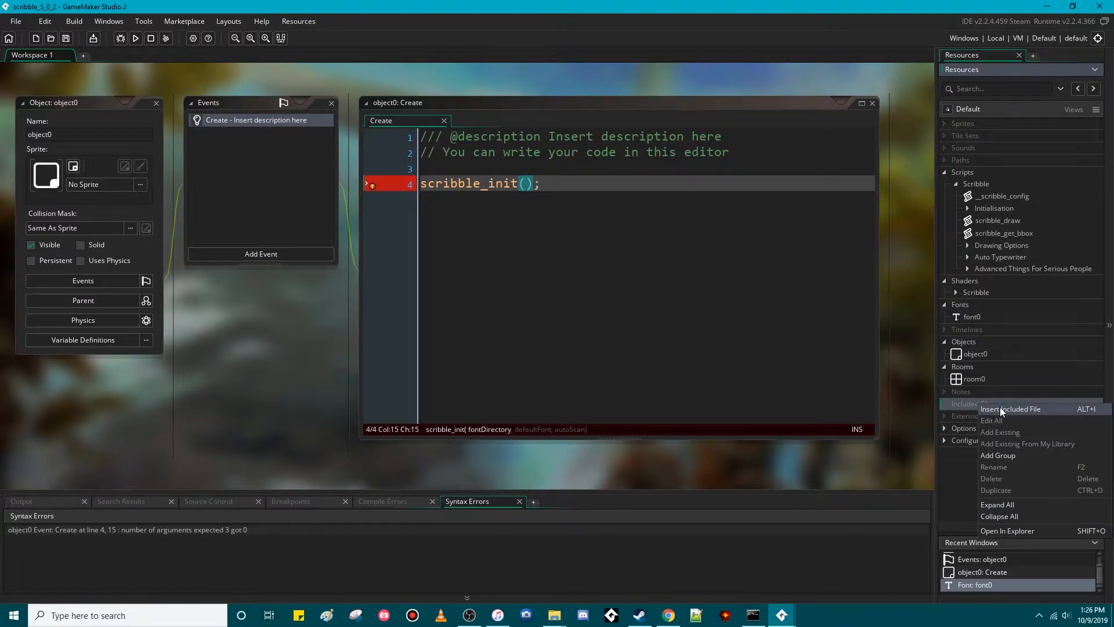
pyautogui.click(1011, 409)
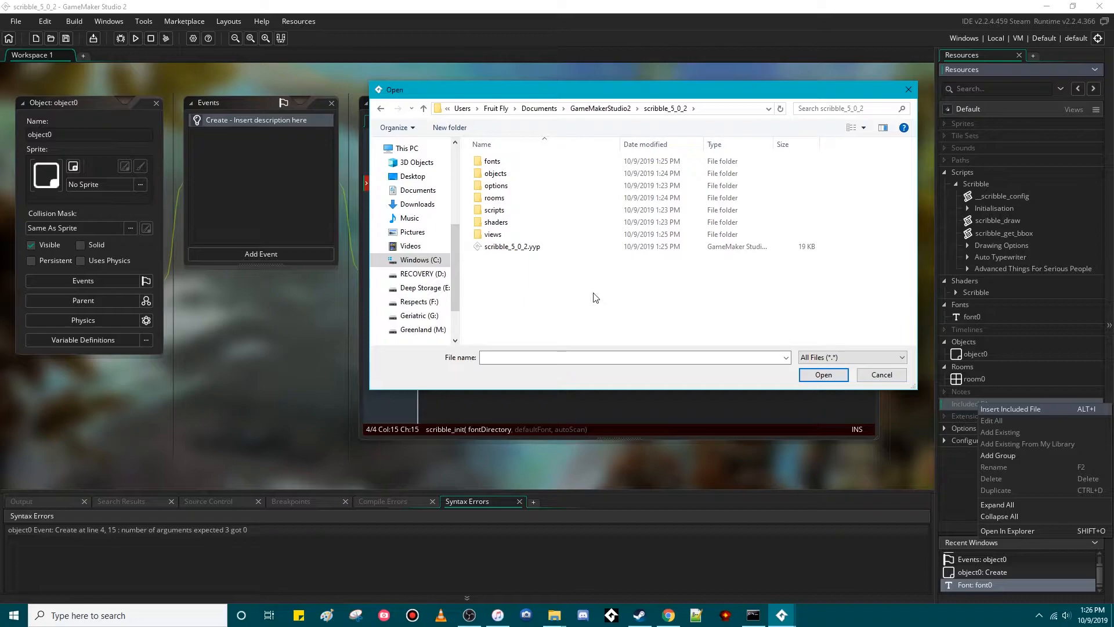
pyautogui.moveTo(552, 300)
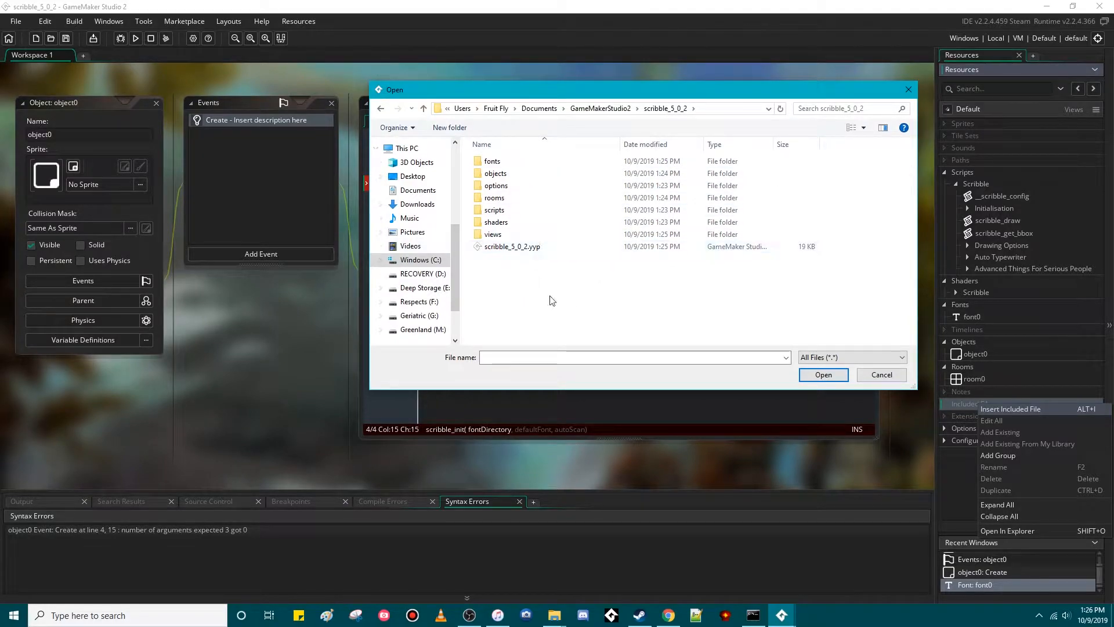
pyautogui.click(512, 246)
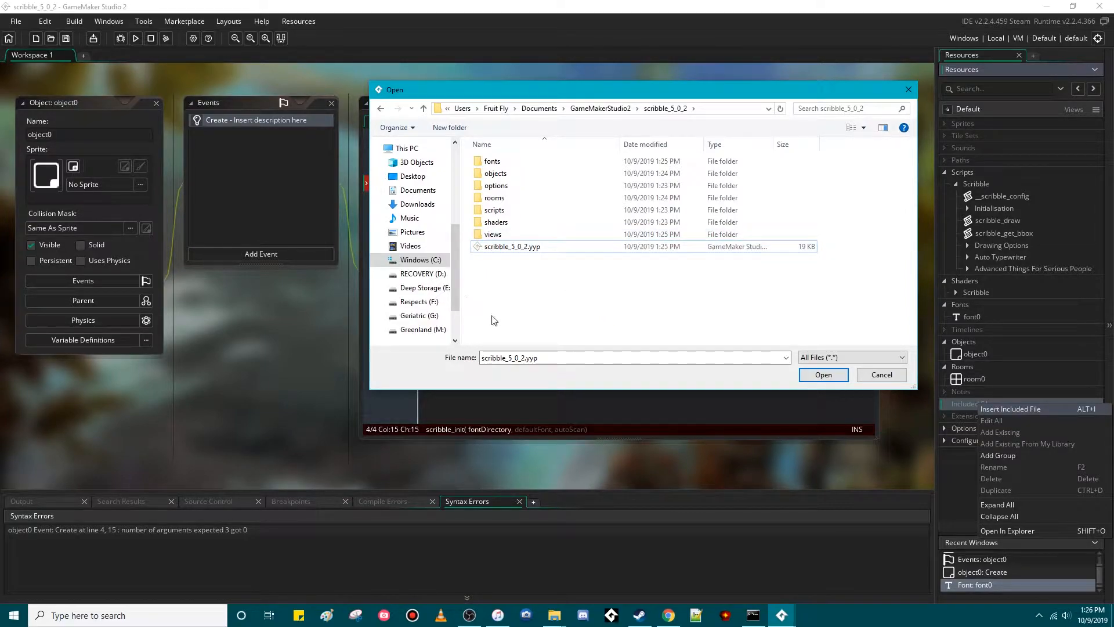
pyautogui.doubleClick(493, 161)
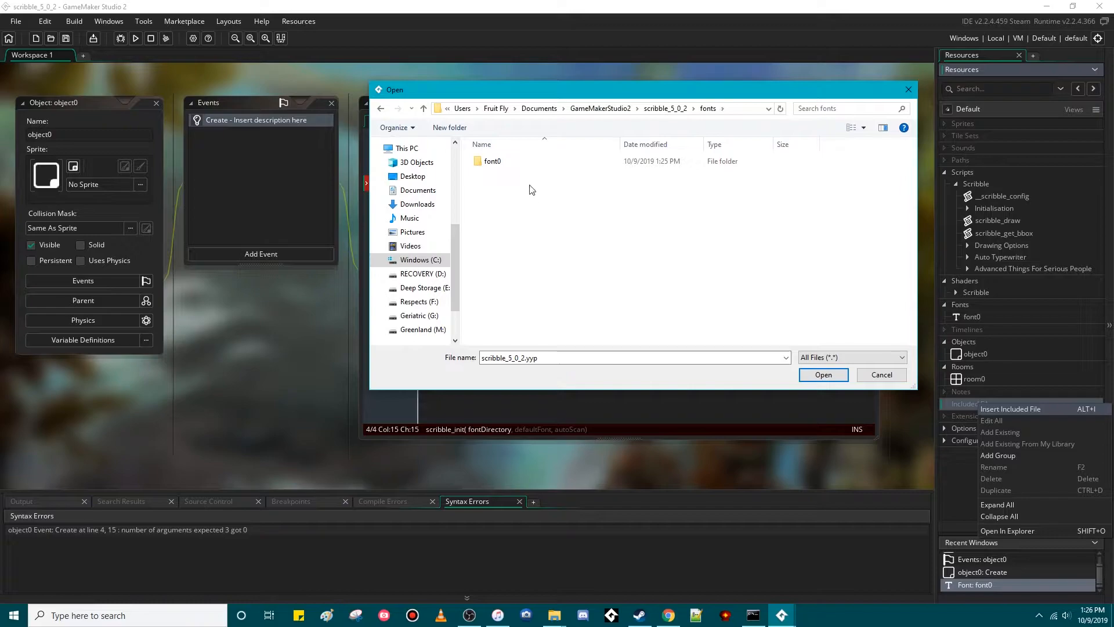
pyautogui.moveTo(626, 258)
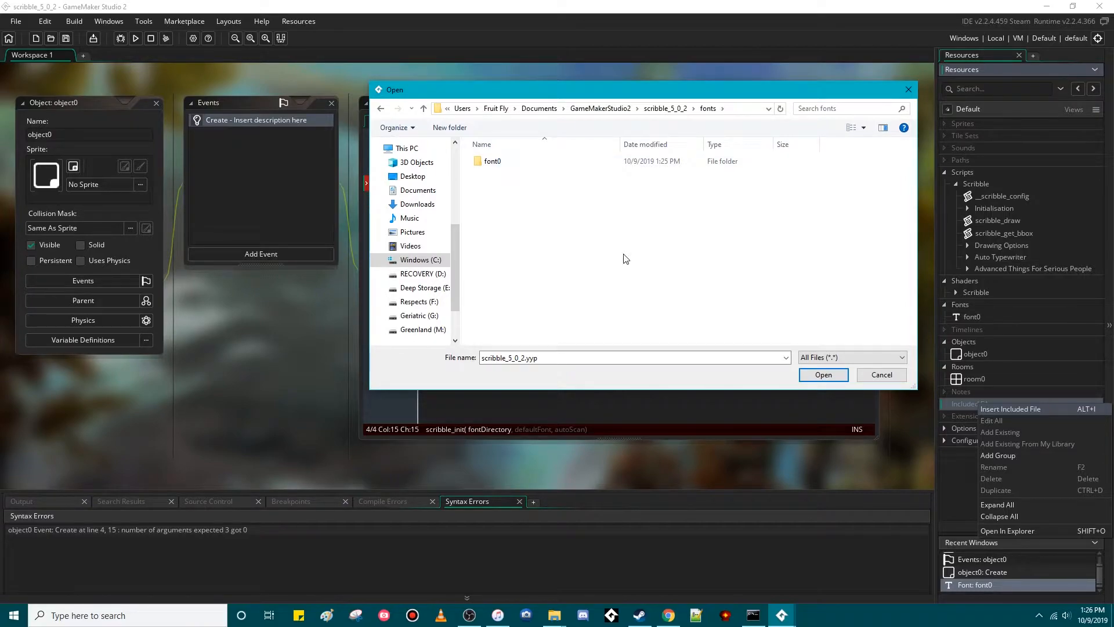
pyautogui.moveTo(877, 242)
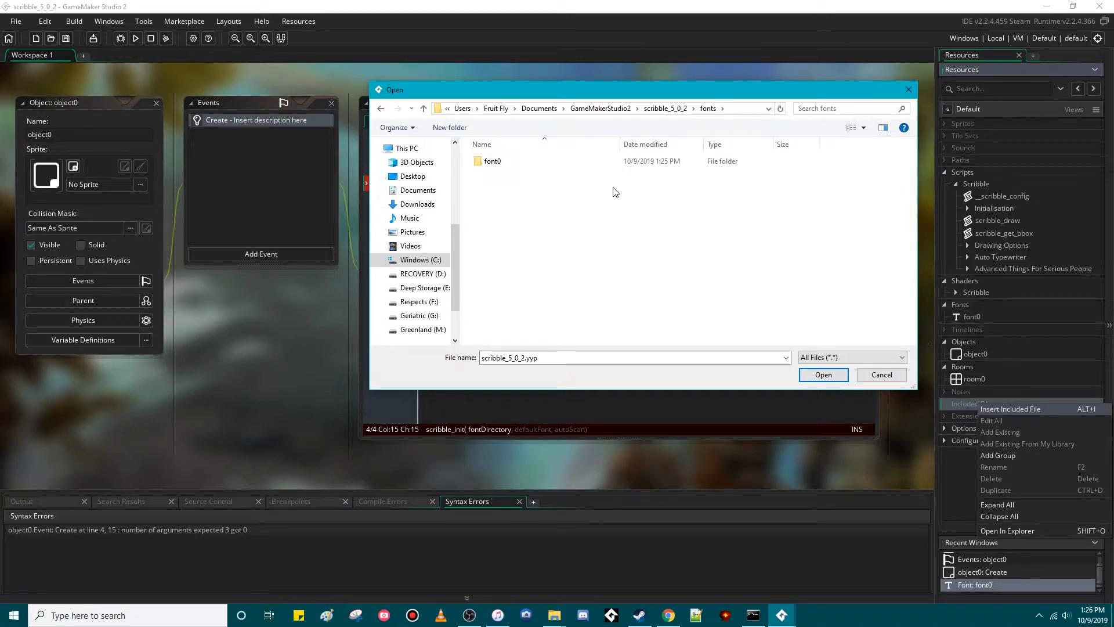
pyautogui.doubleClick(492, 161)
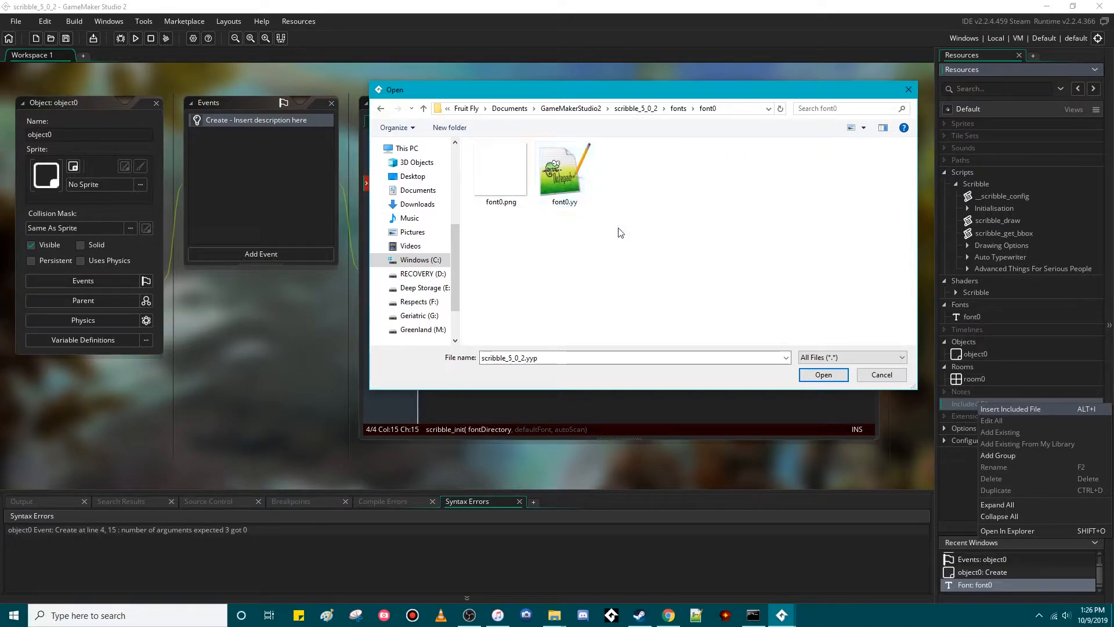
pyautogui.click(882, 375)
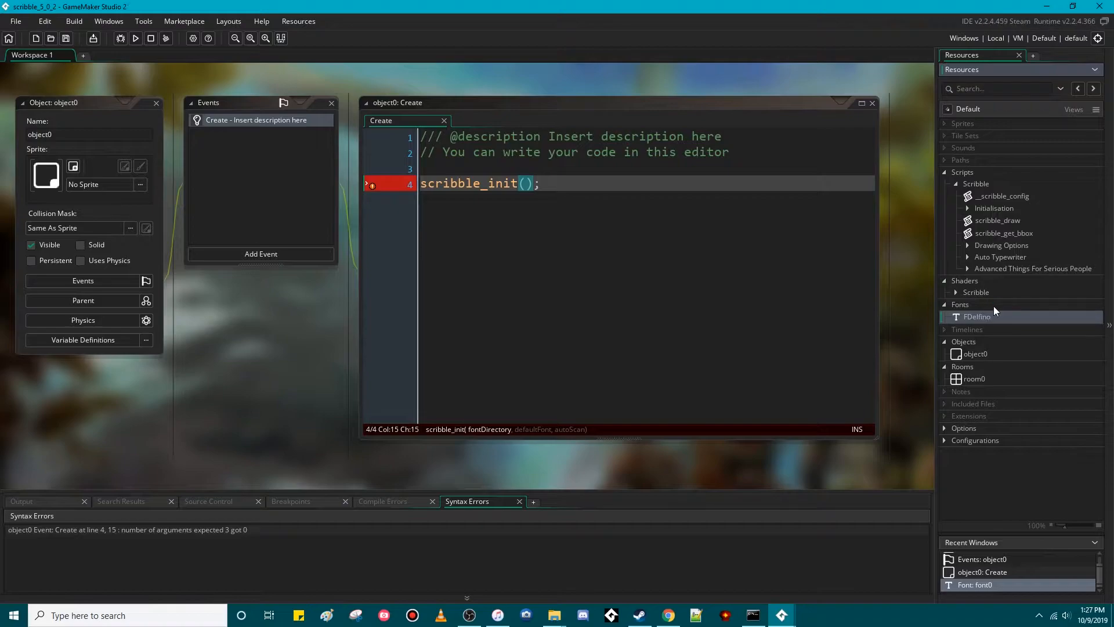
pyautogui.moveTo(986, 412)
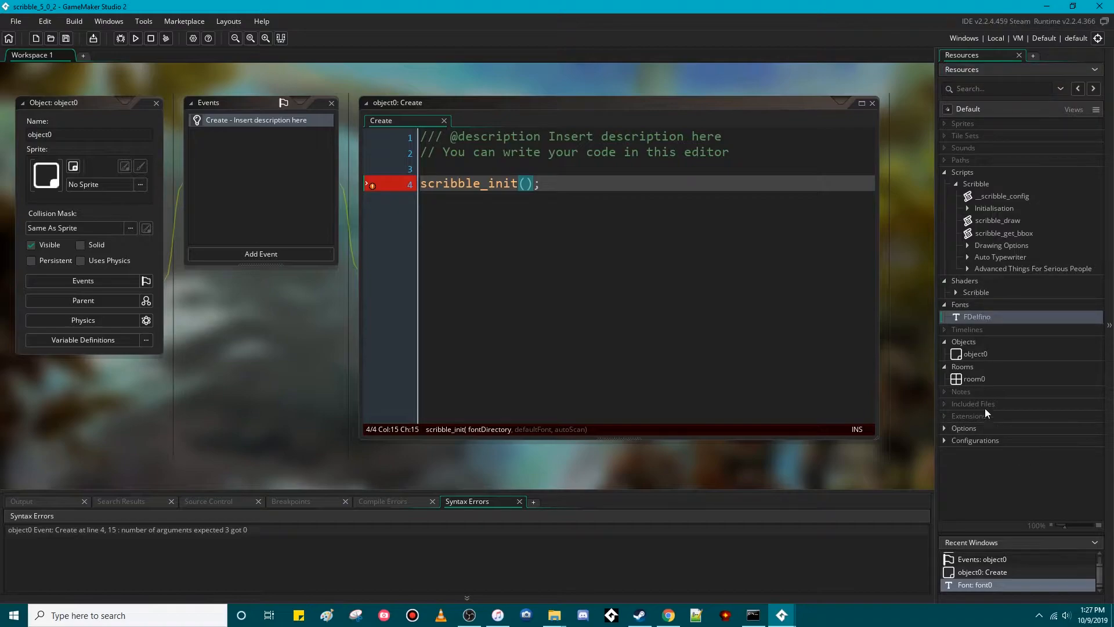
# Step: Browse Insert Included File to scribble_5_0_2/fonts/FDelfino and select FDelfino.yy
pyautogui.rightClick(972, 403)
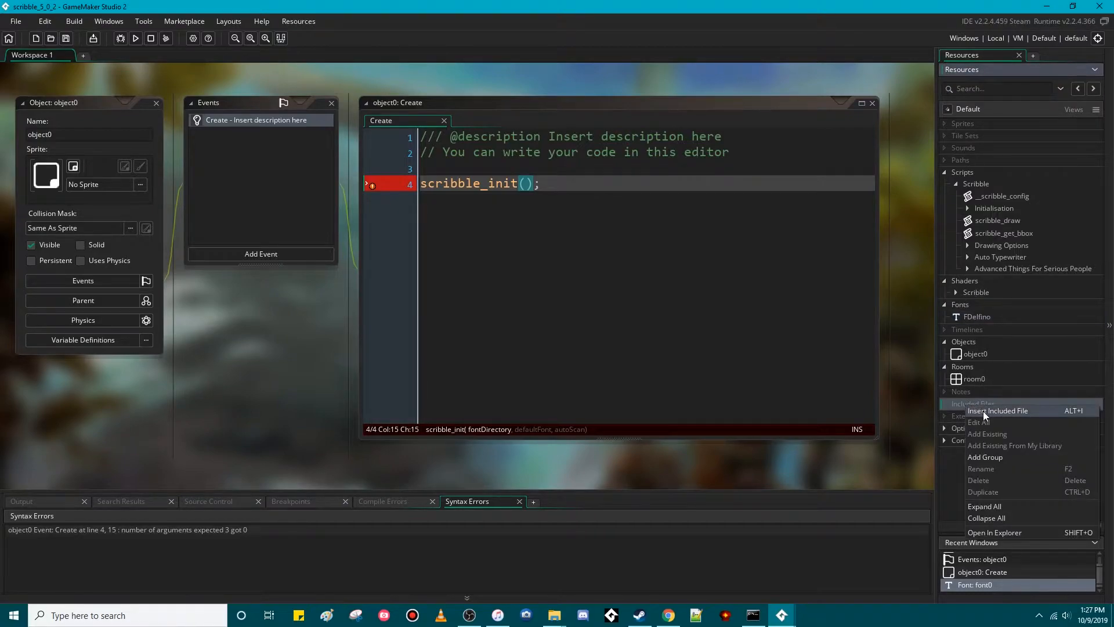
pyautogui.click(998, 411)
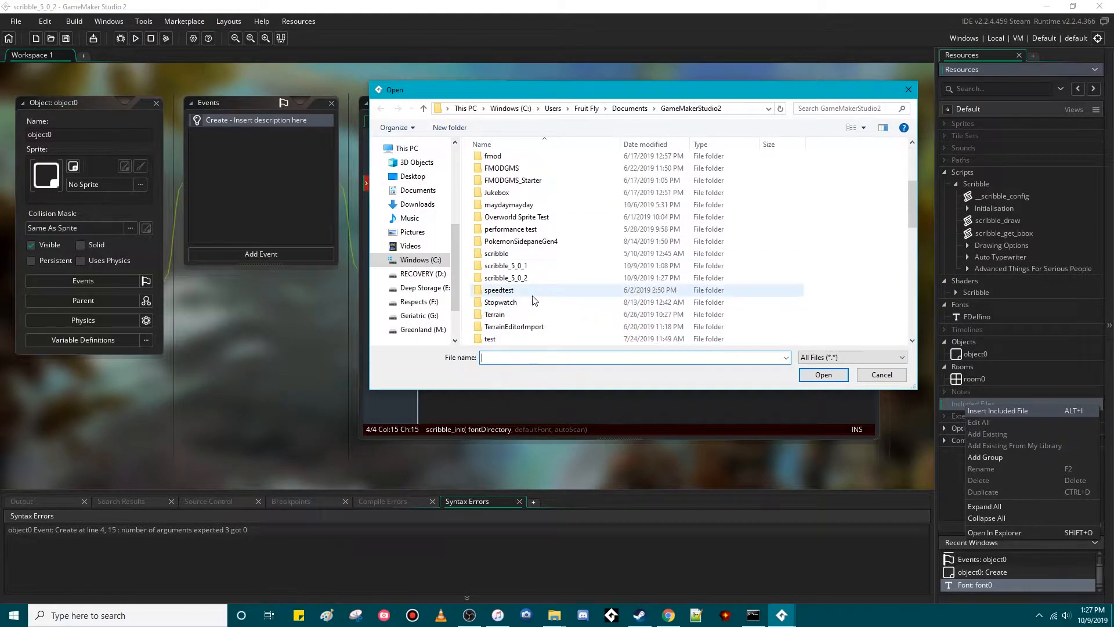
pyautogui.doubleClick(506, 277)
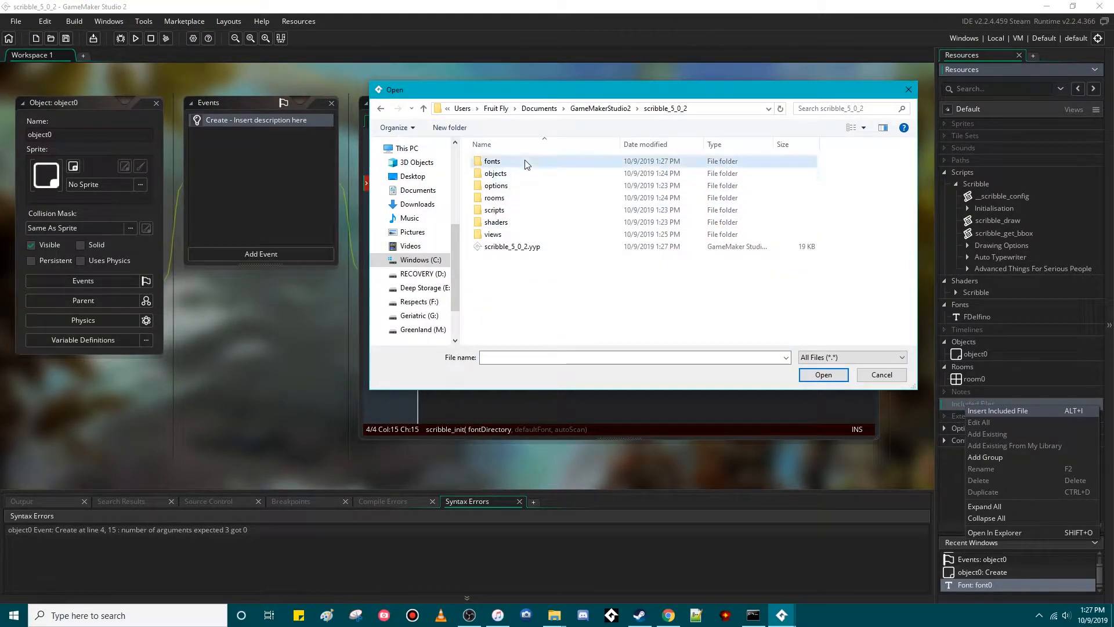
pyautogui.doubleClick(490, 161)
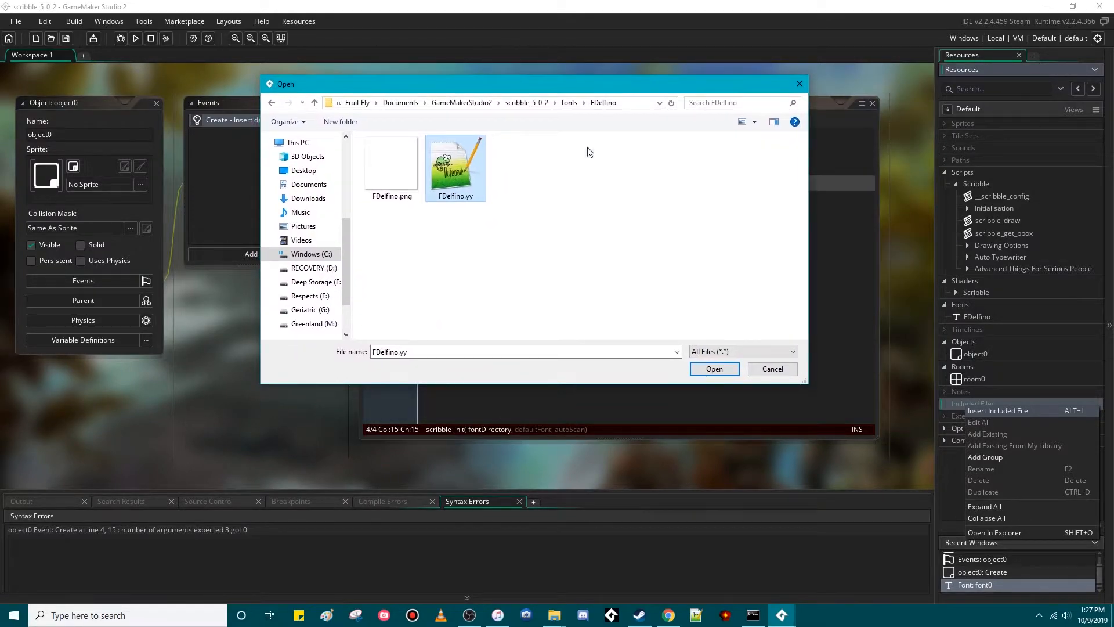
pyautogui.moveTo(459, 233)
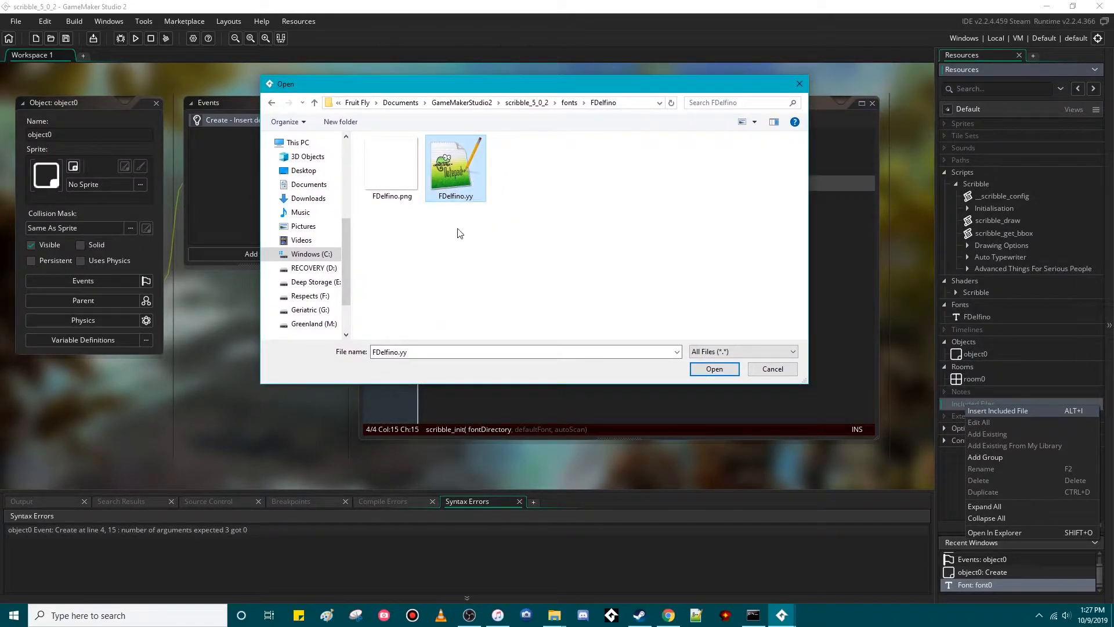
pyautogui.moveTo(498, 247)
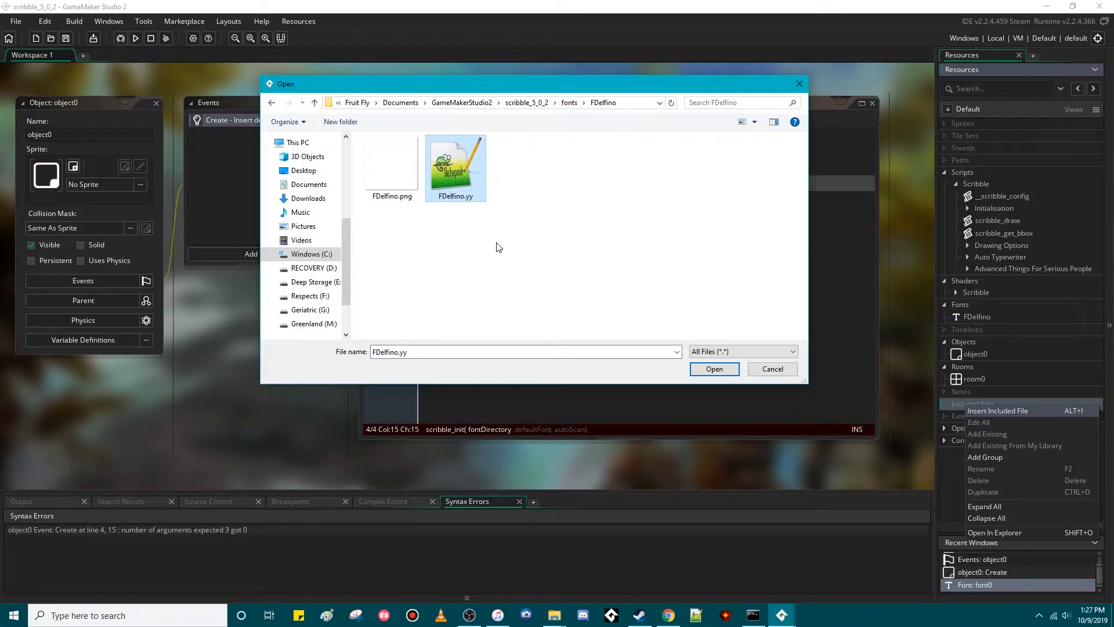
pyautogui.click(392, 162)
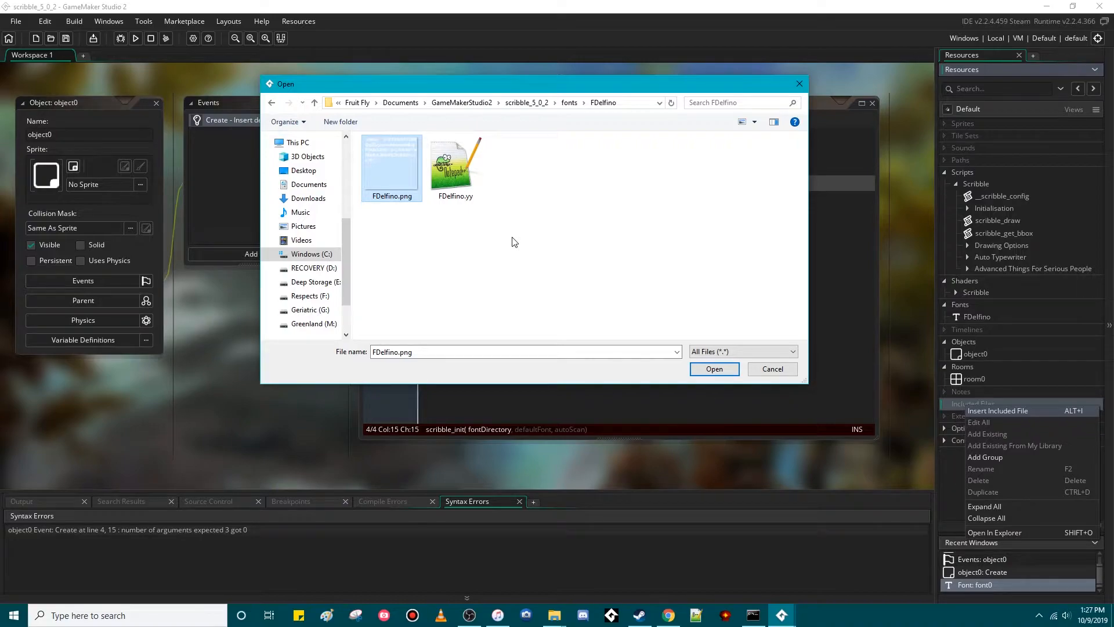
pyautogui.moveTo(453, 178)
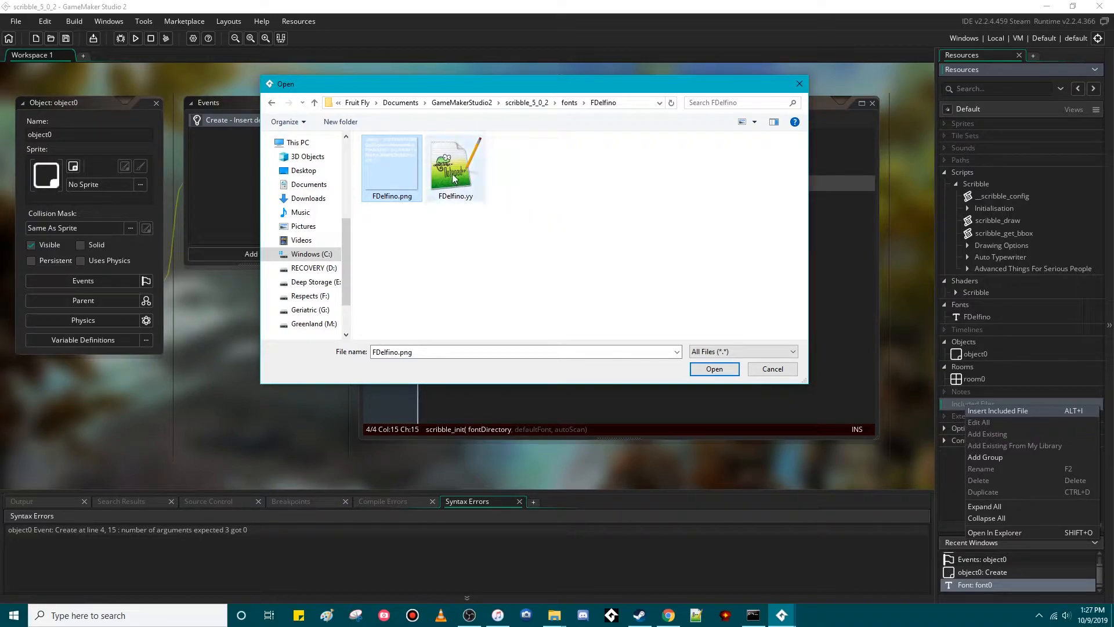
pyautogui.click(455, 163)
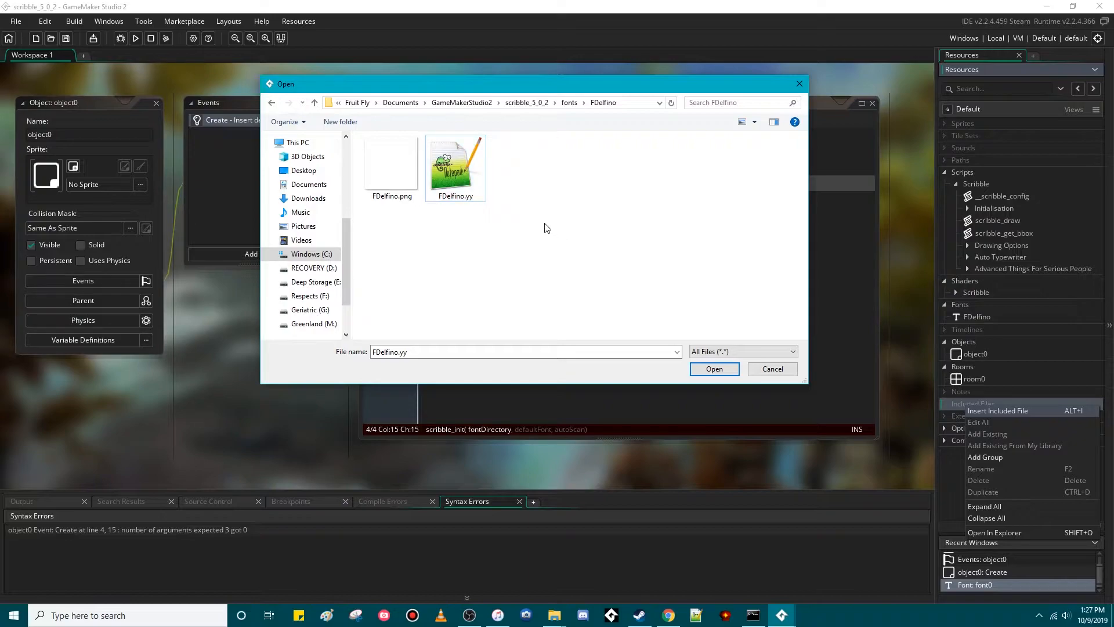
pyautogui.moveTo(581, 245)
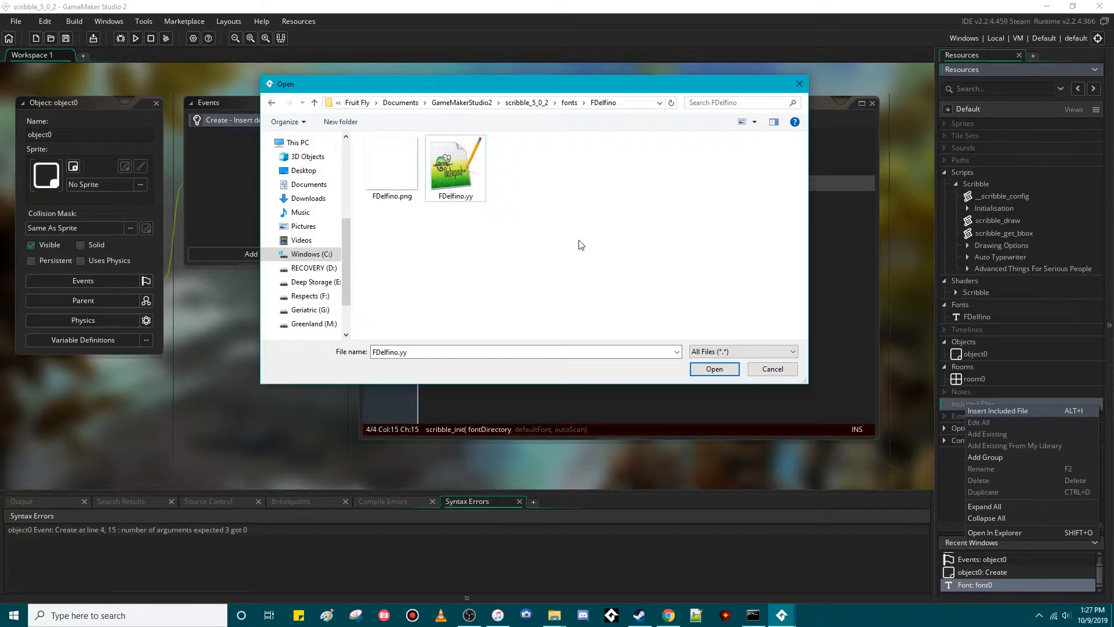
pyautogui.moveTo(529, 230)
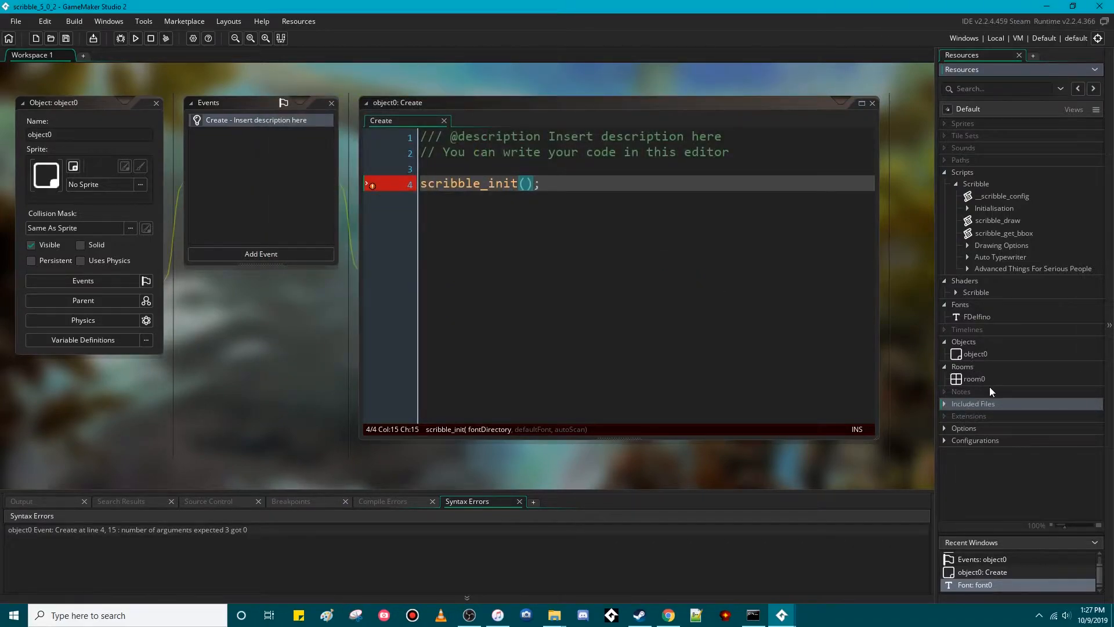
# Step: Expand Included Files to reveal the fonts folder holding FDelfino.yy
pyautogui.click(944, 403)
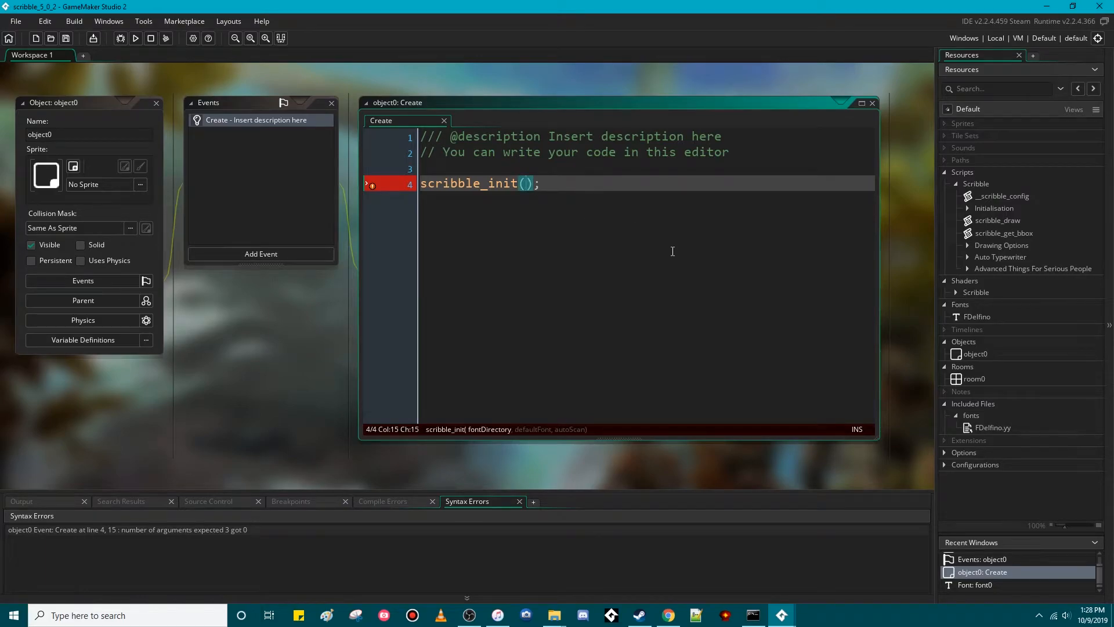
pyautogui.moveTo(758, 299)
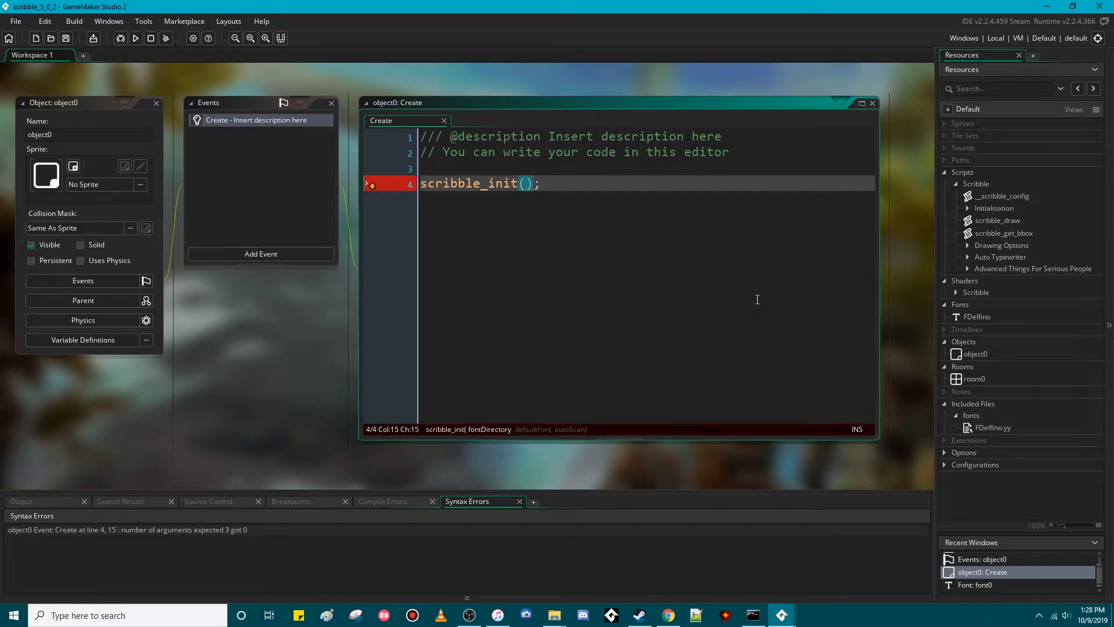
# Step: Fill scribble_init with "fonts", "FDelfino" and true, after checking the included fonts folder
pyautogui.write('"')
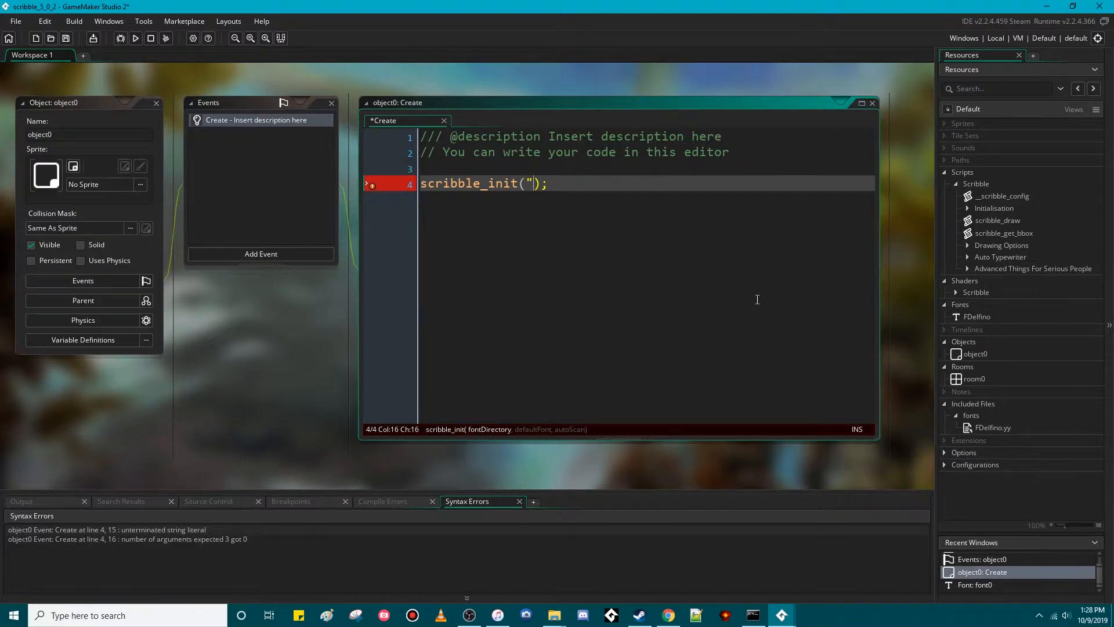
pyautogui.write('fonts",')
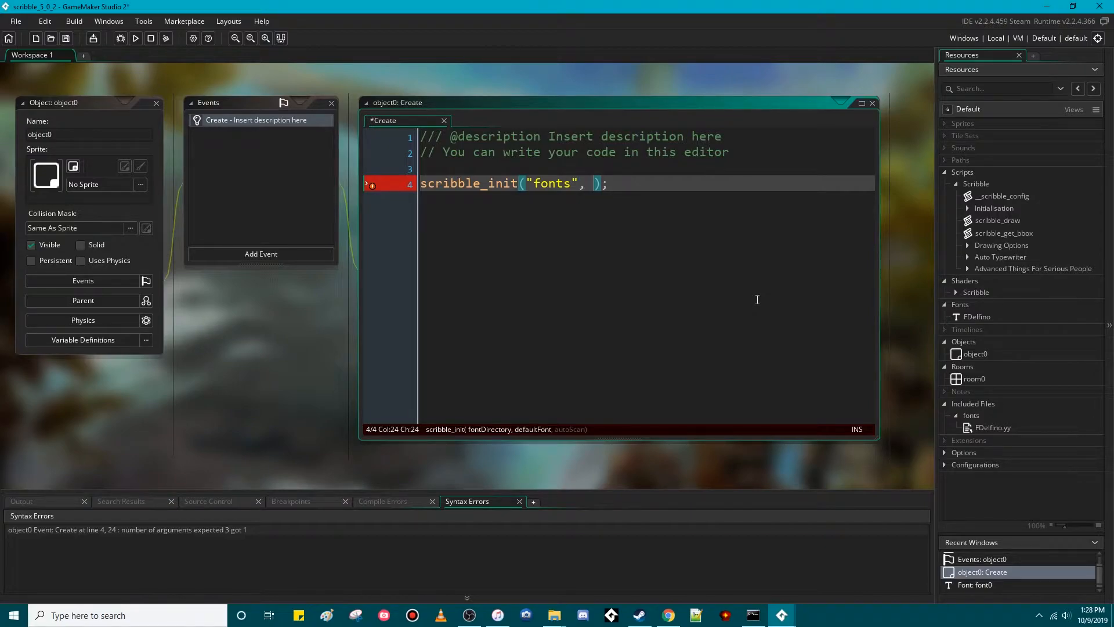
pyautogui.write('"FDe"')
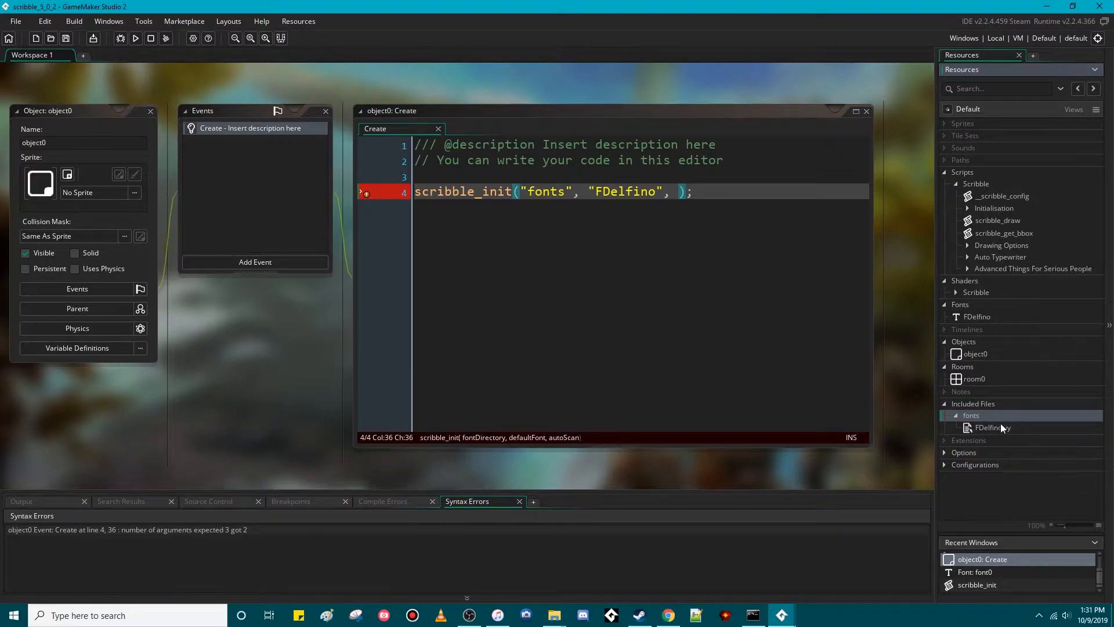
pyautogui.click(992, 427)
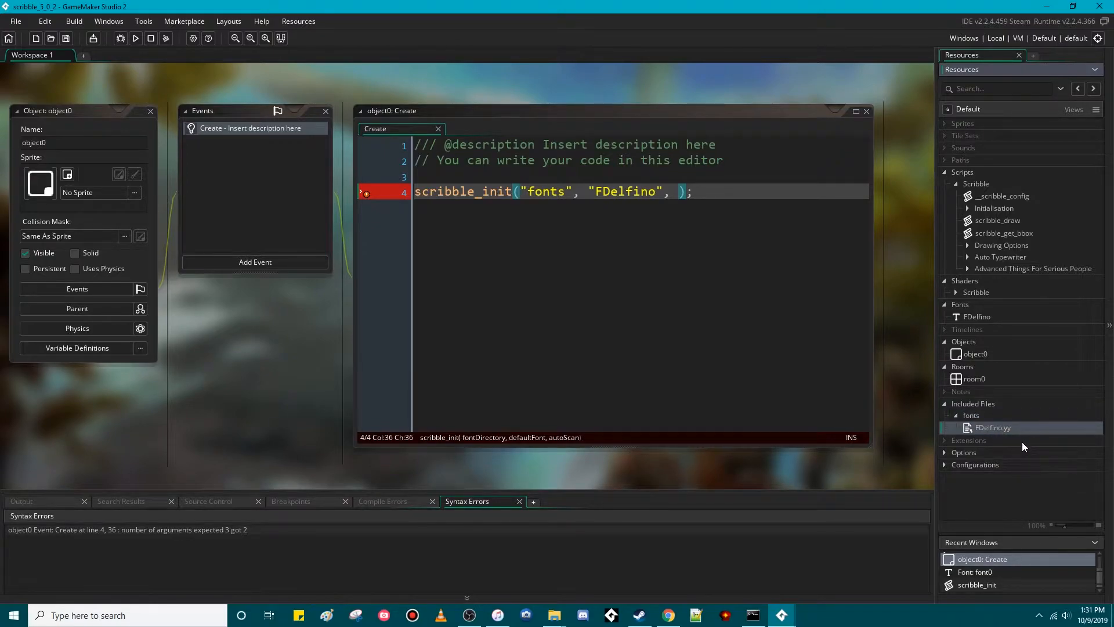
pyautogui.click(812, 261)
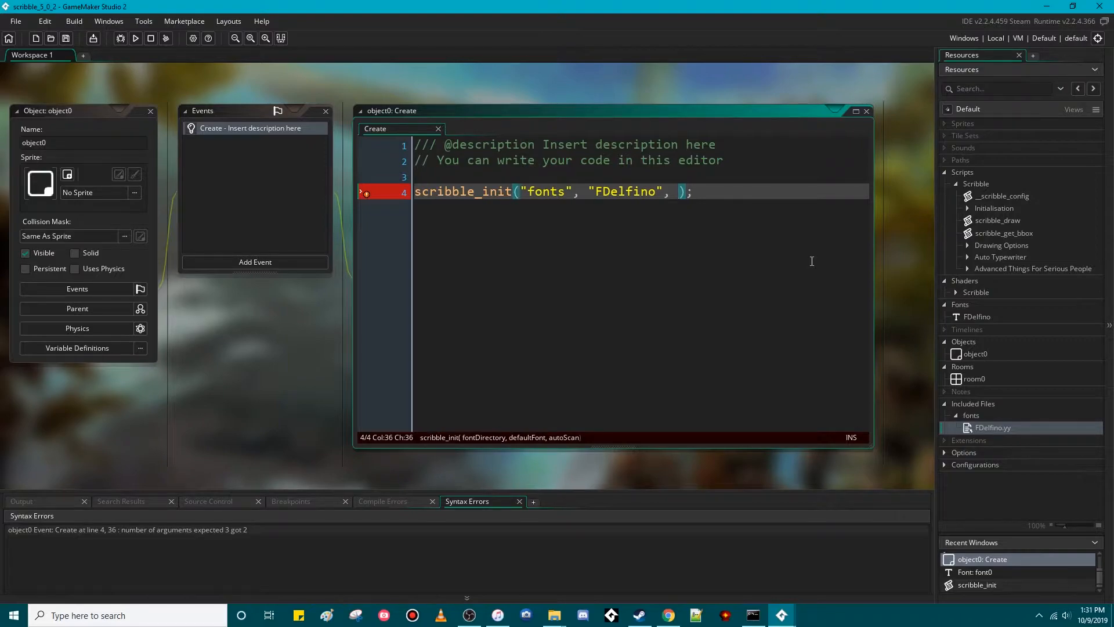
pyautogui.write('true')
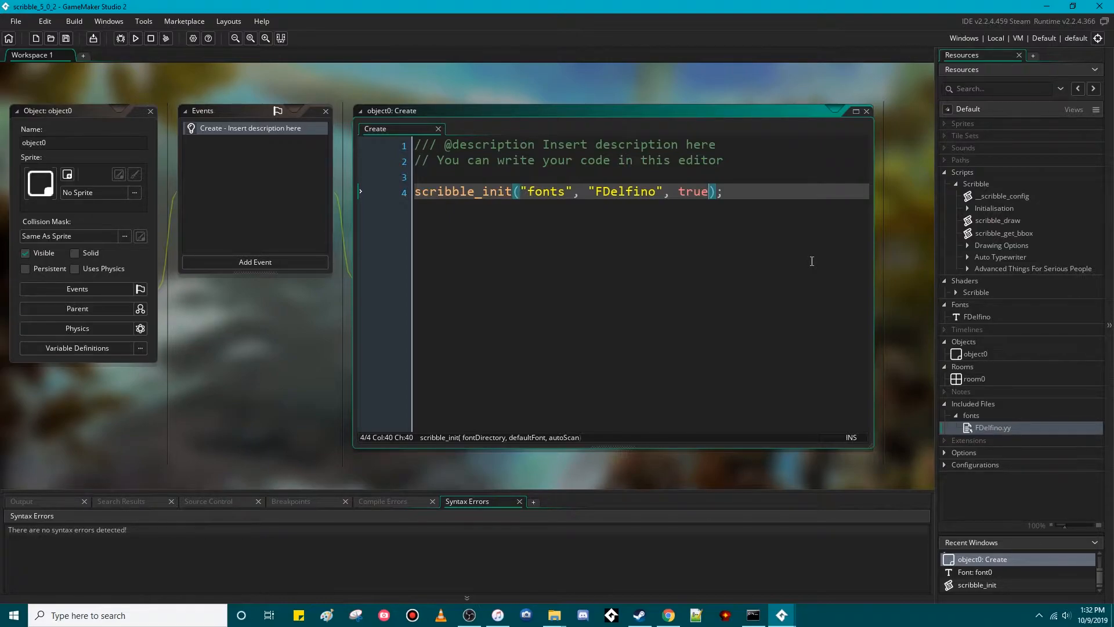
pyautogui.write('scribb')
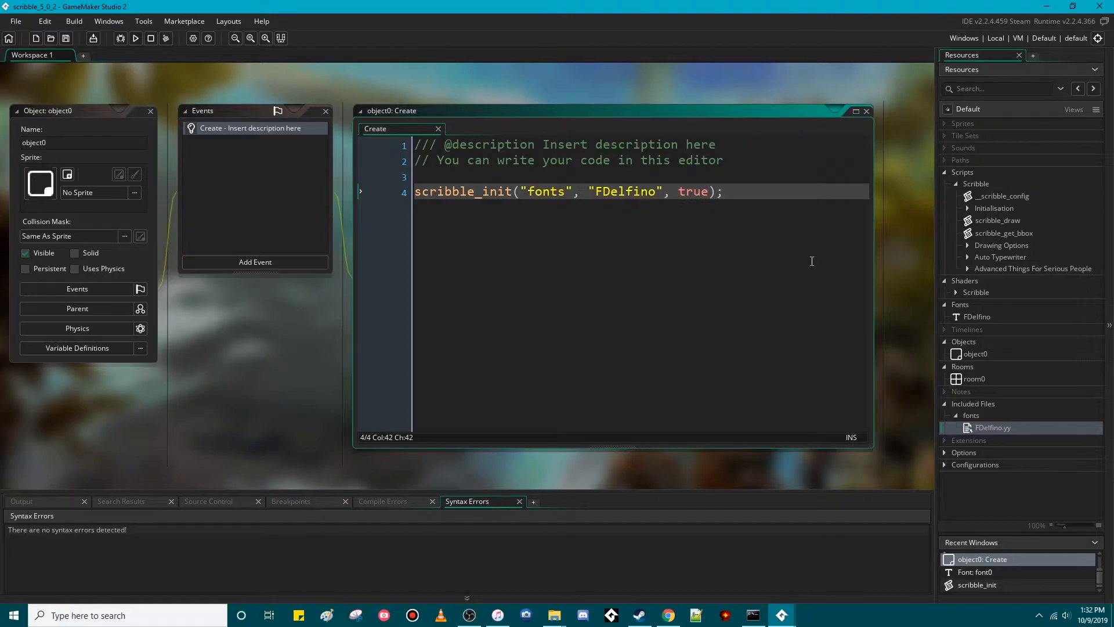
pyautogui.click(706, 192)
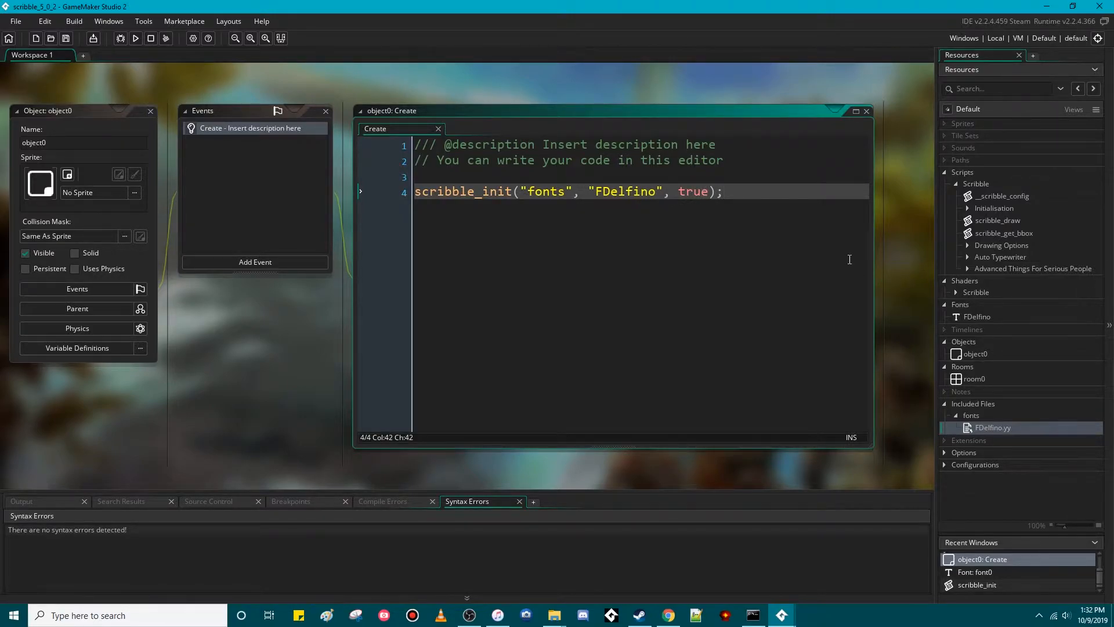
pyautogui.moveTo(979, 391)
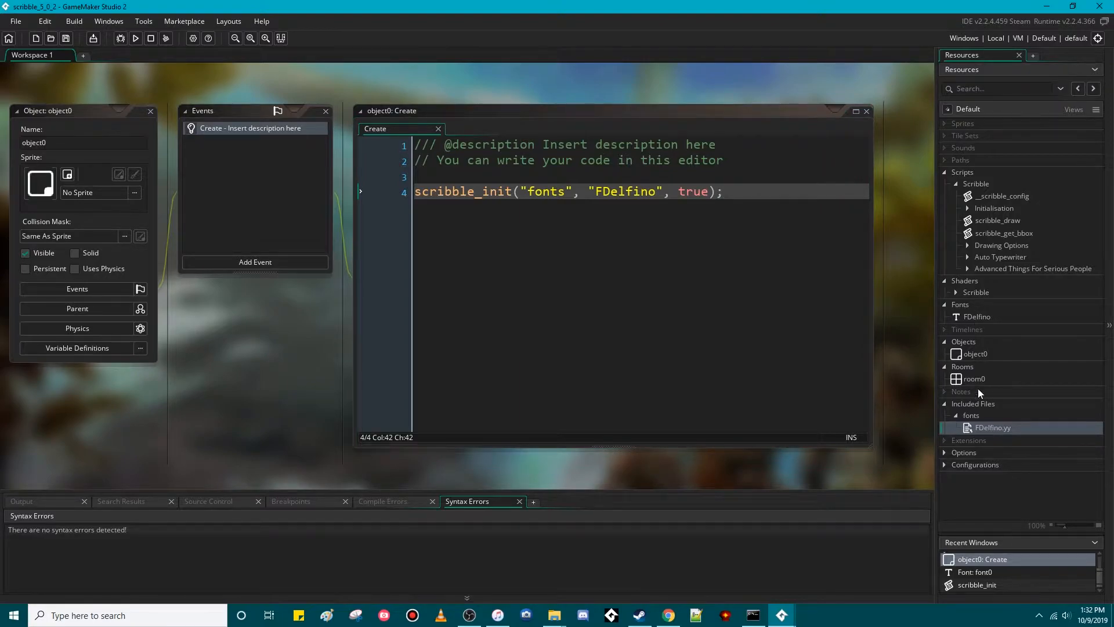
pyautogui.doubleClick(974, 378)
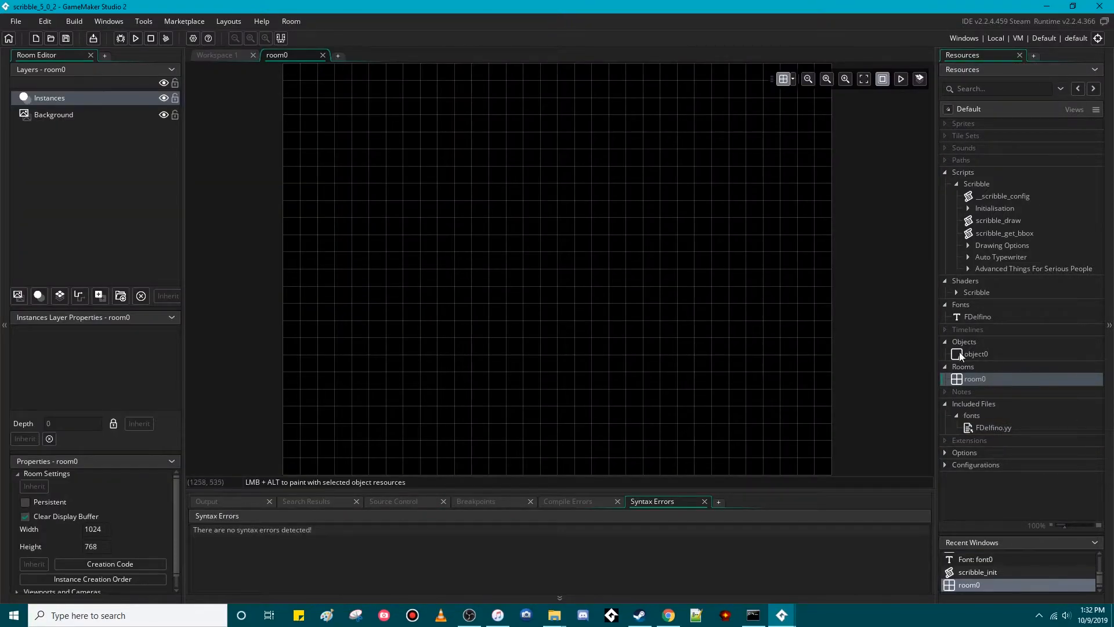
pyautogui.doubleClick(976, 353)
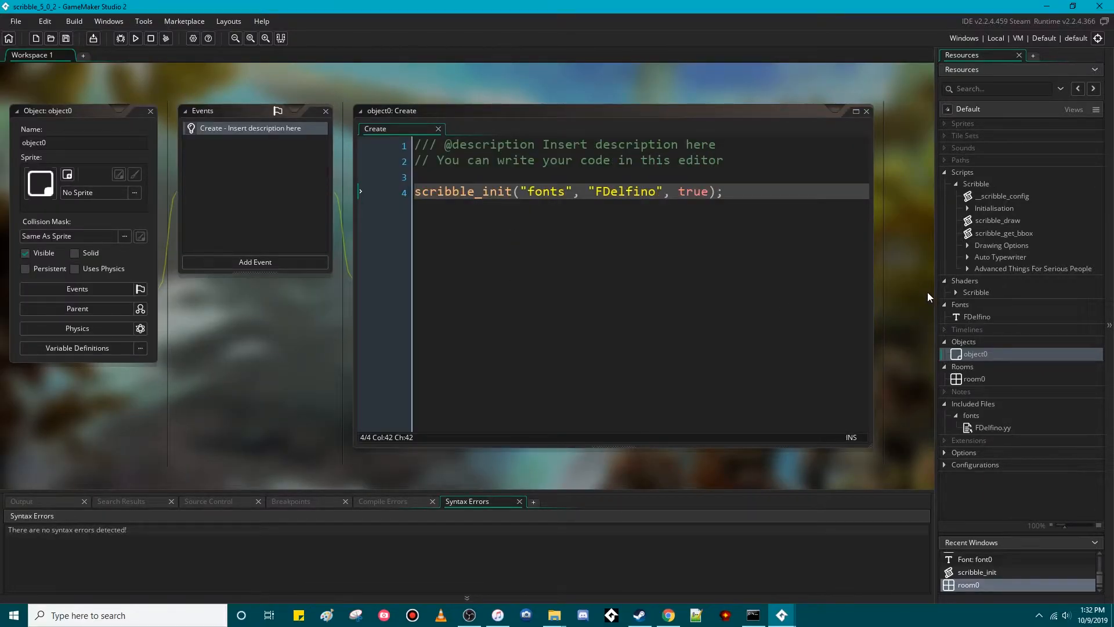
# Step: Add a Draw event to object0 that calls scribble_draw(32, 32, "This is text...")
pyautogui.click(255, 261)
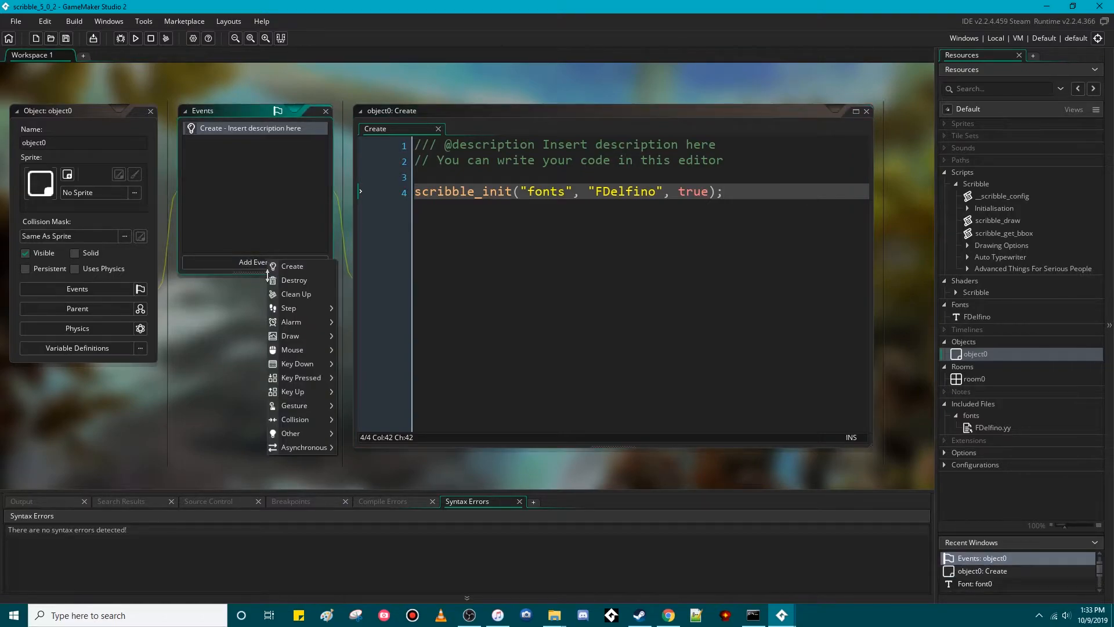
pyautogui.click(290, 335)
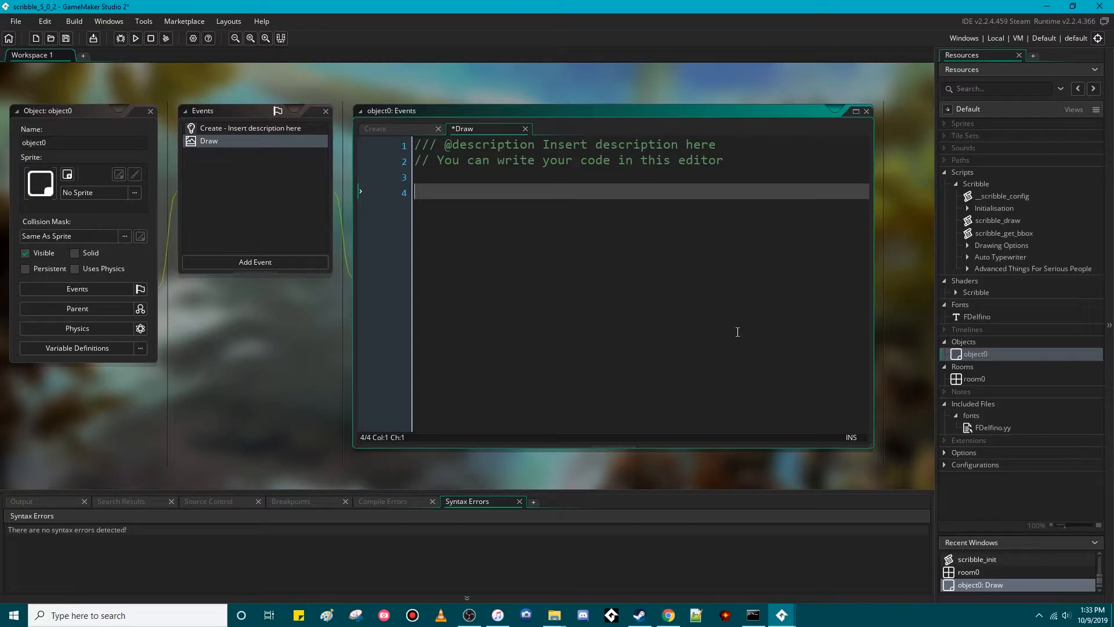
pyautogui.write('scribble_draw')
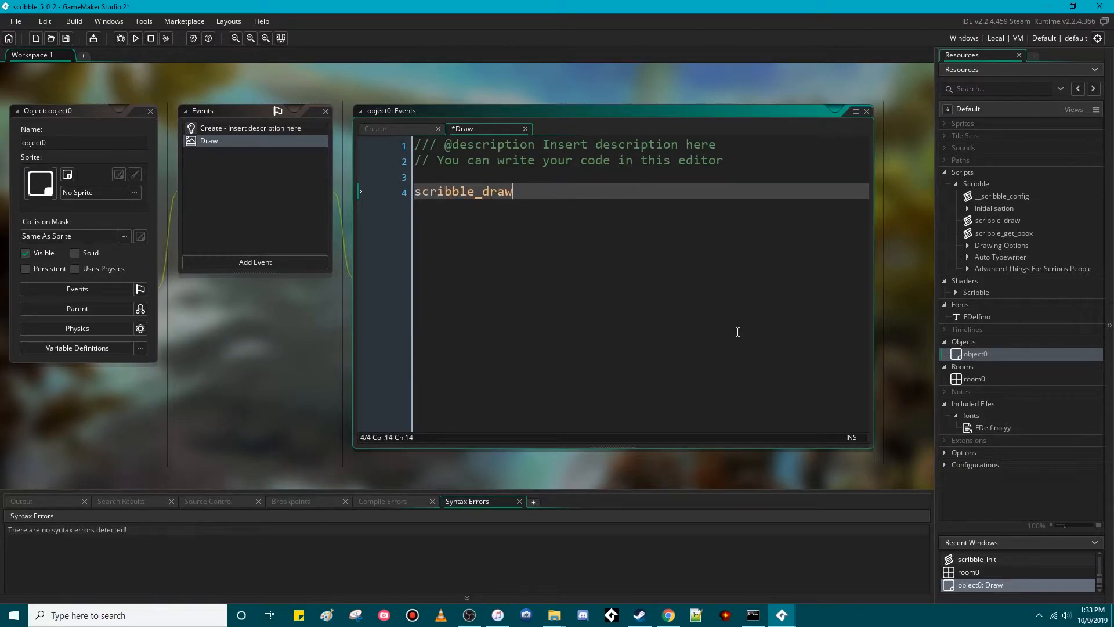
pyautogui.write('(')
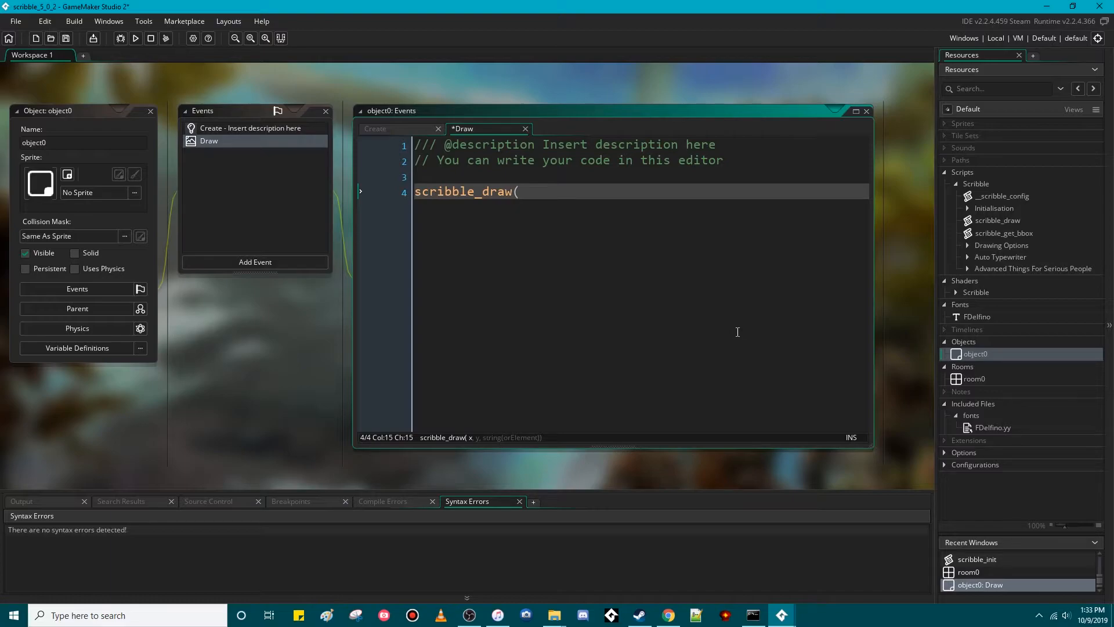
pyautogui.write('32, 3')
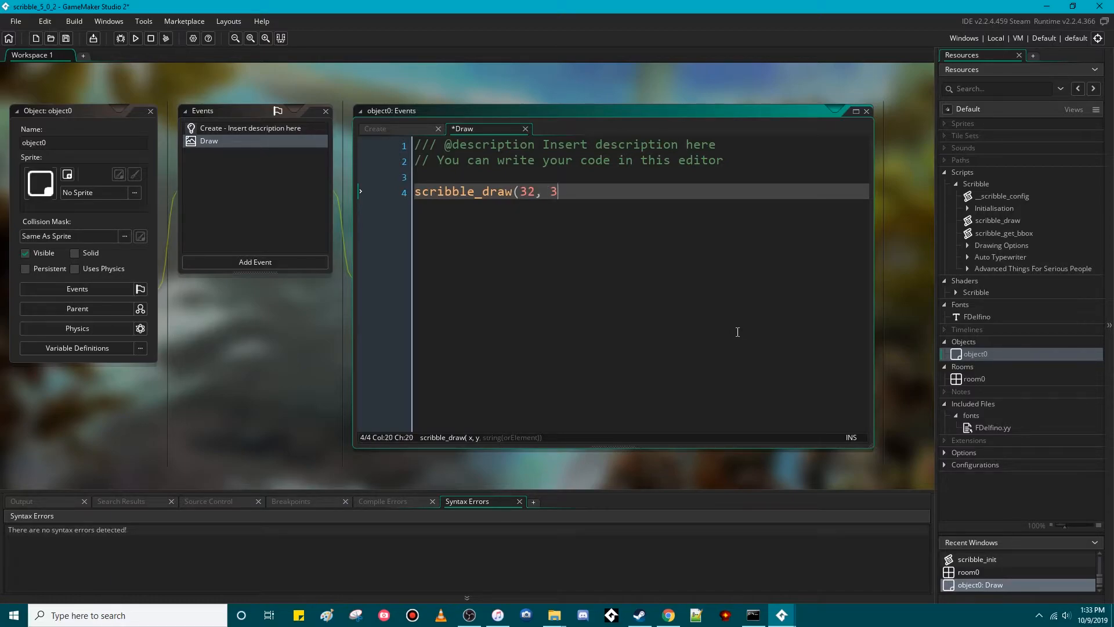
pyautogui.write('2, "')
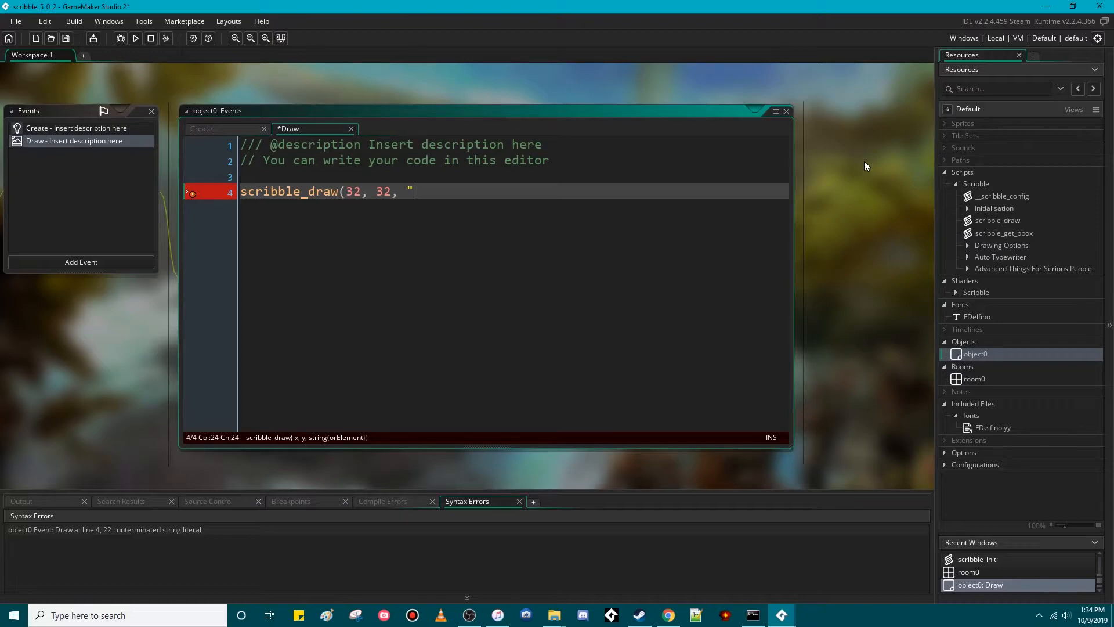
pyautogui.write('This is text that I want to draw on the screen for')
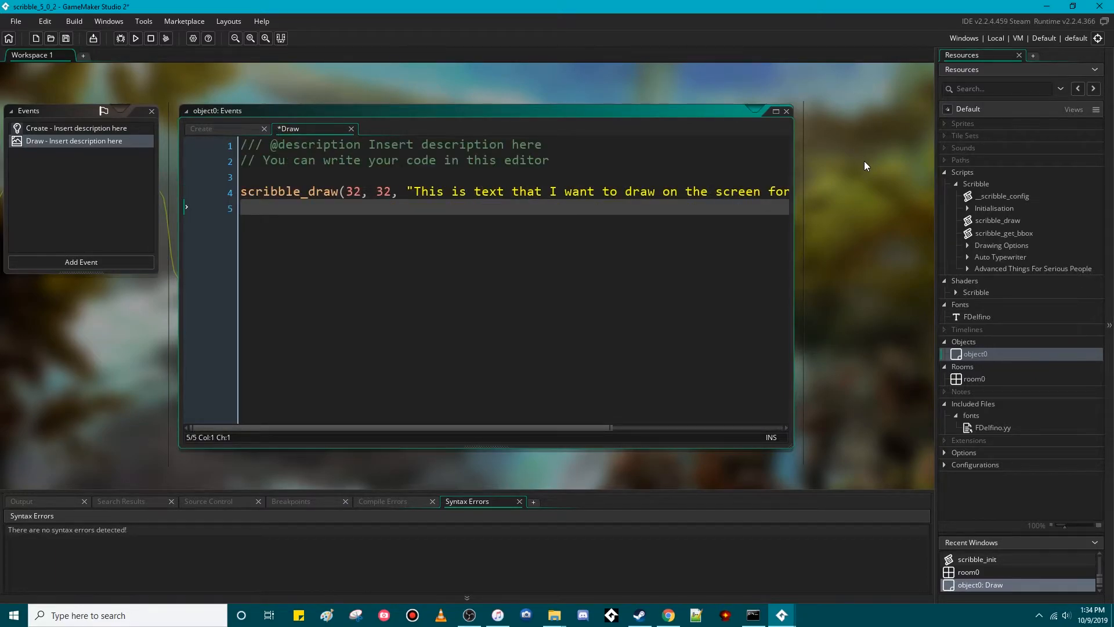
# Step: Write draw_text(32, 64, "Built-in draw_text"); below the scribble_draw call
pyautogui.write('draw_text')
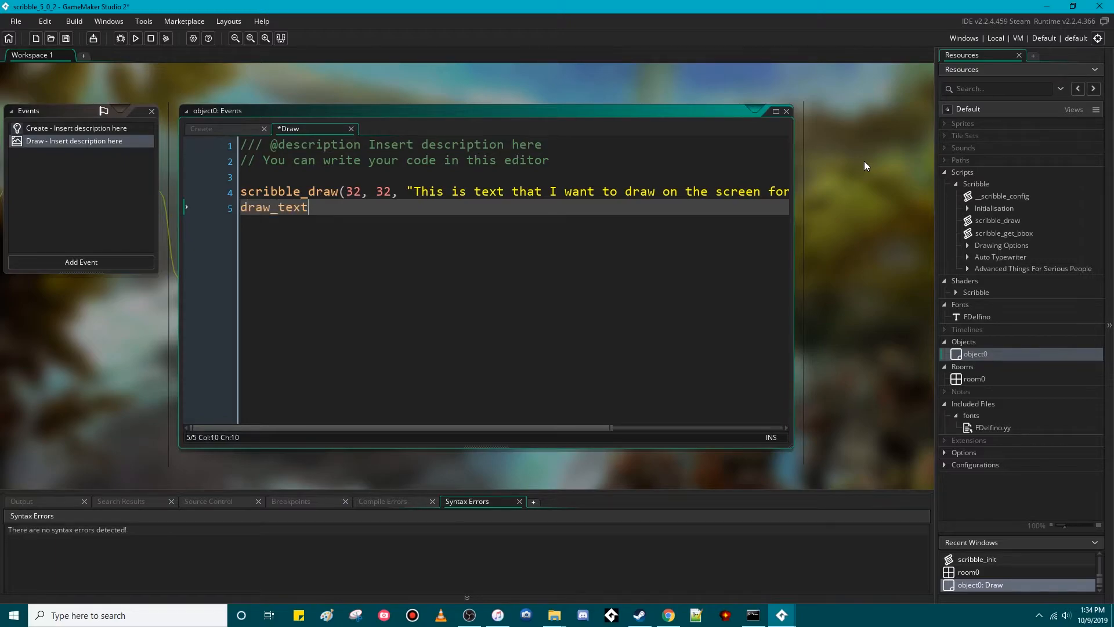
pyautogui.write('(')
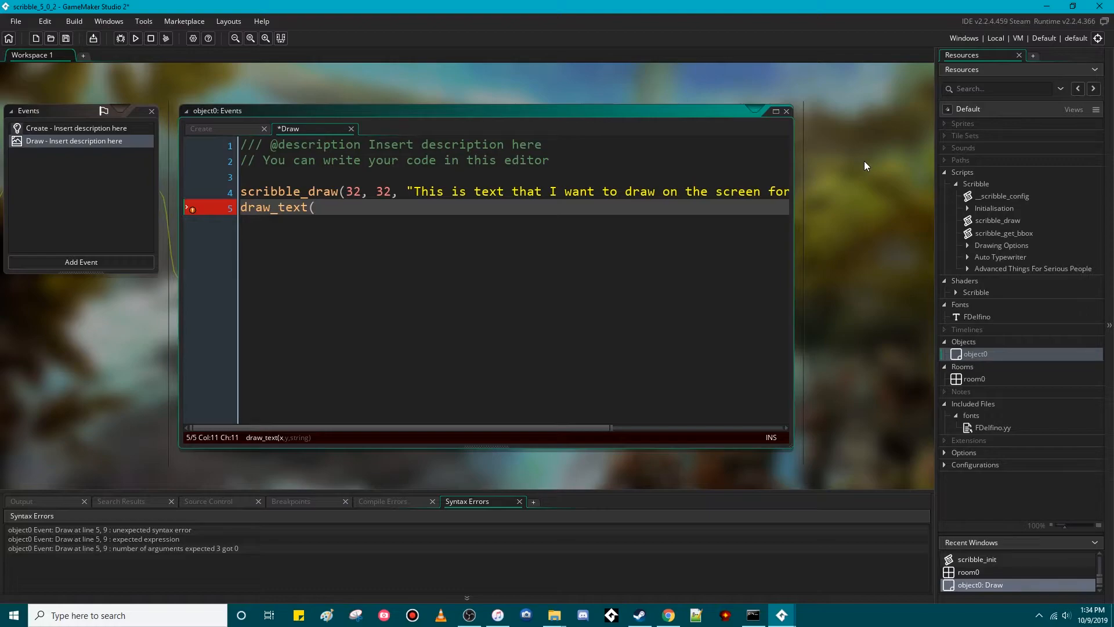
pyautogui.write('32, 64')
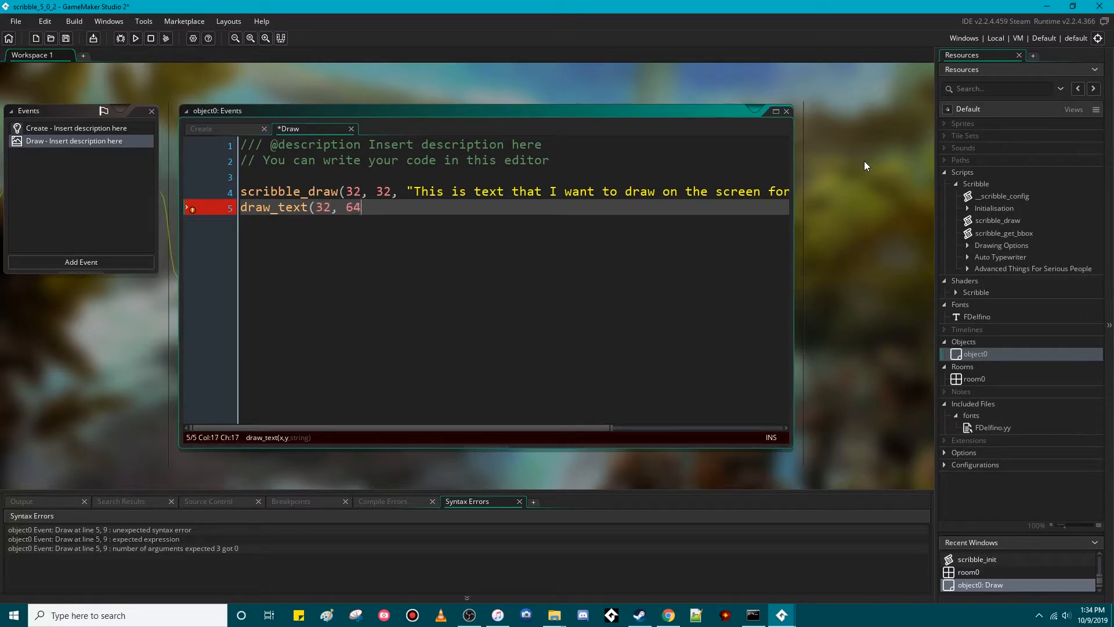
pyautogui.write(', "')
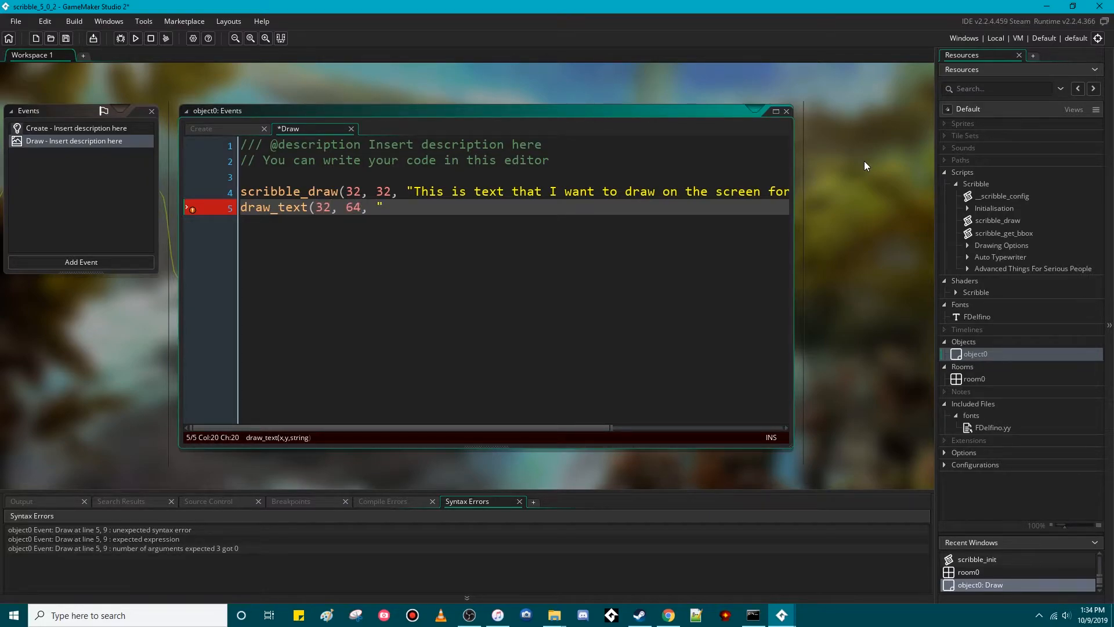
pyautogui.write('Built-in')
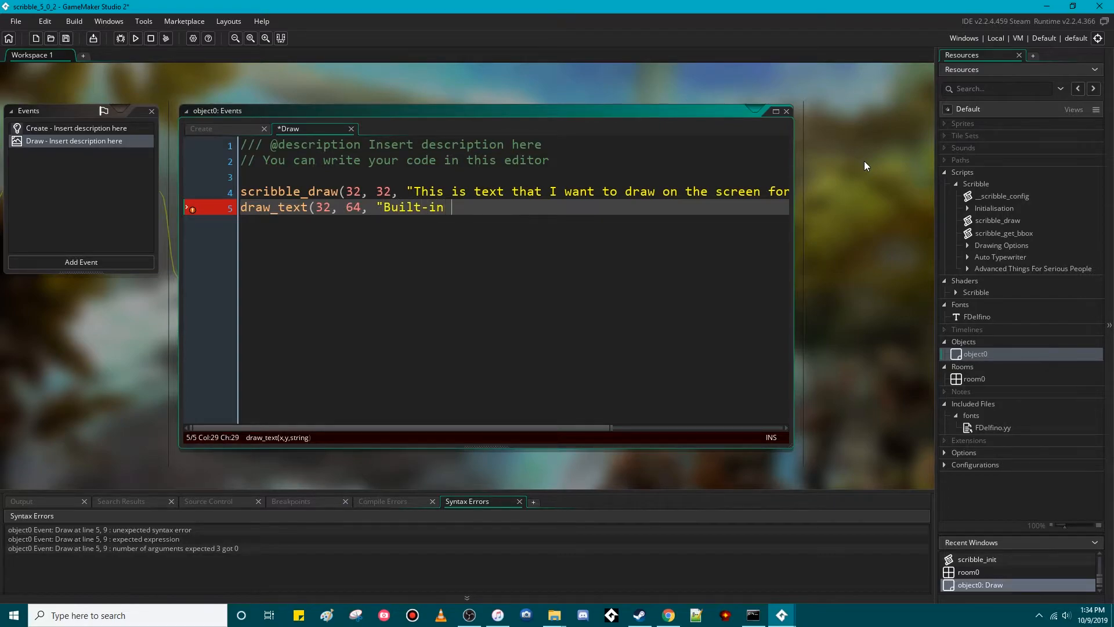
pyautogui.write('draw_text")')
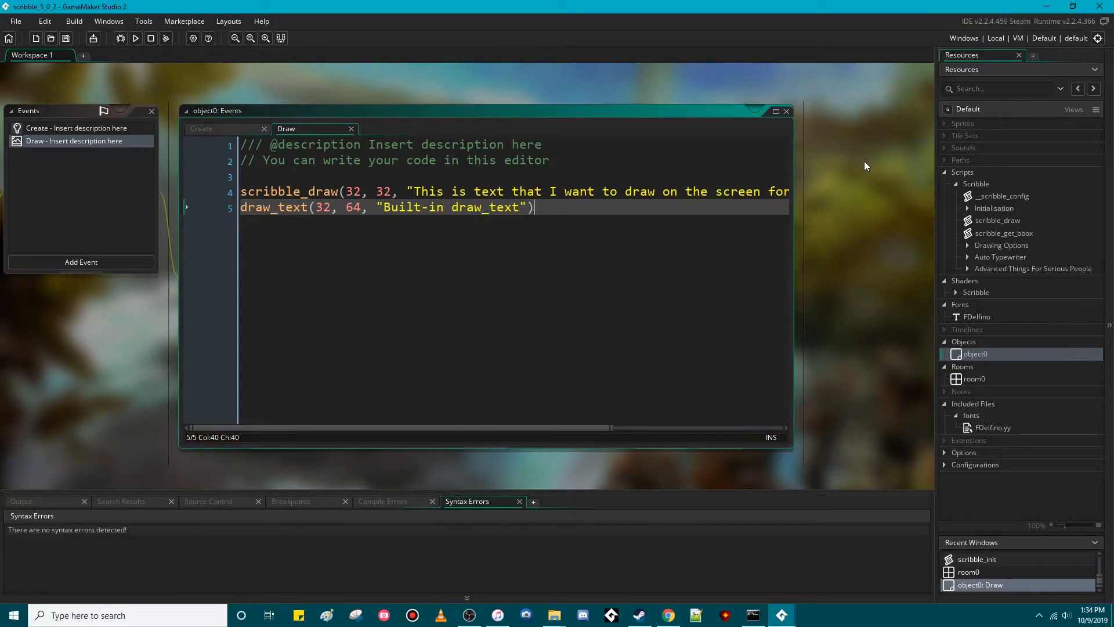
pyautogui.write(';')
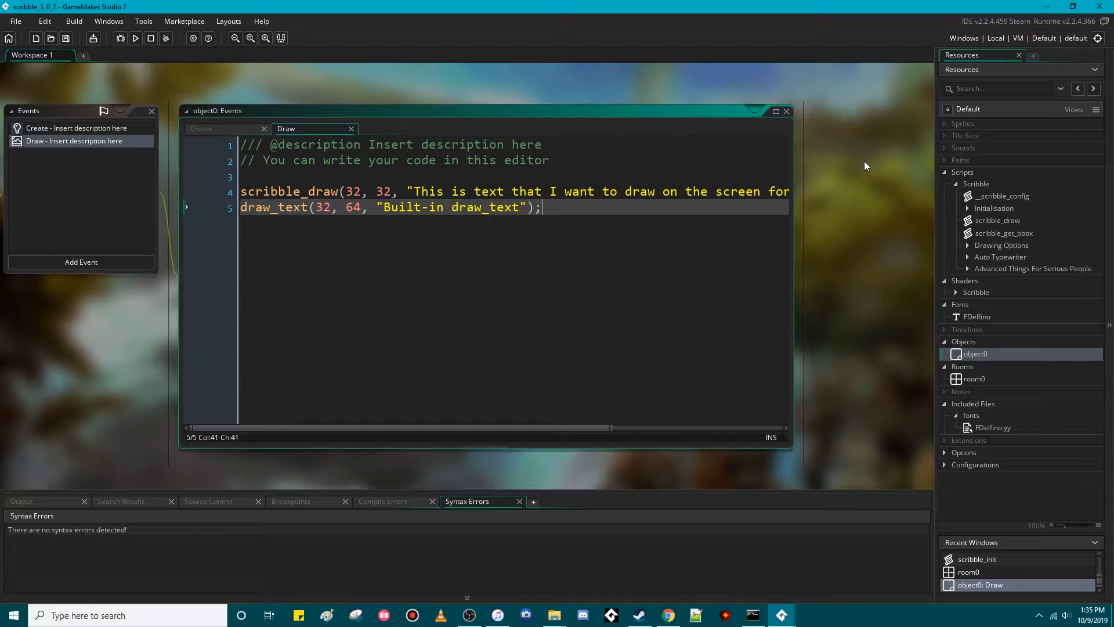
pyautogui.click(135, 38)
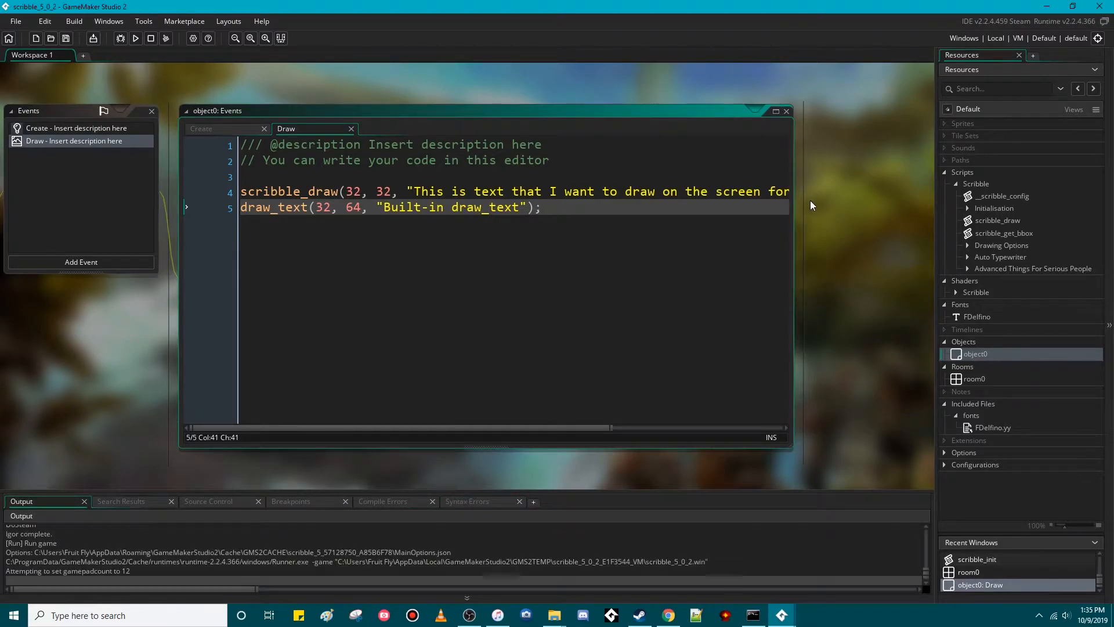
pyautogui.click(135, 38)
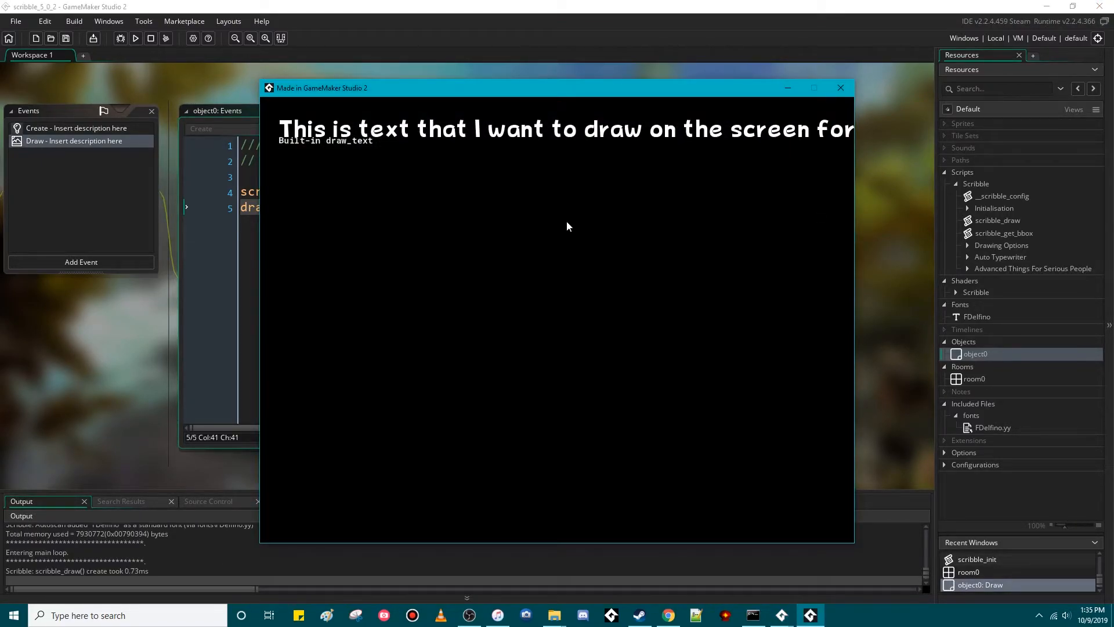
pyautogui.moveTo(662, 183)
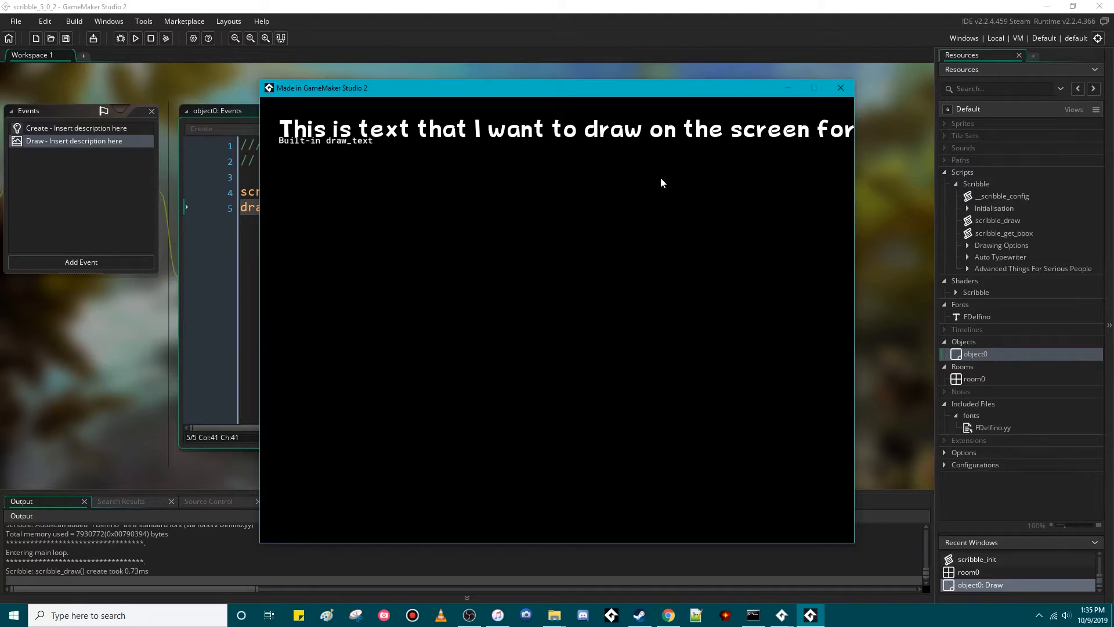
pyautogui.moveTo(635, 136)
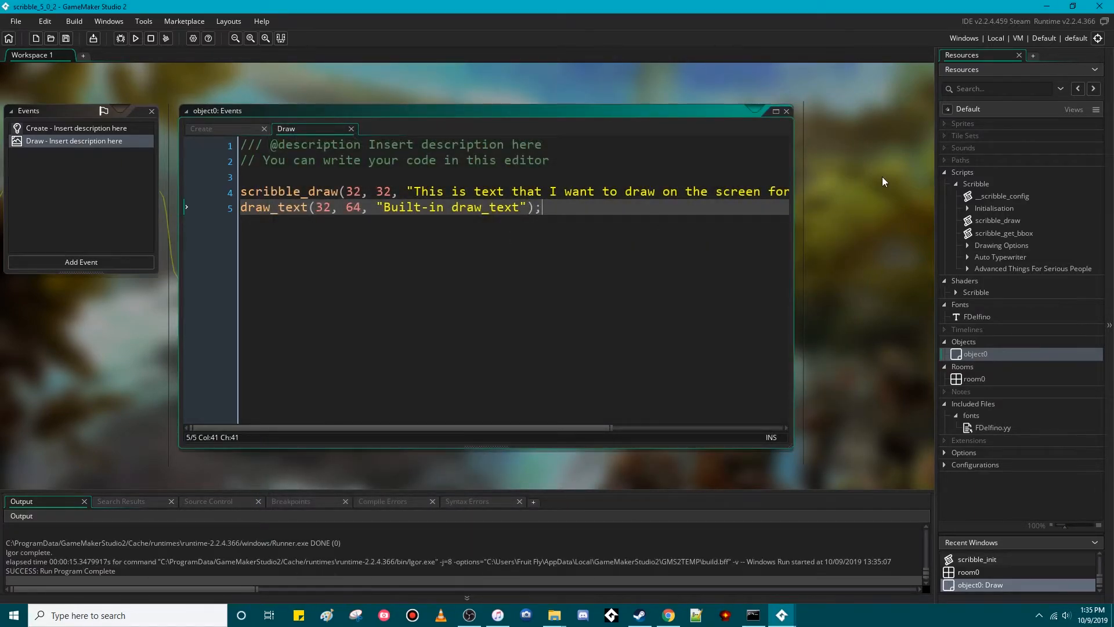
# Step: Add draw_set_font(FDelfino) before draw_text and change its y from 64 to 96
pyautogui.write('draw_set')
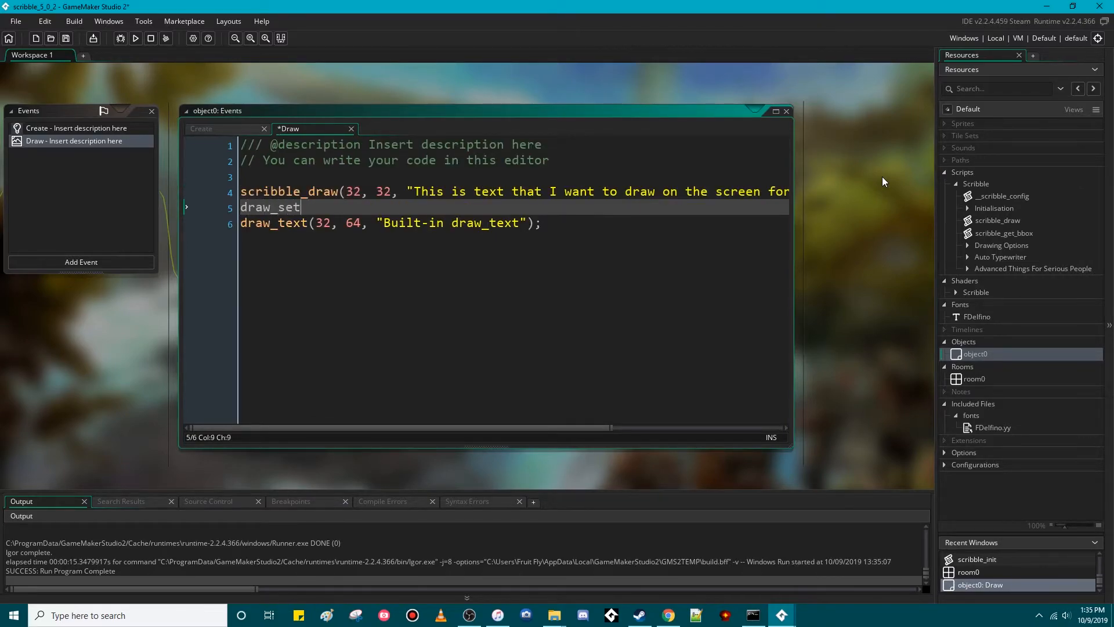
pyautogui.write('_font(FDelfino);')
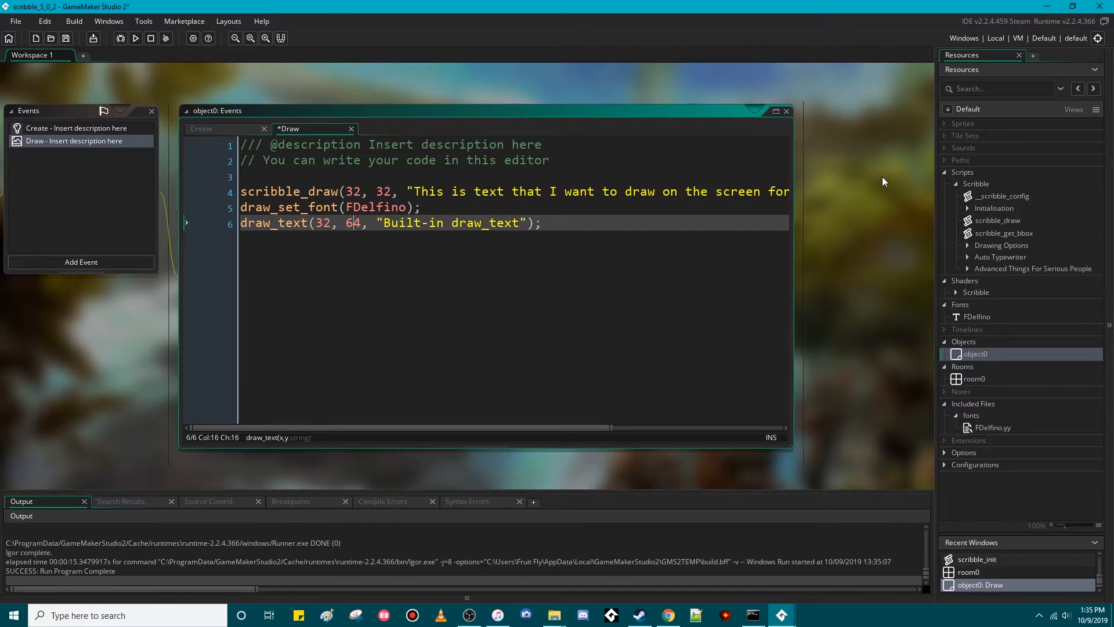
pyautogui.write('96')
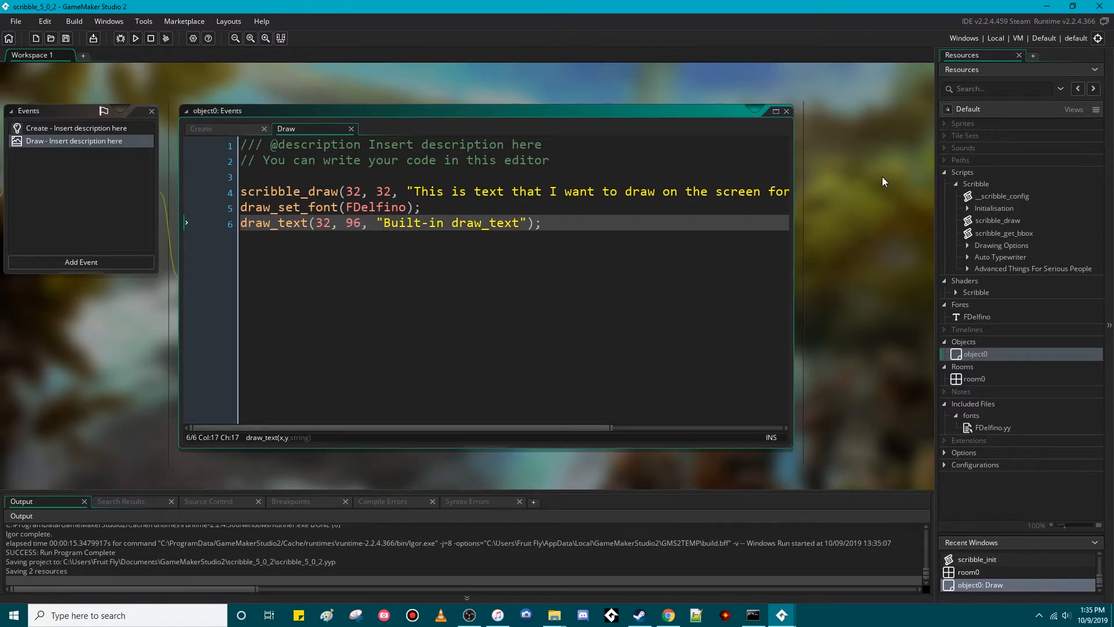
# Step: Run the game to compare the Scribble and built-in text lines
pyautogui.click(135, 38)
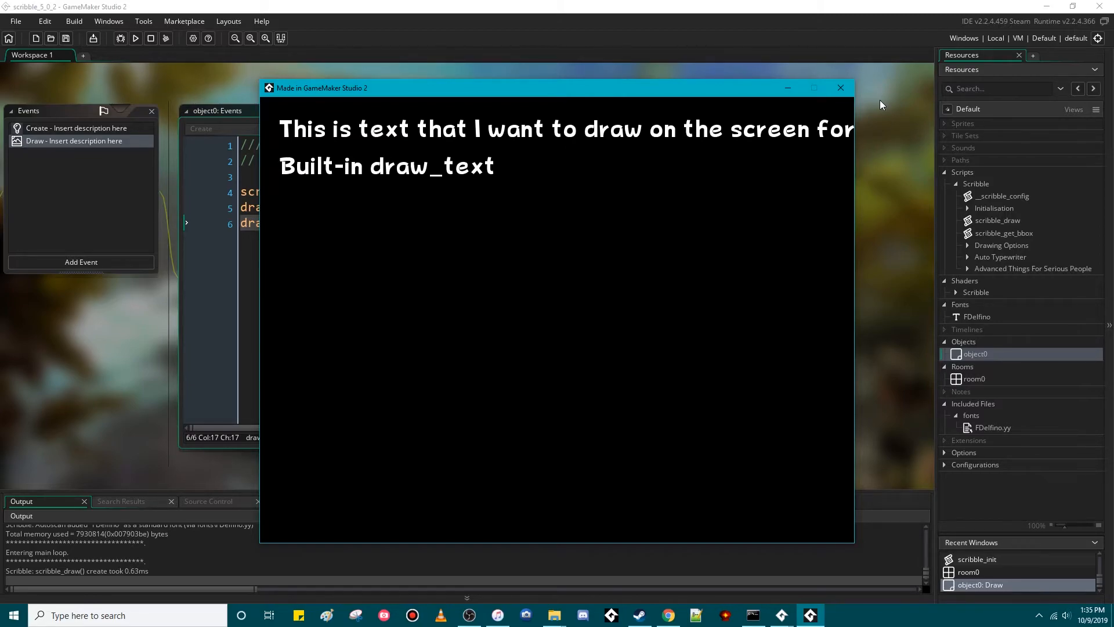
pyautogui.moveTo(414, 202)
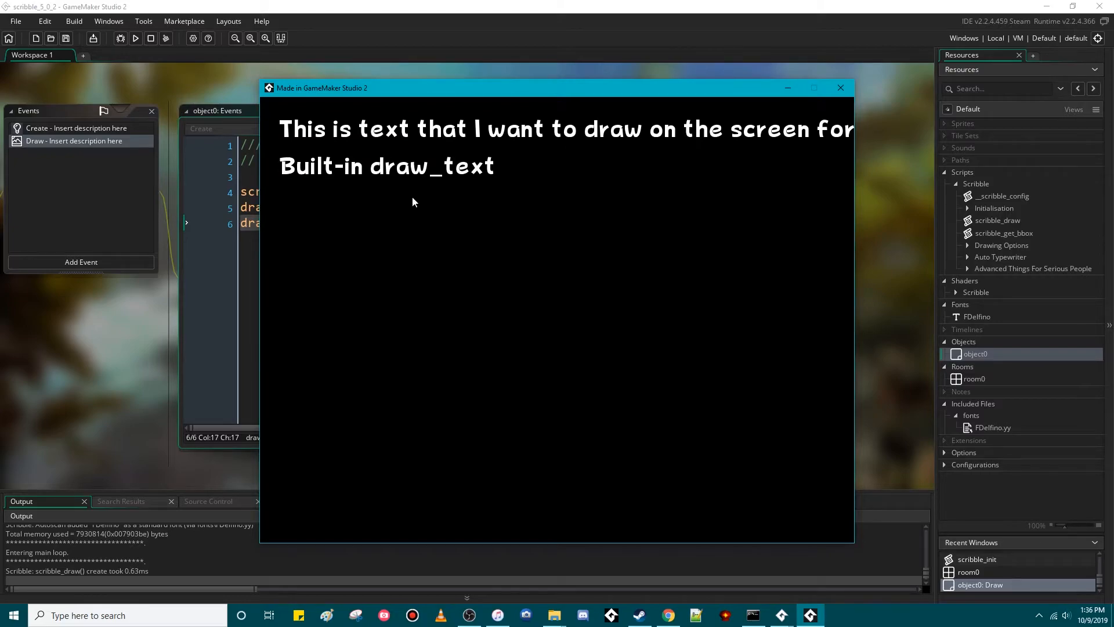
pyautogui.moveTo(400, 270)
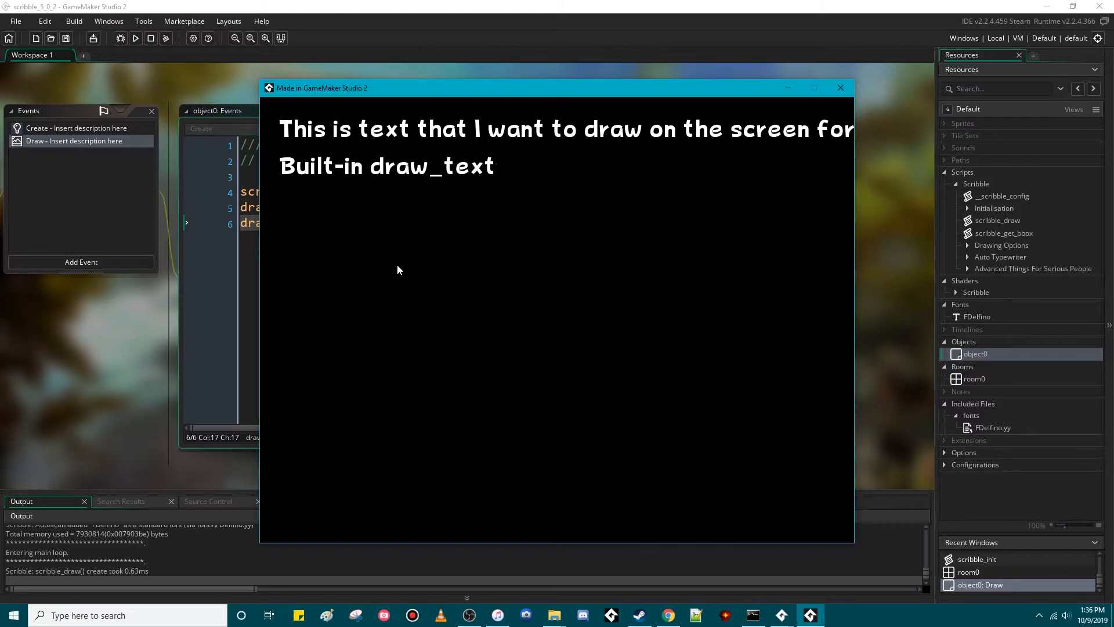
pyautogui.moveTo(261, 206)
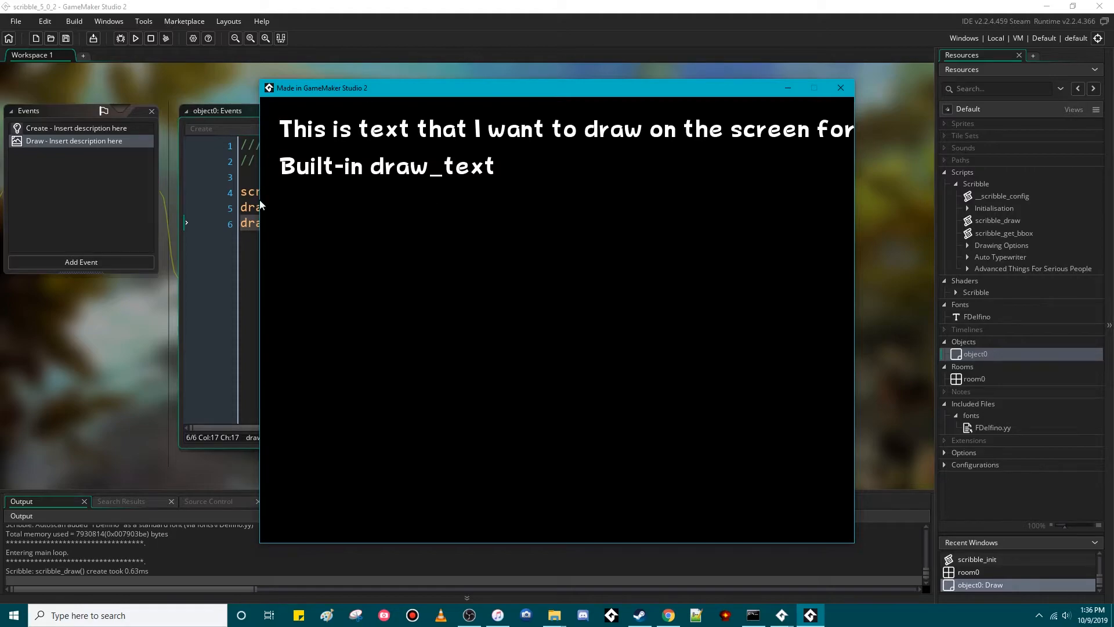
# Step: Close the running game window
pyautogui.click(840, 87)
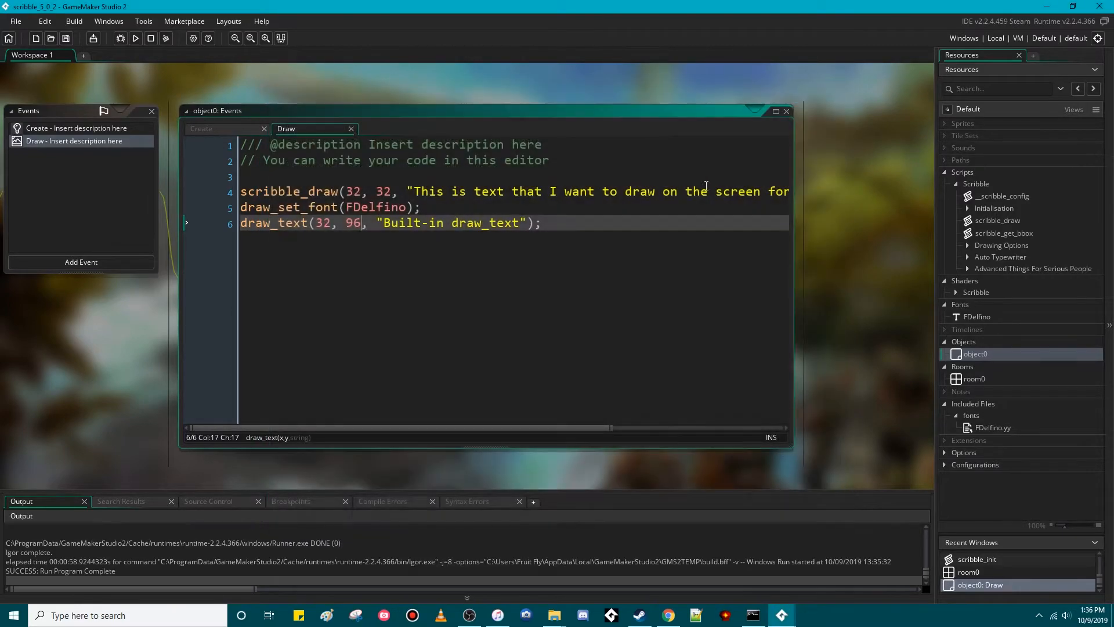
pyautogui.moveTo(792, 219)
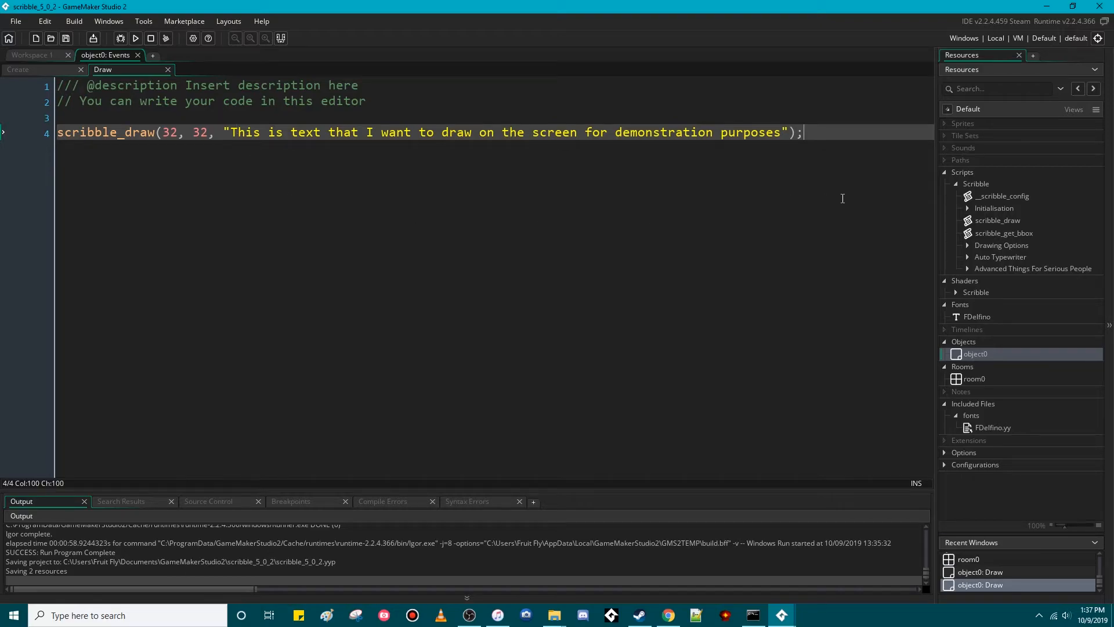
pyautogui.moveTo(556, 276)
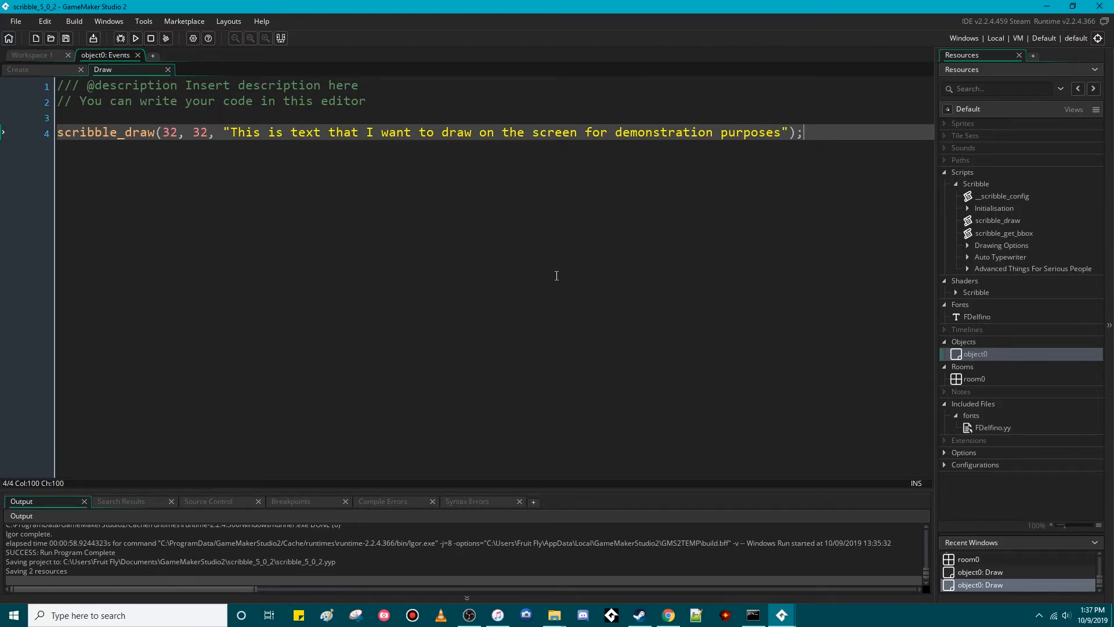
pyautogui.moveTo(561, 275)
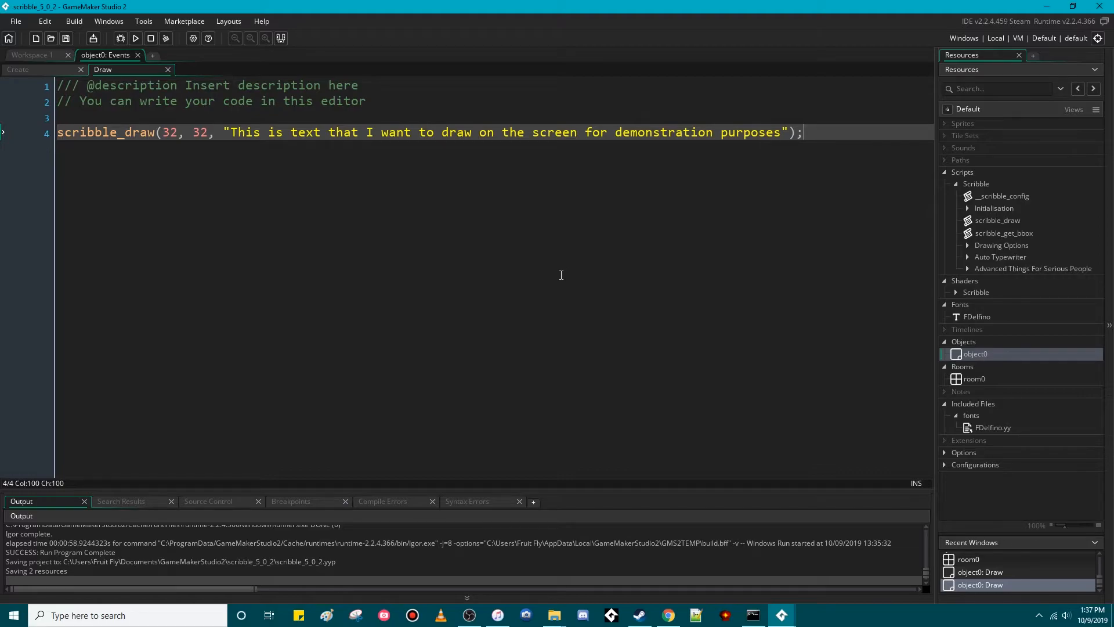
pyautogui.moveTo(561, 284)
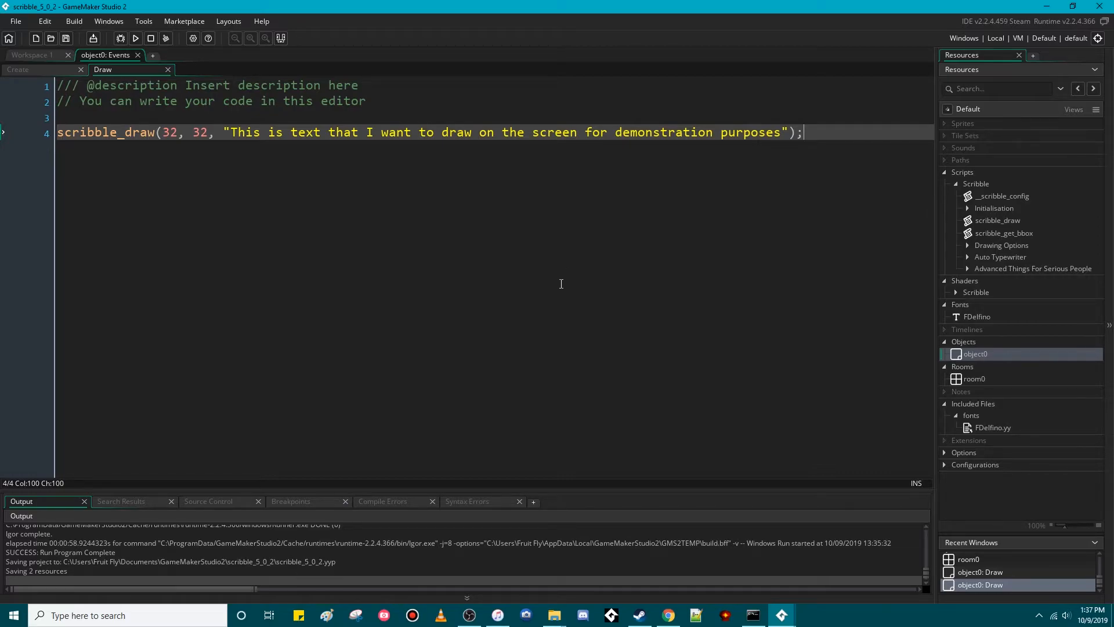
pyautogui.moveTo(543, 233)
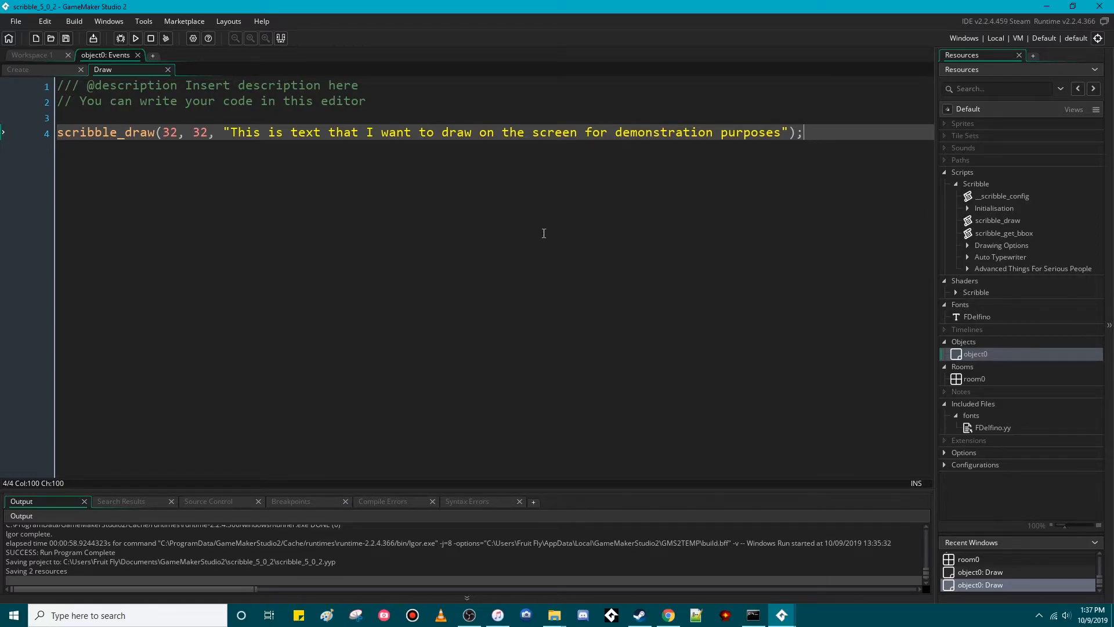
pyautogui.moveTo(865, 194)
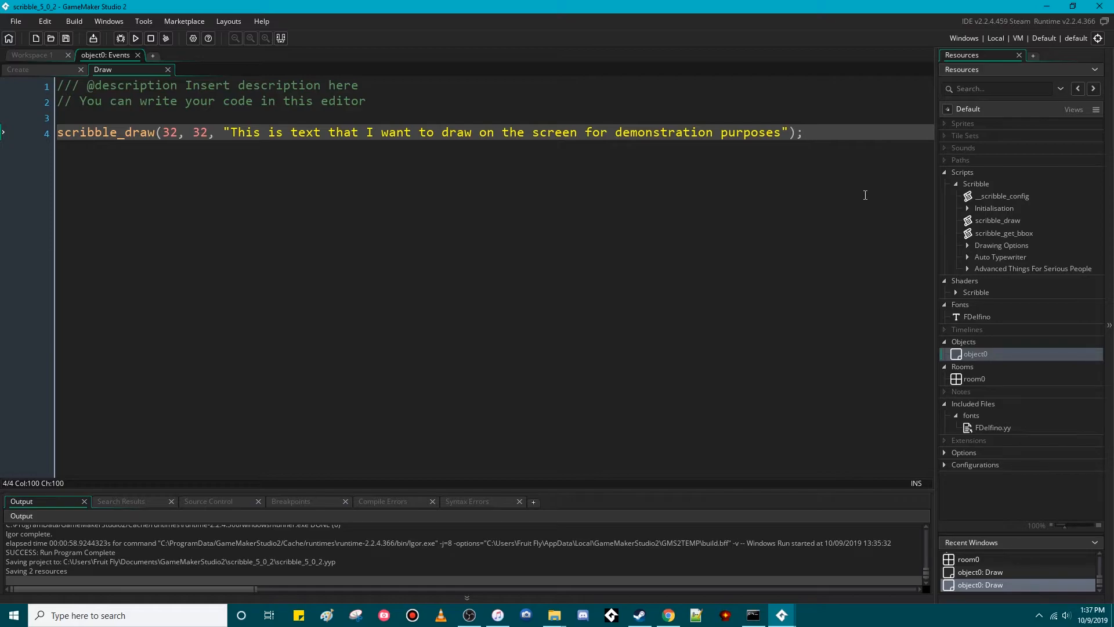
pyautogui.moveTo(851, 208)
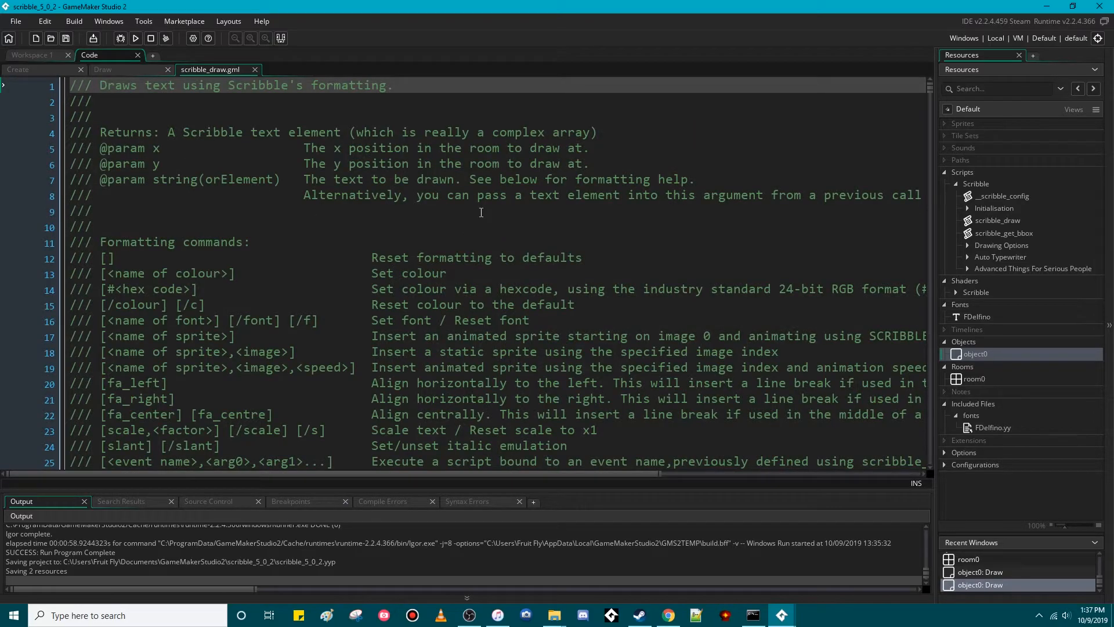
# Step: Scroll down the scribble_draw script to the formatting commands comment block
pyautogui.scroll(-3)
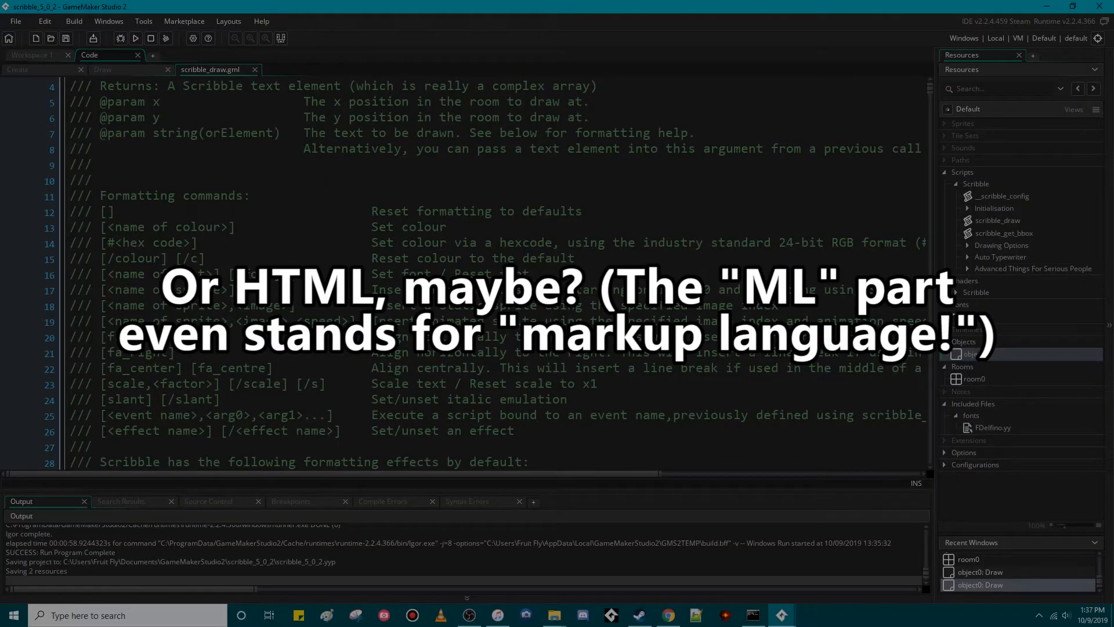
pyautogui.scroll(-3)
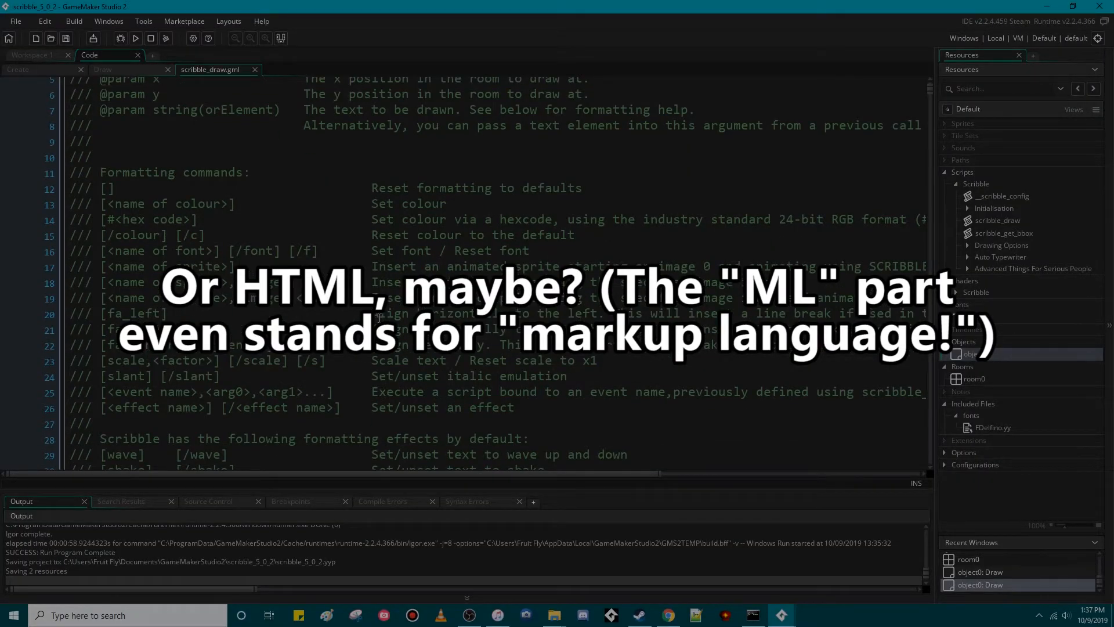
pyautogui.scroll(-3)
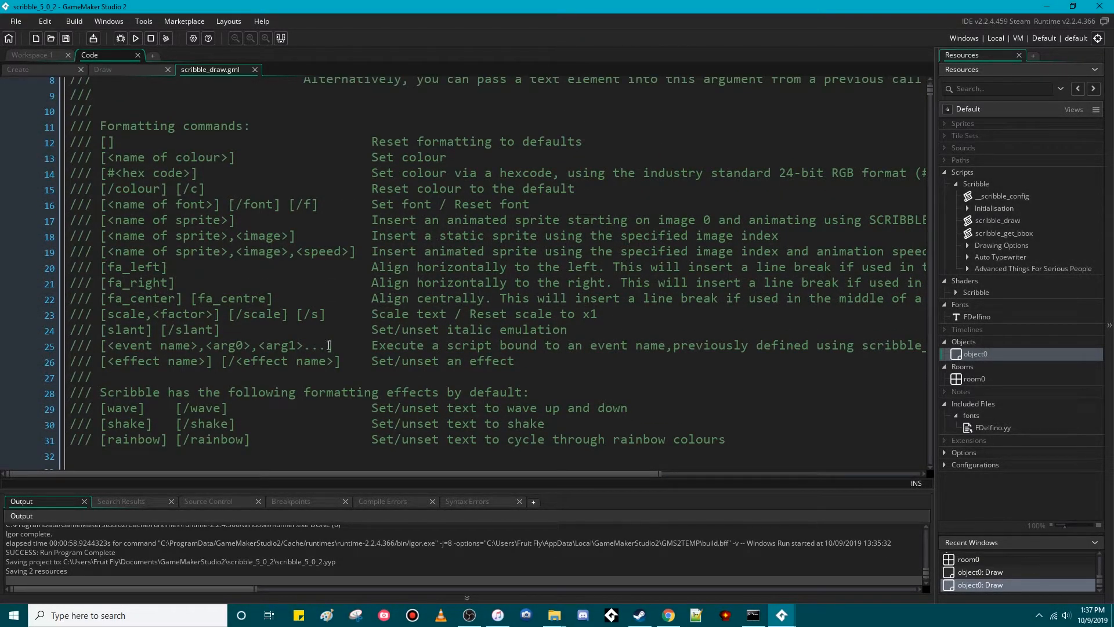
pyautogui.moveTo(368, 330)
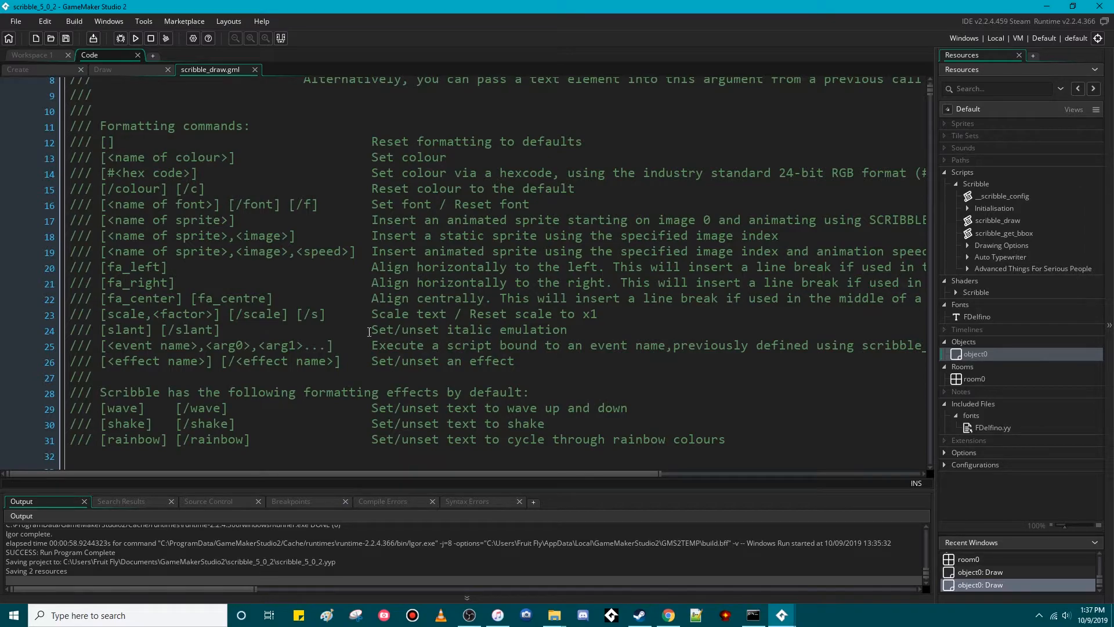
pyautogui.moveTo(360, 334)
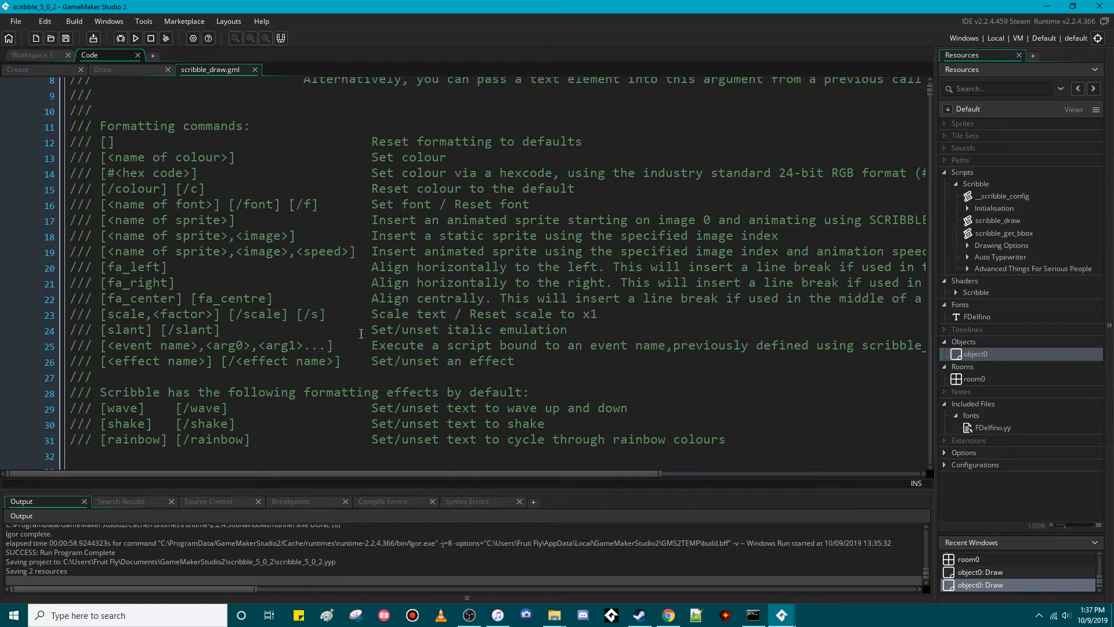
pyautogui.moveTo(359, 331)
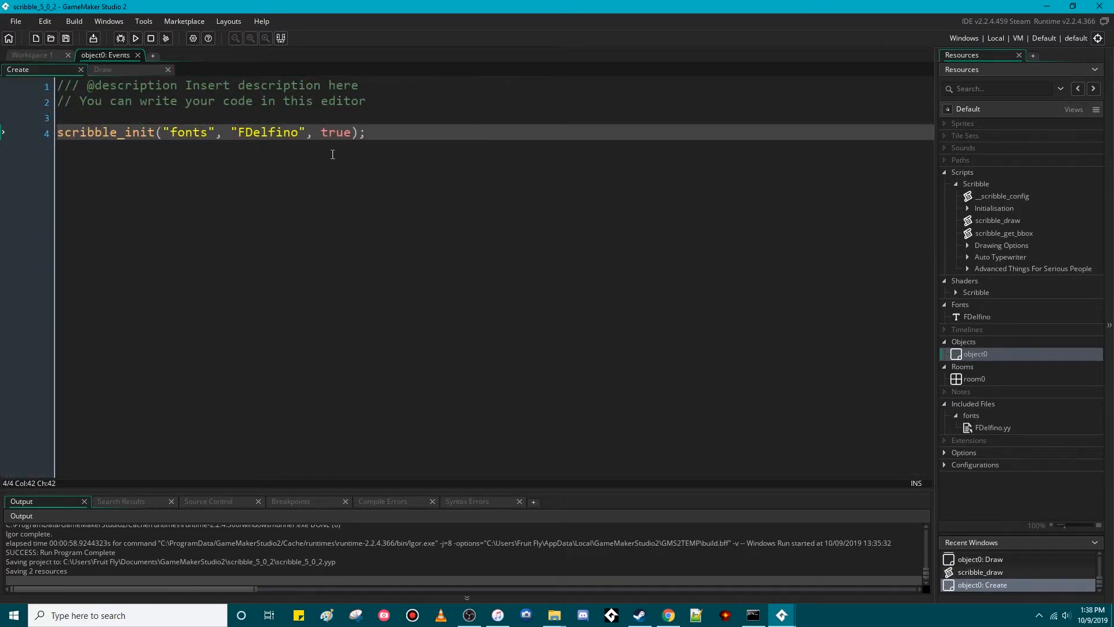
# Step: Wrap 'This is text' in [c_yellow]...[/c] and insert [c_green] before 'screen'
pyautogui.click(104, 69)
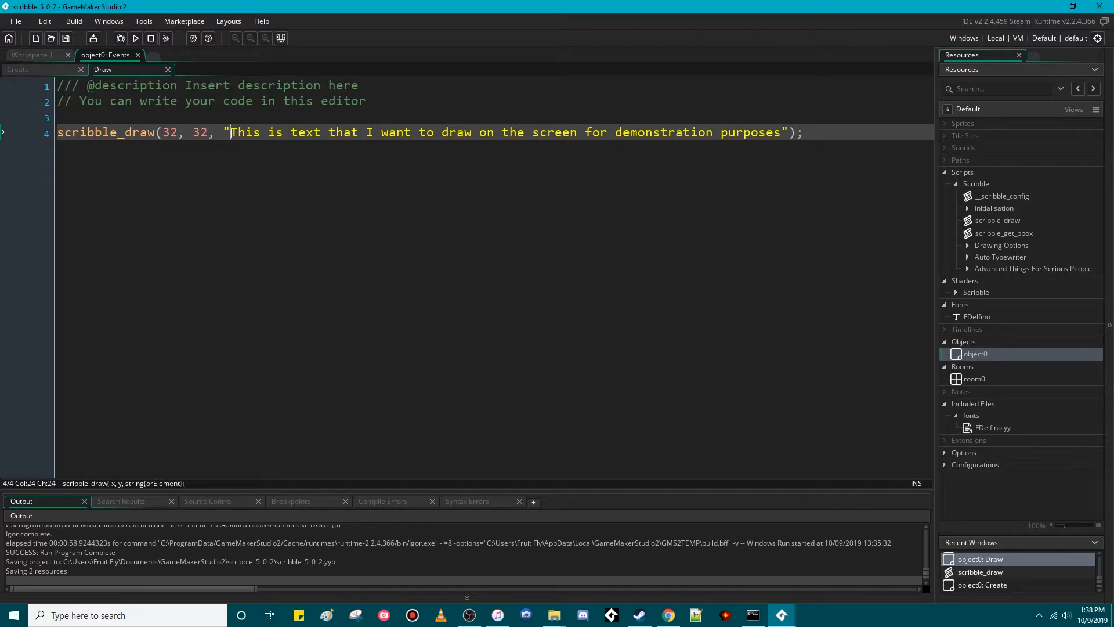
pyautogui.moveTo(623, 125)
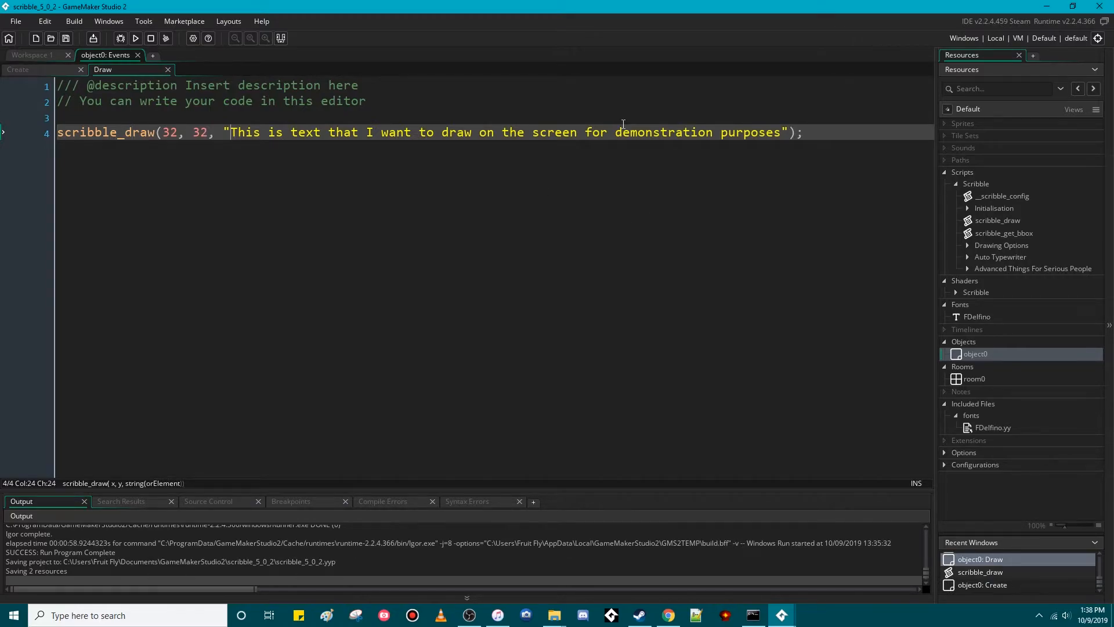
pyautogui.write('[c_yellow]')
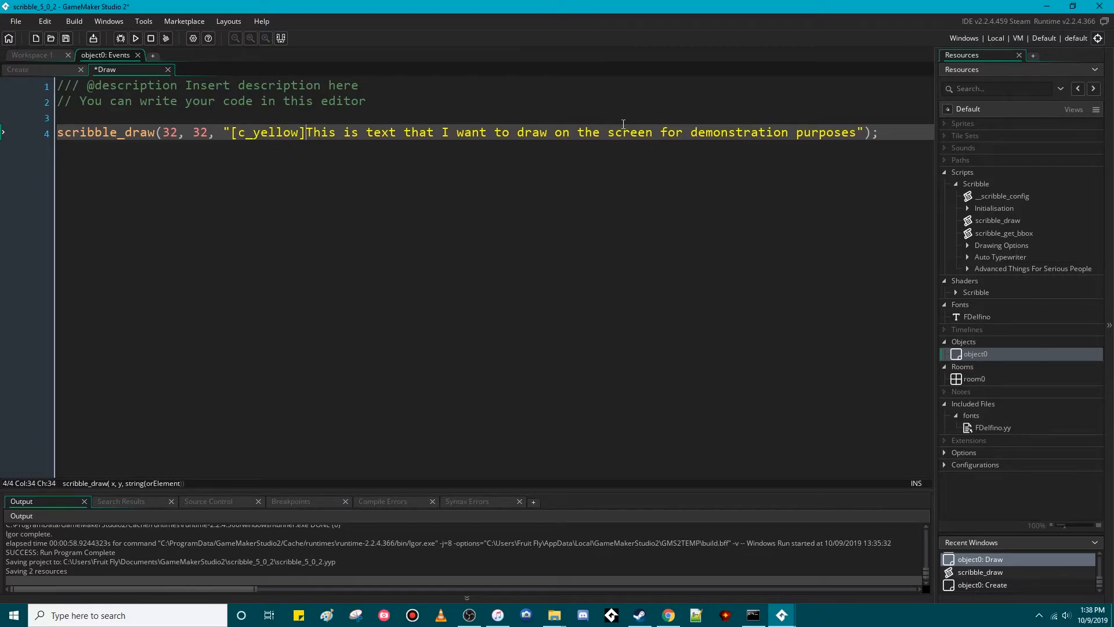
pyautogui.write('=[/')
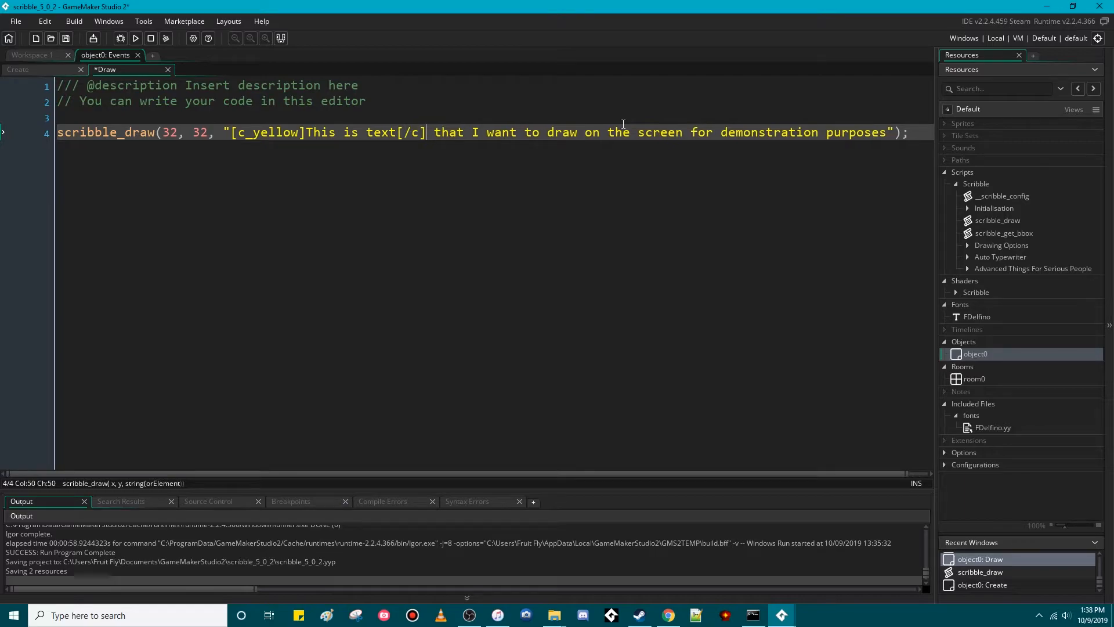
pyautogui.click(587, 133)
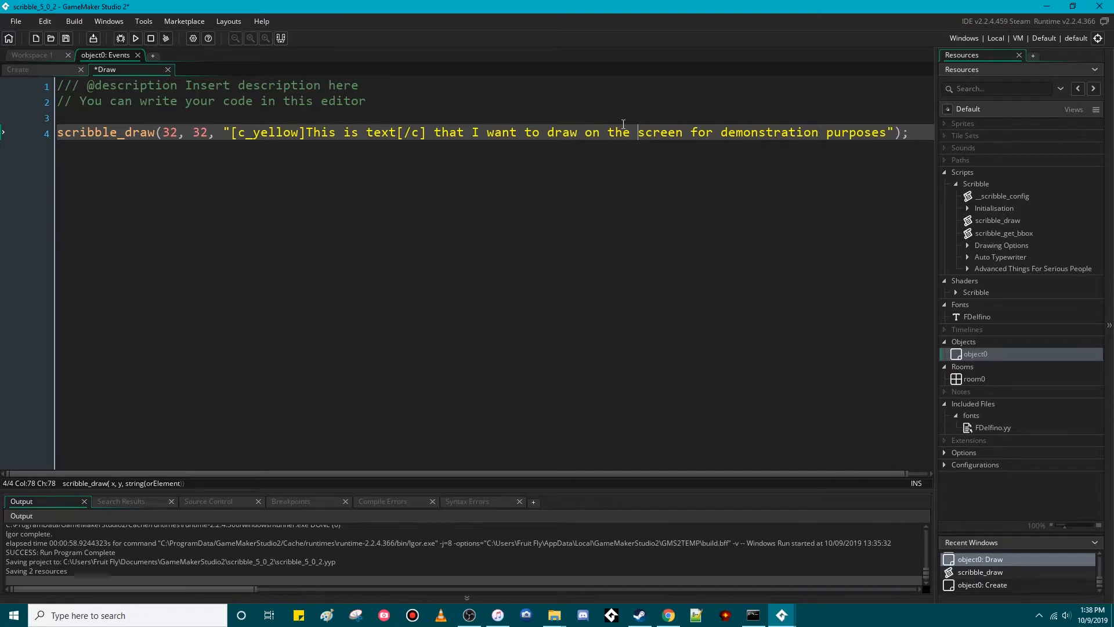
pyautogui.write('[c_green]')
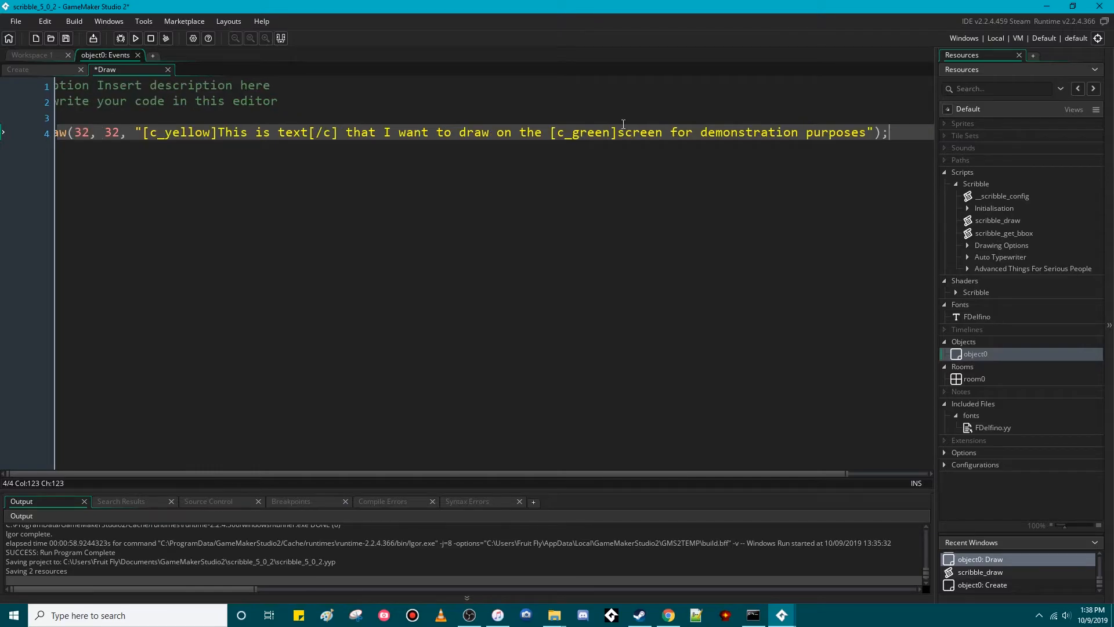
pyautogui.write('[/')
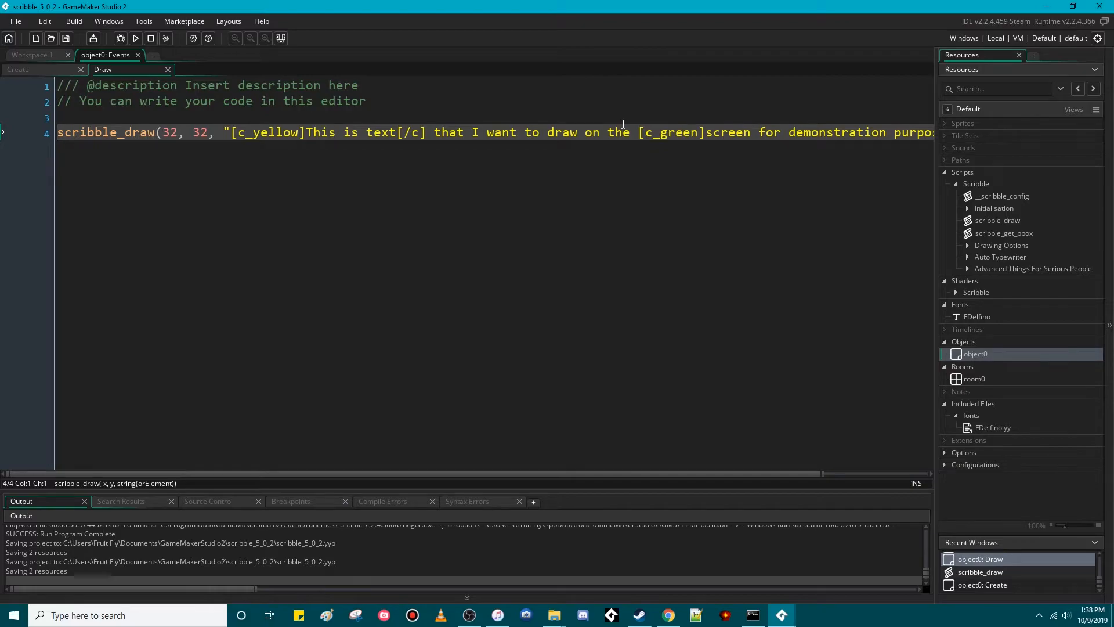
pyautogui.click(135, 38)
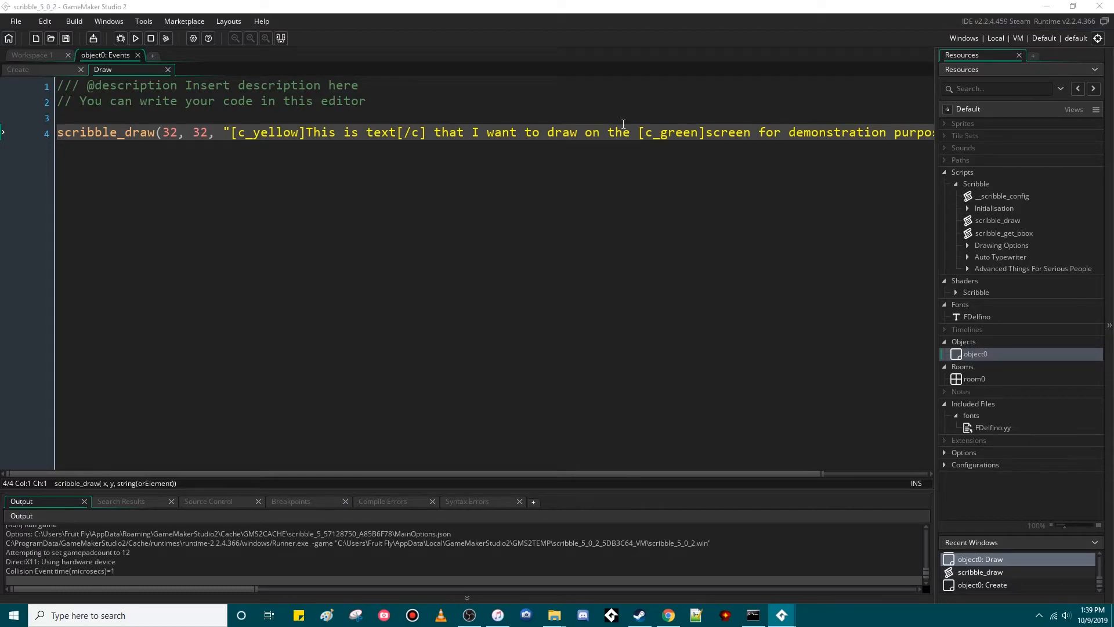
pyautogui.click(135, 38)
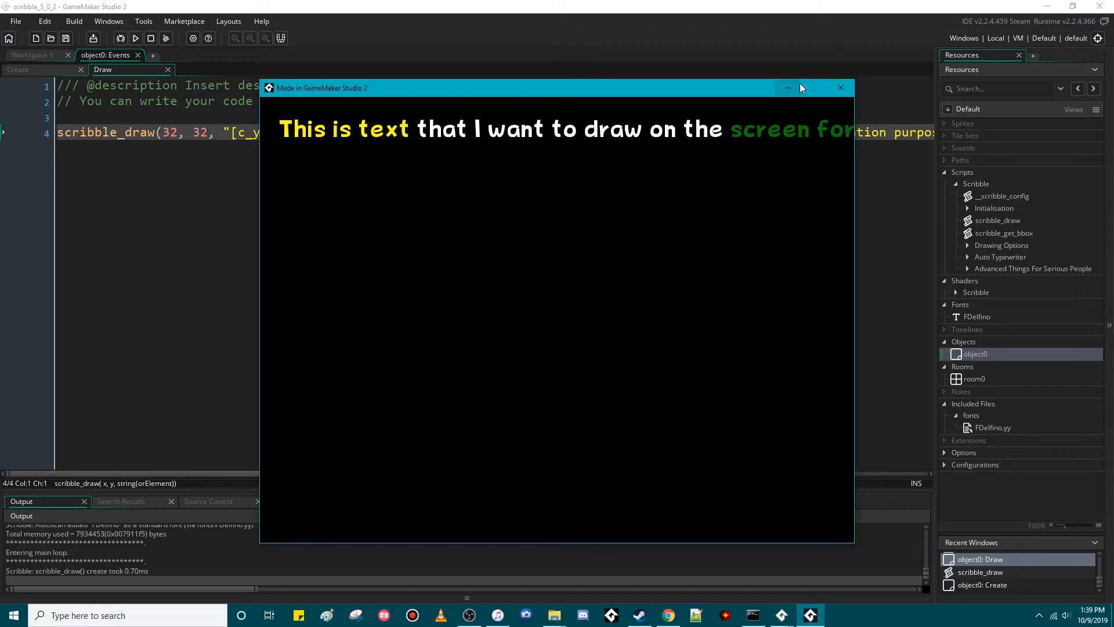
pyautogui.click(841, 88)
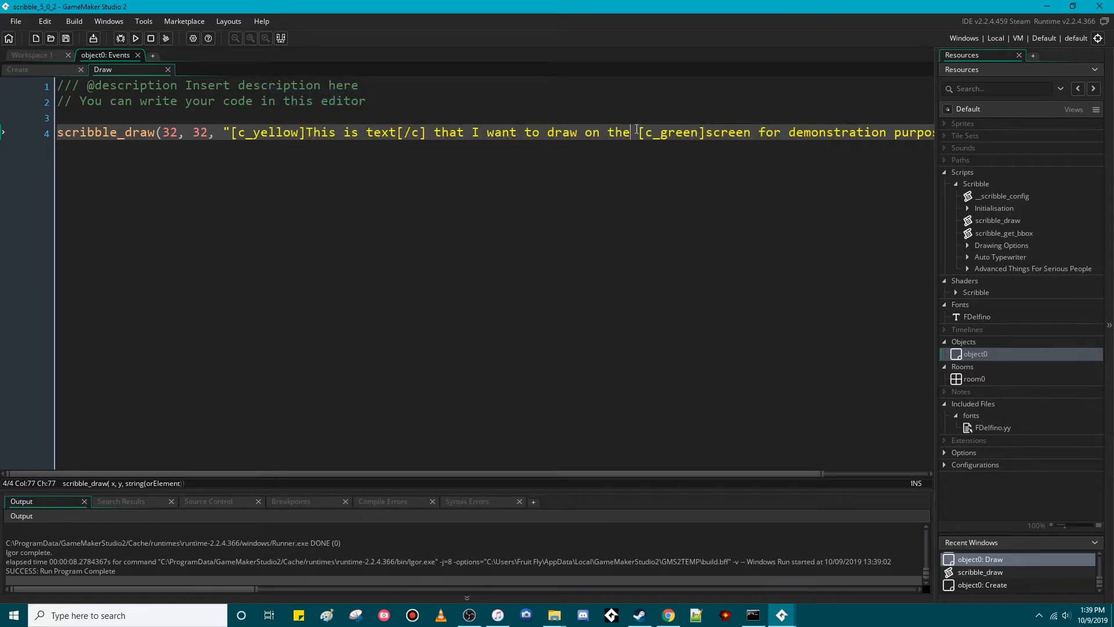
# Step: Insert \n\n before [c_green], save, and run the game to test the break
pyautogui.write('\\n\\n')
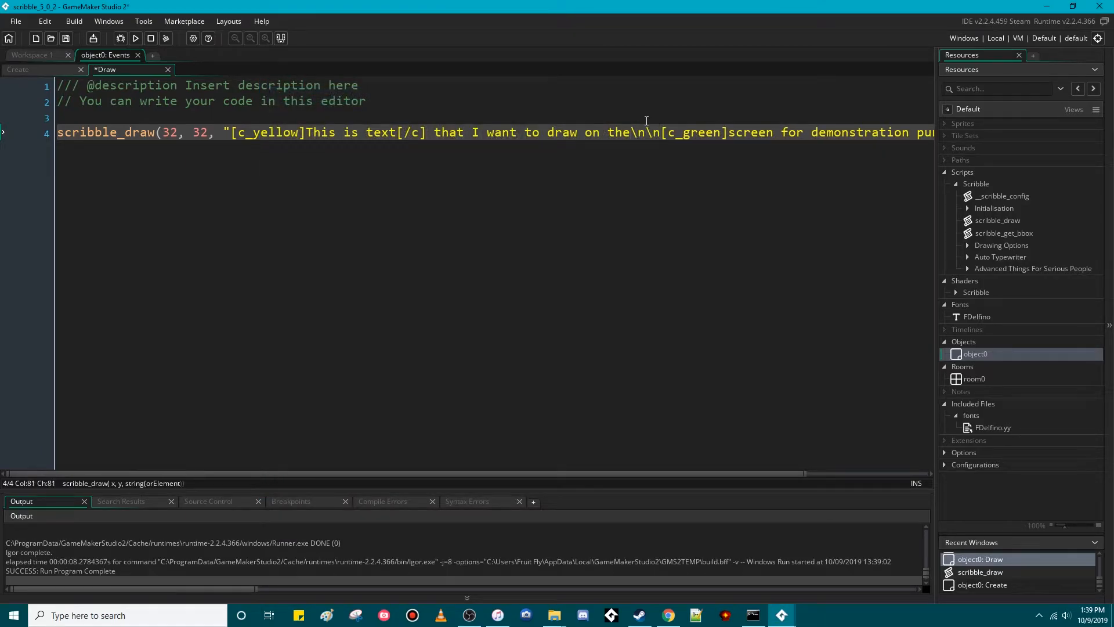
pyautogui.press('Ctrl+S')
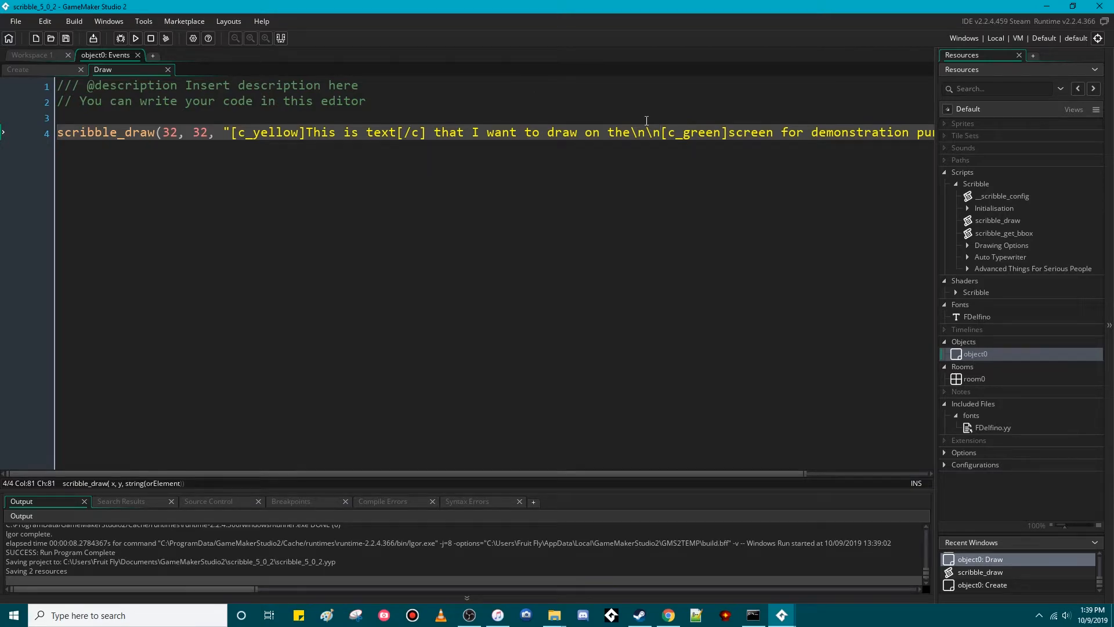
pyautogui.click(136, 39)
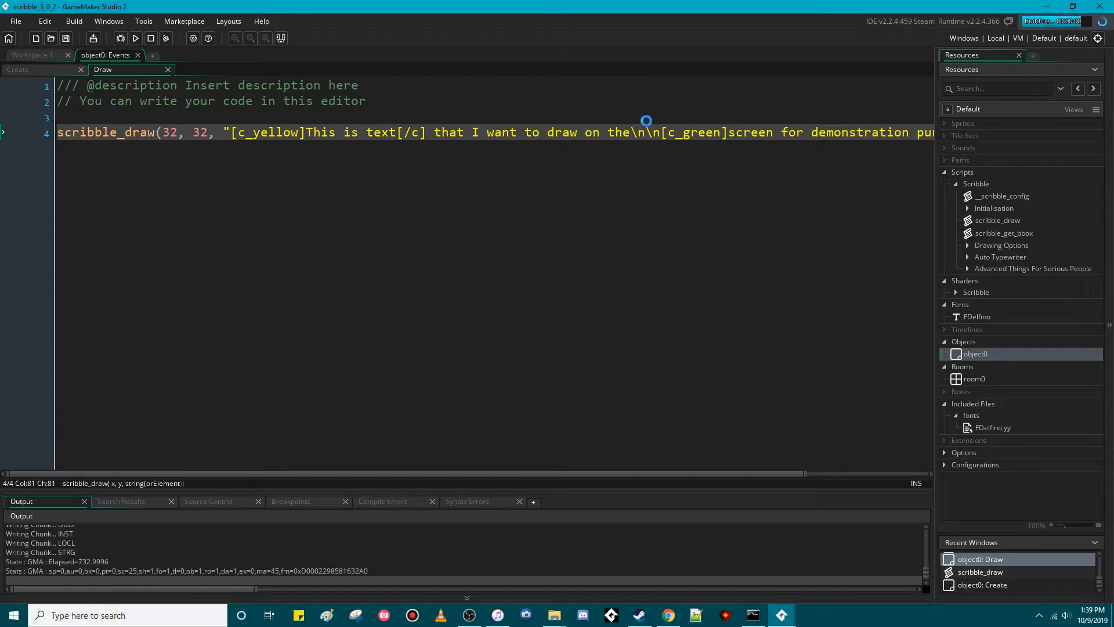
pyautogui.click(135, 38)
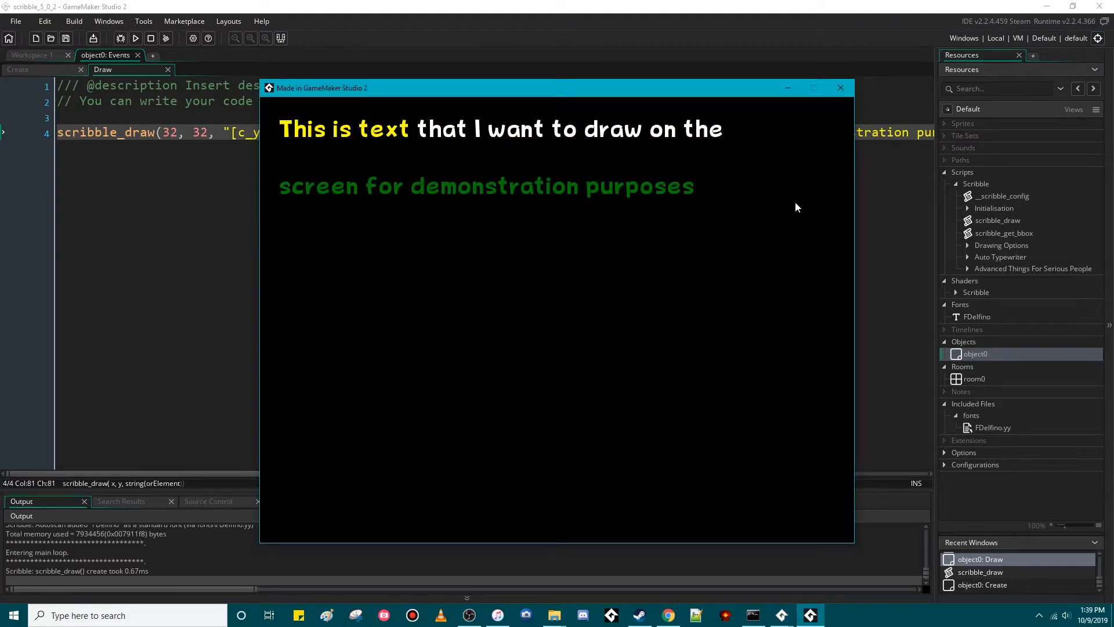
pyautogui.moveTo(688, 227)
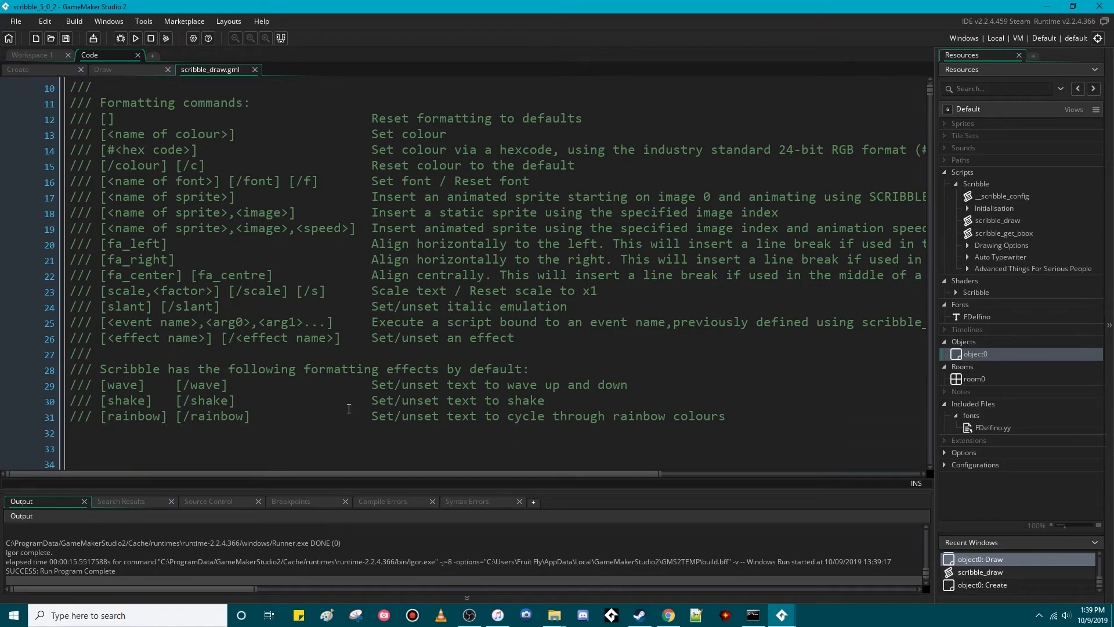
pyautogui.click(122, 385)
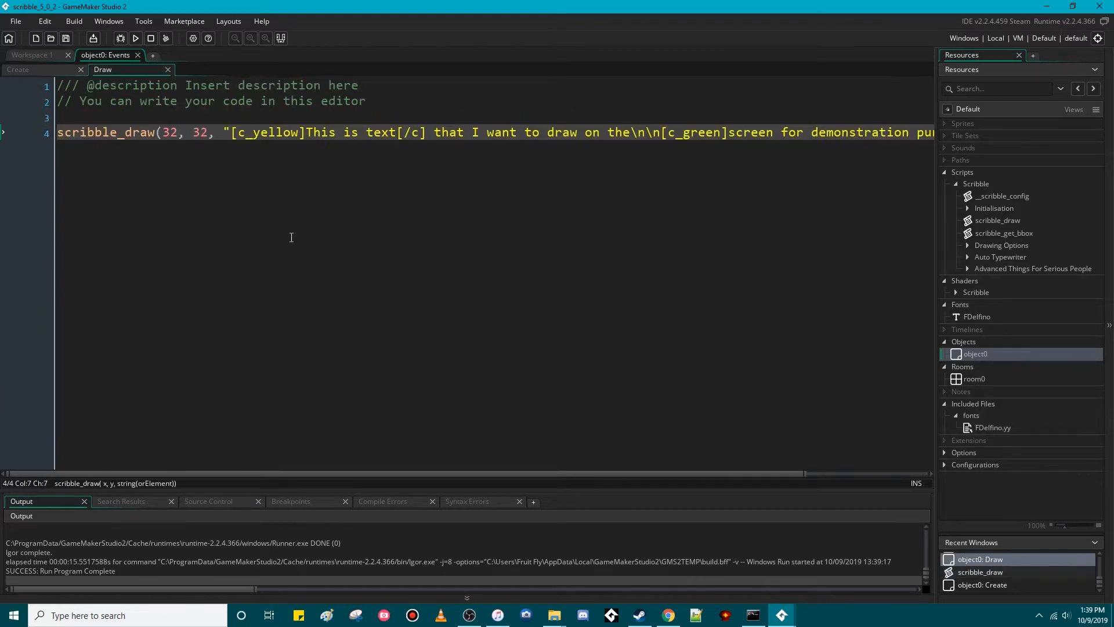
pyautogui.moveTo(340, 209)
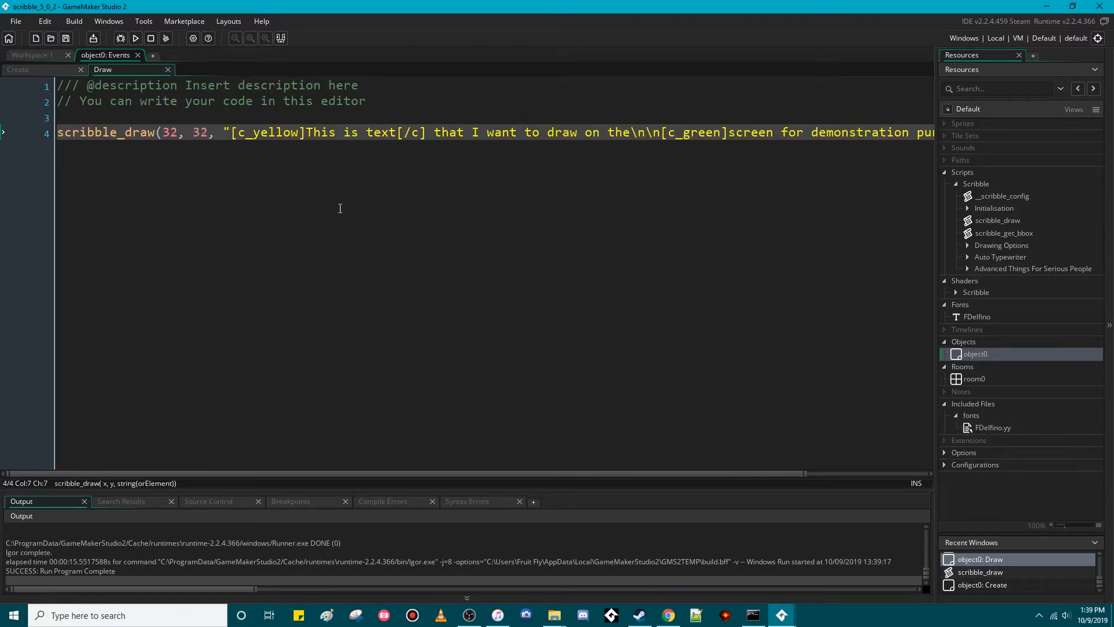
pyautogui.moveTo(526, 475)
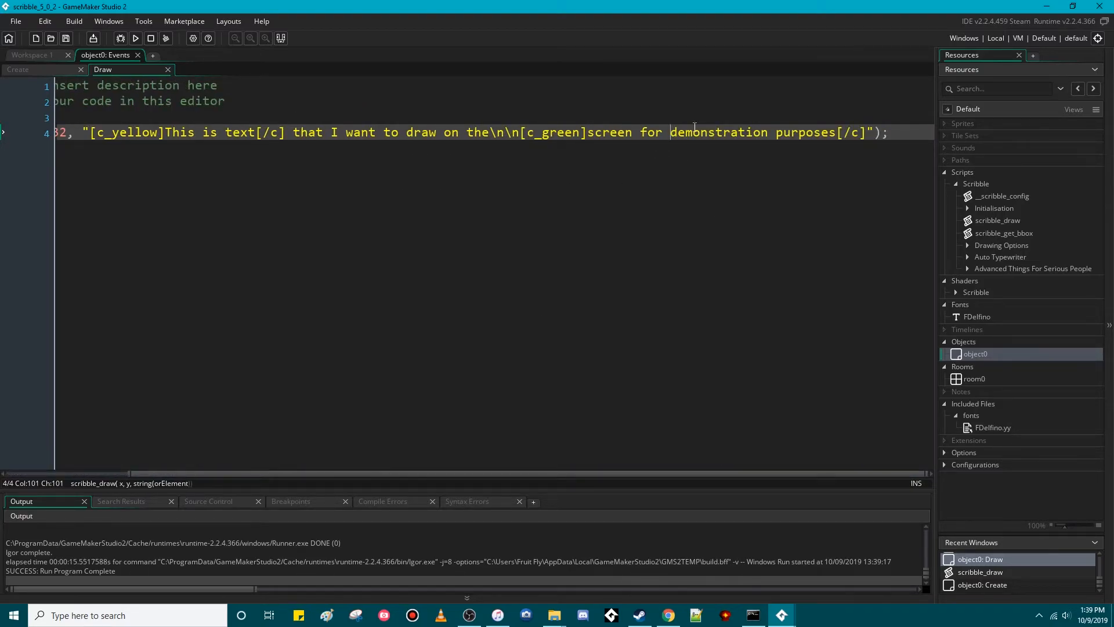
# Step: Add [/c] after 'for', wrap 'demonstration purposes' in [wave][rainbow] tags, and run
pyautogui.write('[/c]')
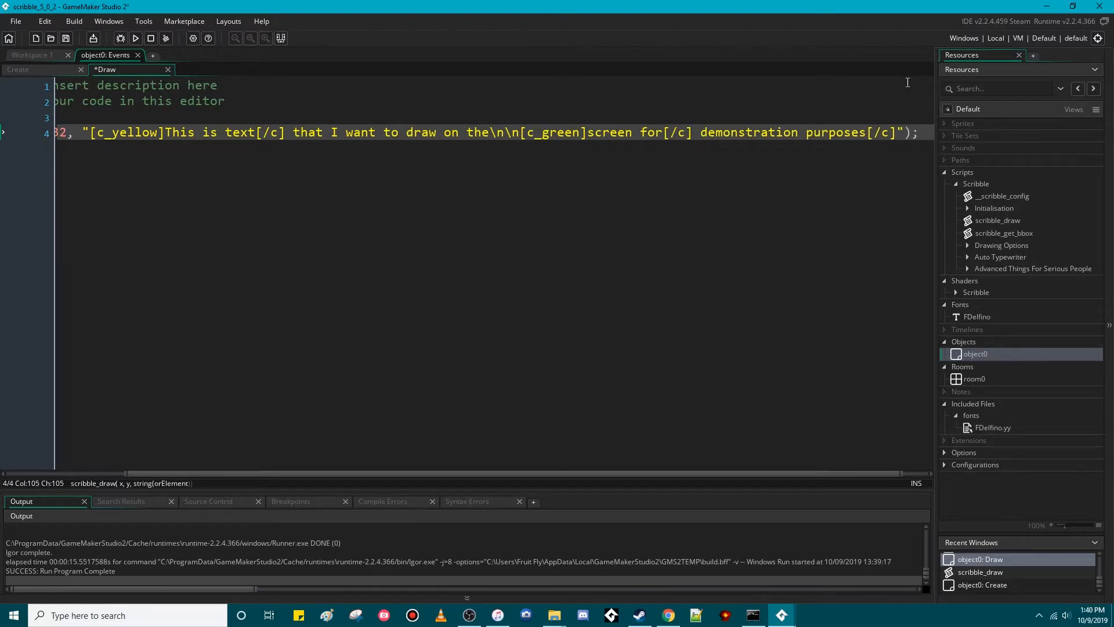
pyautogui.write('[wave][rainbow')
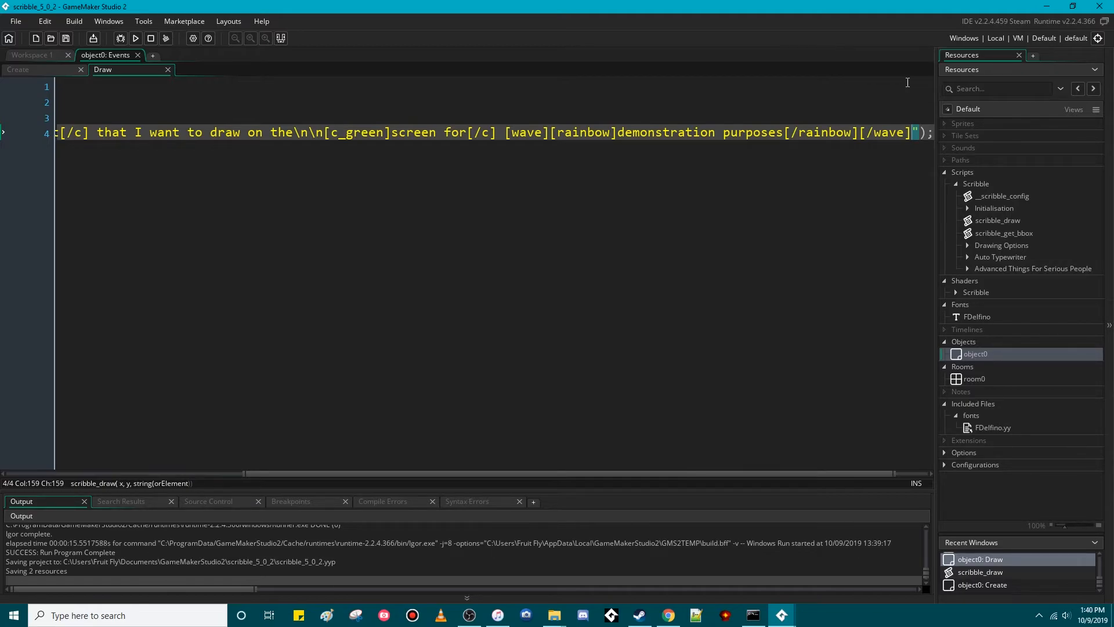
pyautogui.click(135, 38)
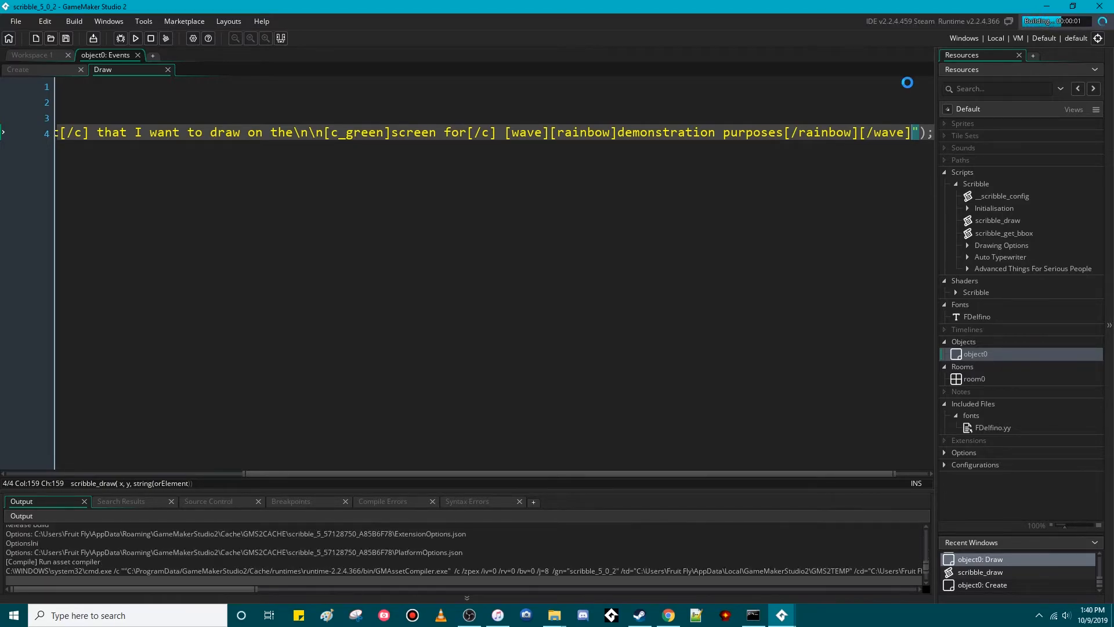
pyautogui.click(135, 39)
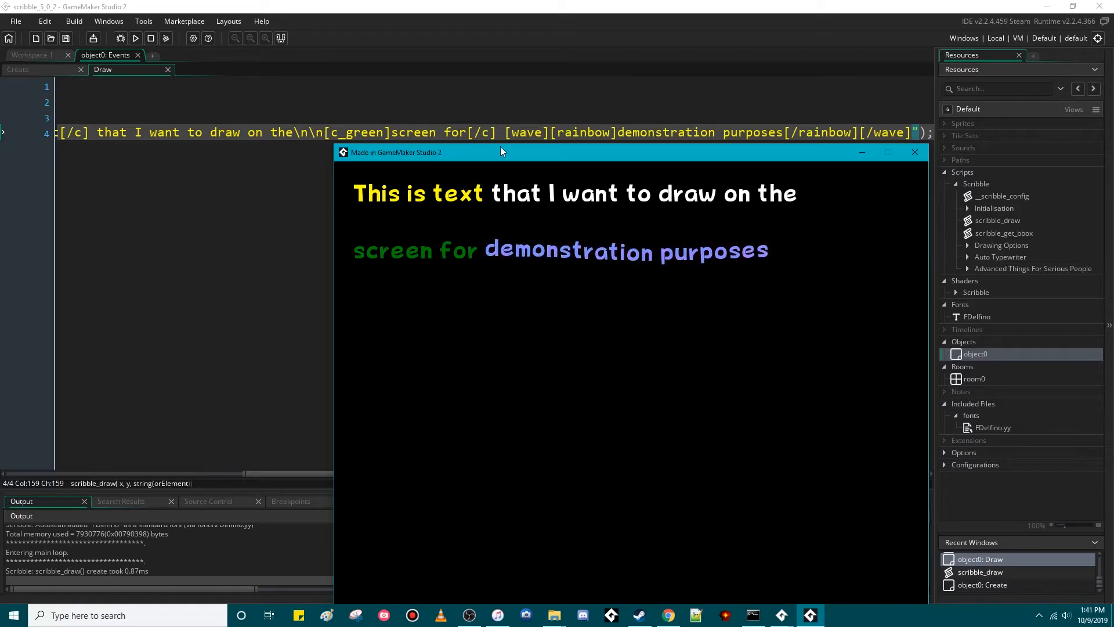
pyautogui.moveTo(895, 169)
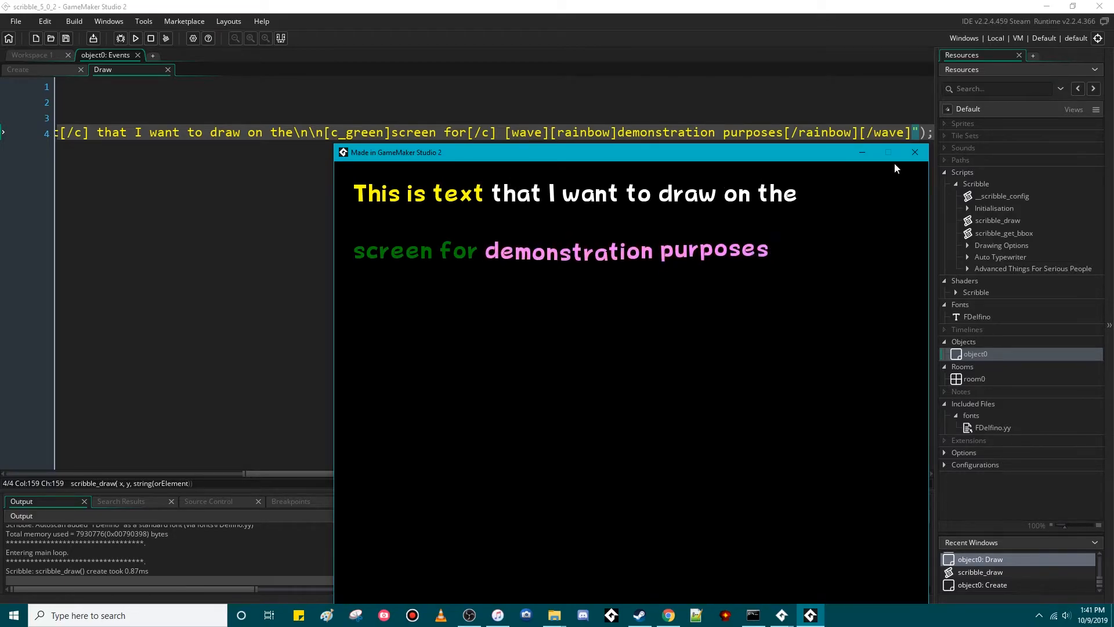
pyautogui.click(915, 152)
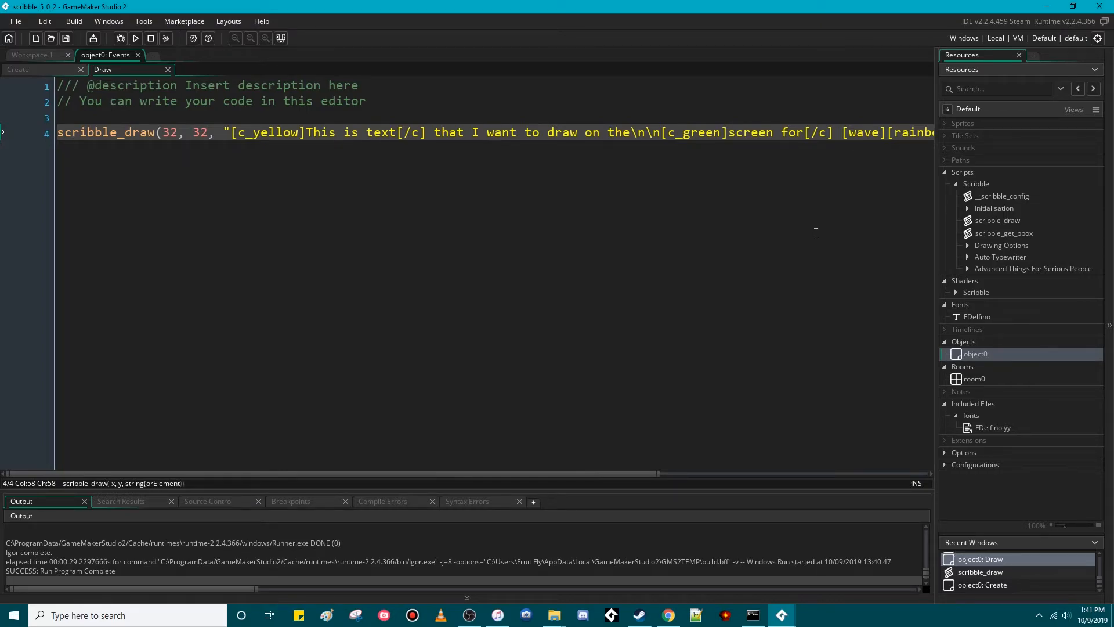
# Step: Wrap 'want to draw' in [shake] and [/shake] tags, then run the game to test
pyautogui.write('[shake]')
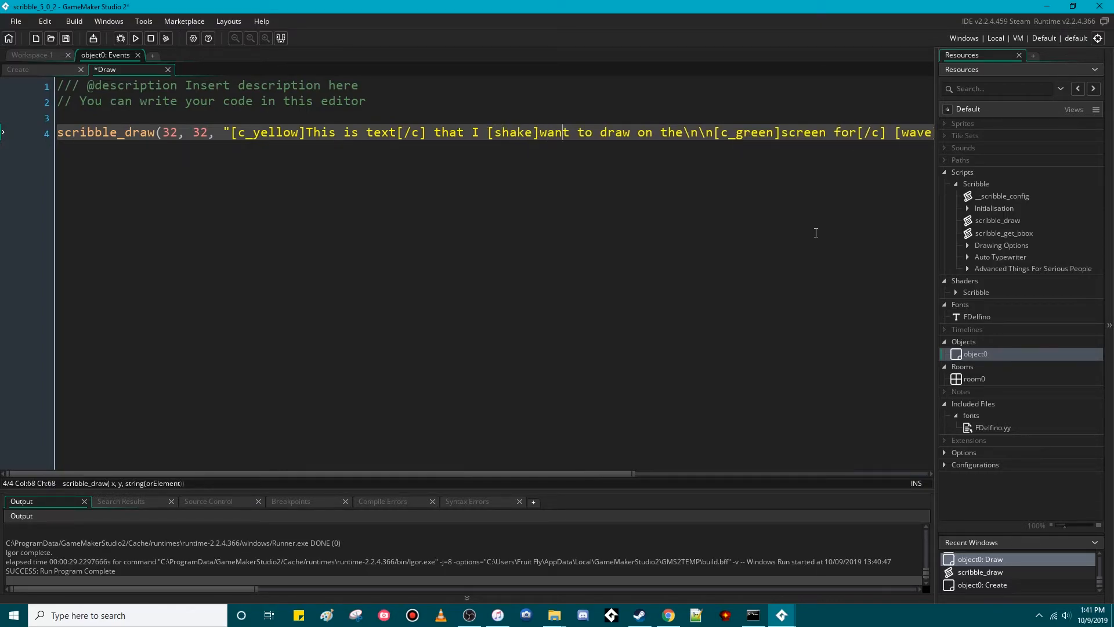
pyautogui.write('[/shake]')
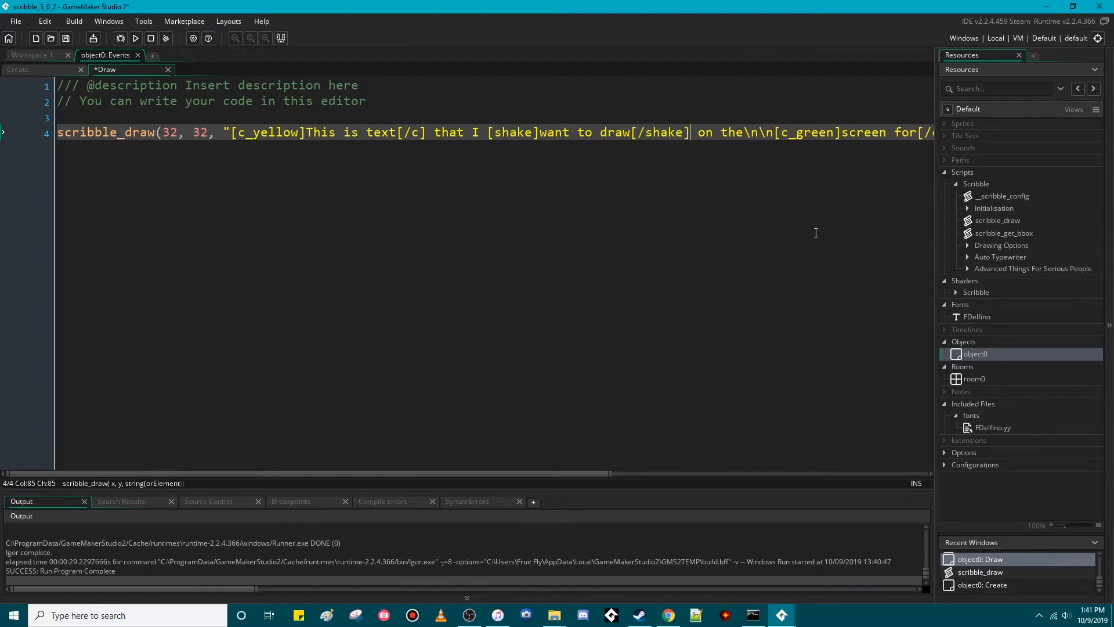
pyautogui.click(134, 38)
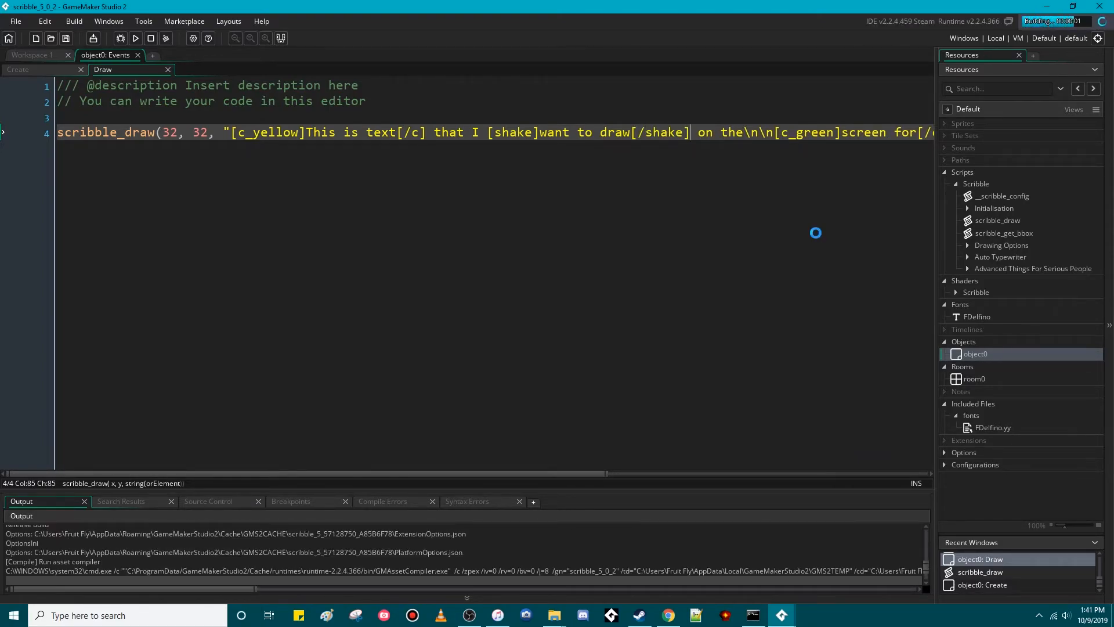
pyautogui.click(135, 39)
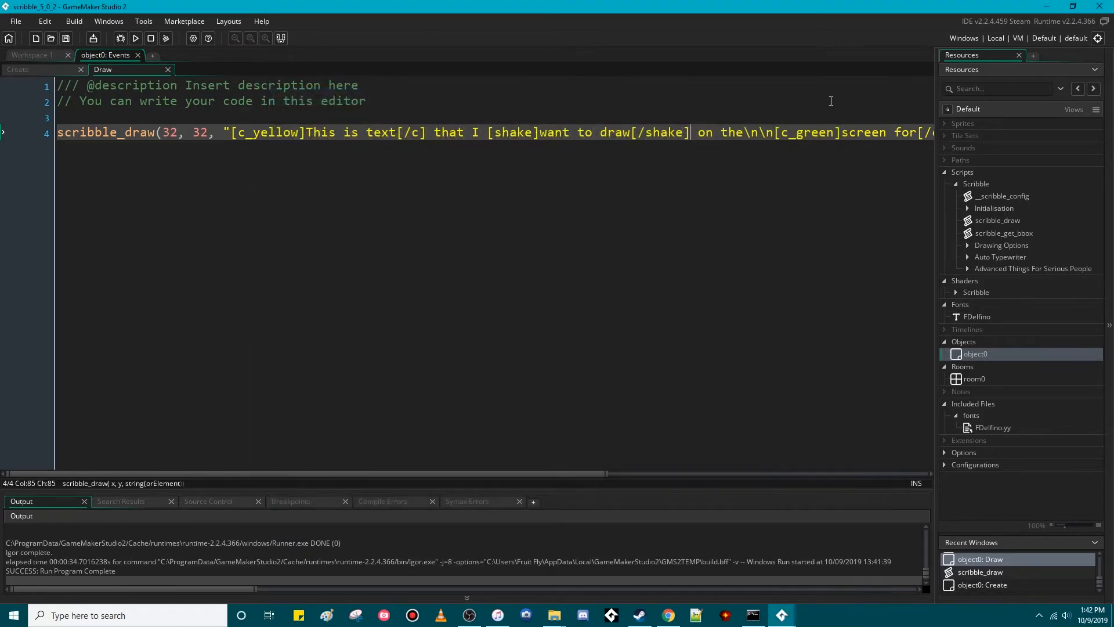
# Step: Scroll the reference project's view right and back left to inspect the code
pyautogui.hscroll(3)
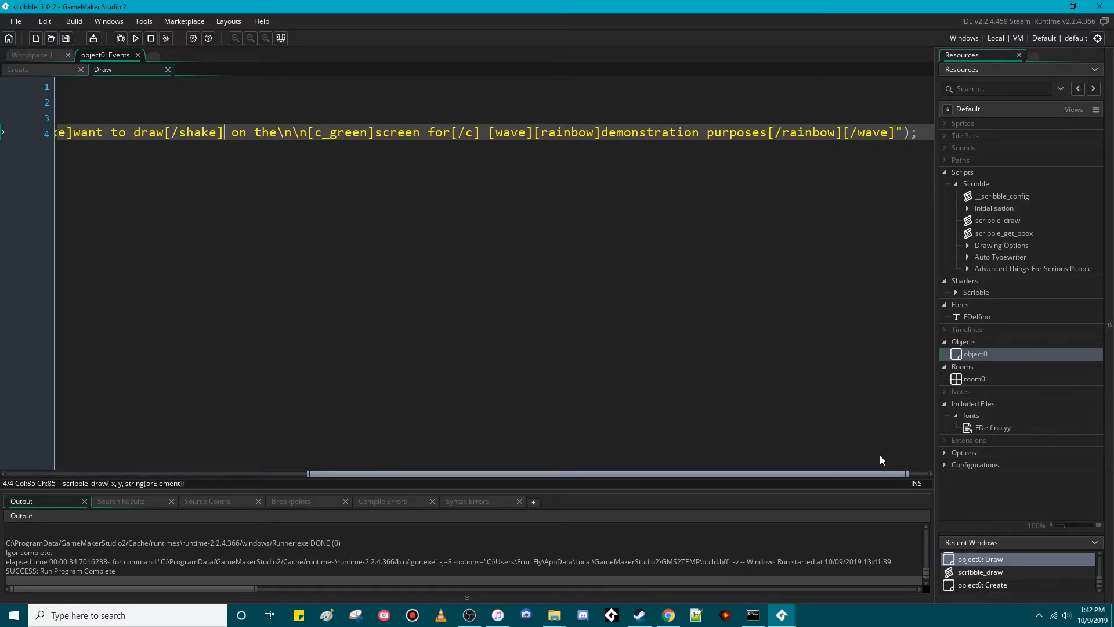
pyautogui.hscroll(-3)
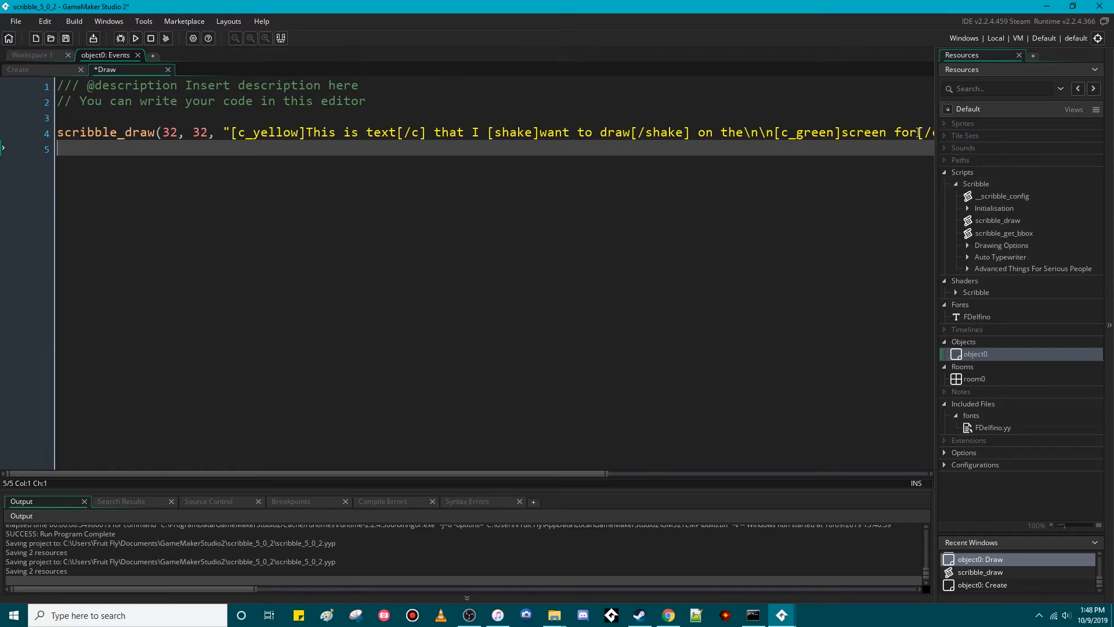
pyautogui.moveTo(837, 151)
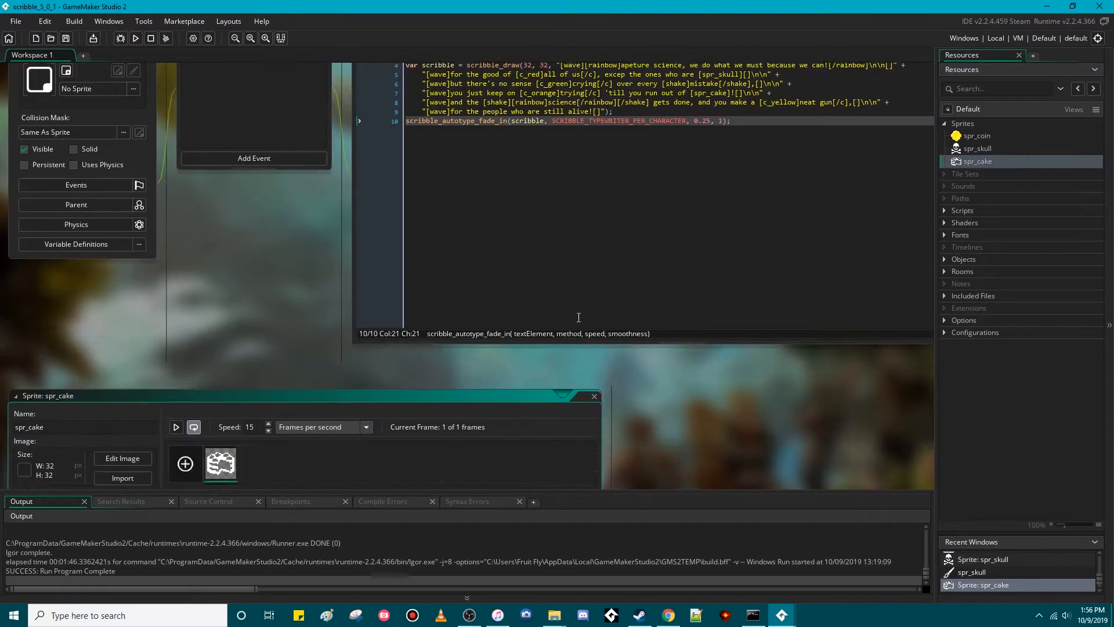
# Step: Switch back to the scribble_5_0_2 window showing object0's Create and Draw events
pyautogui.click(123, 458)
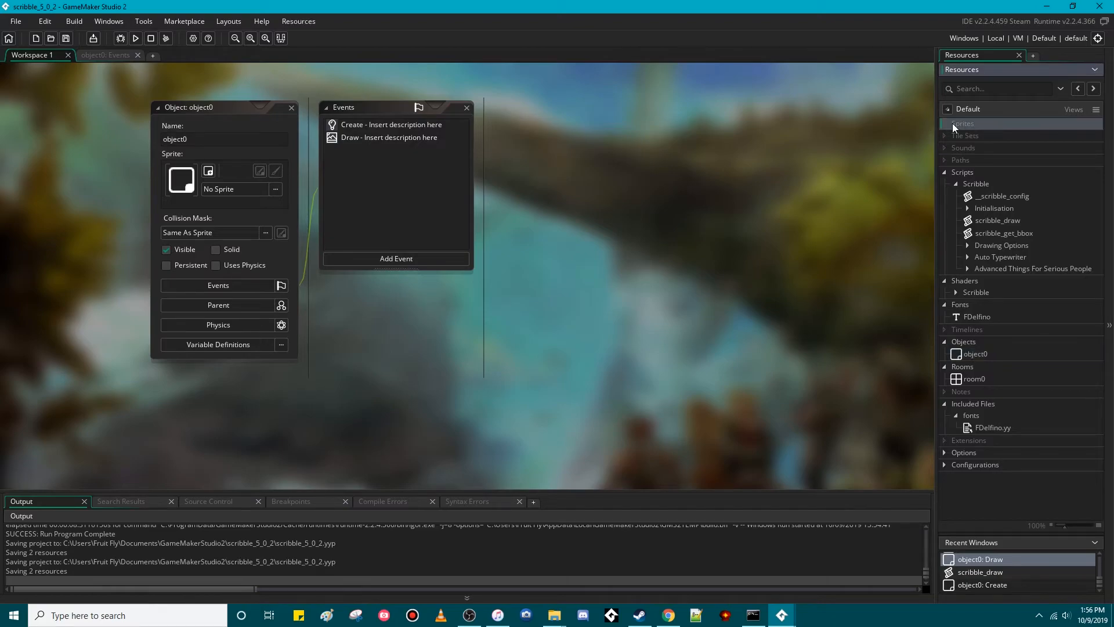
# Step: Create a spr_cake sprite and import the cake PNG from the example project's sprites/spr_cake folder
pyautogui.click(944, 123)
pyautogui.write('spr_cake')
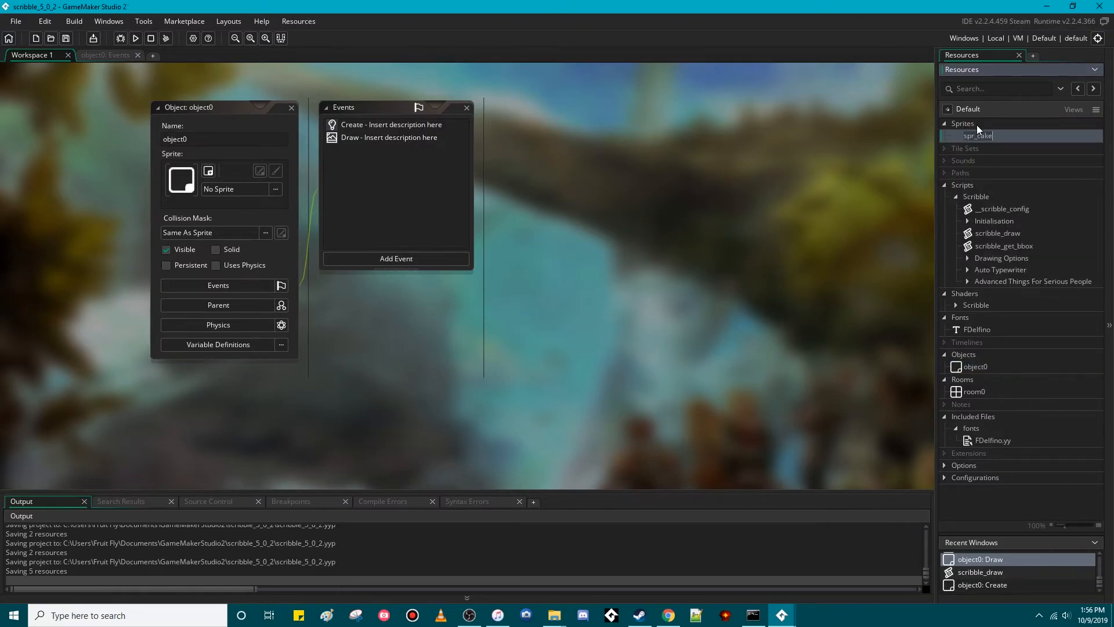
pyautogui.doubleClick(978, 135)
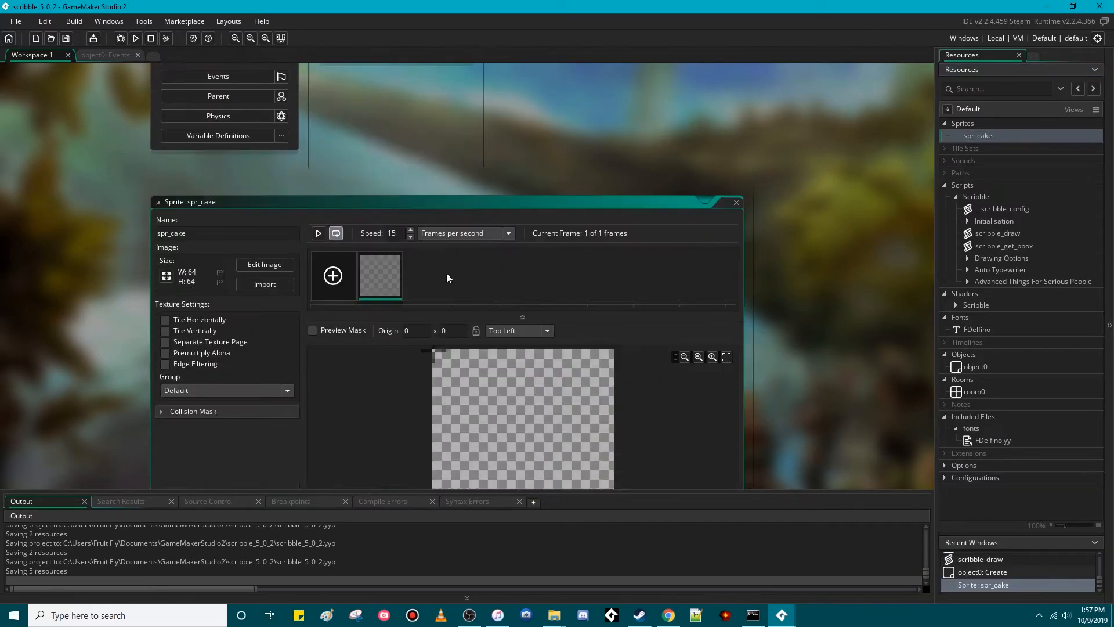
pyautogui.click(264, 264)
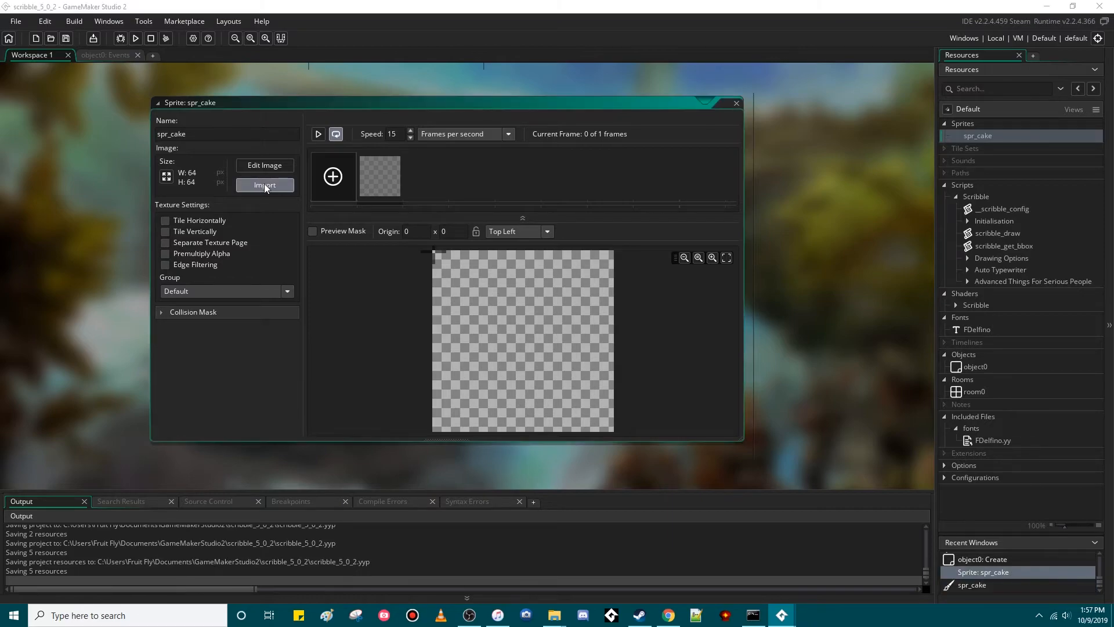
pyautogui.click(264, 184)
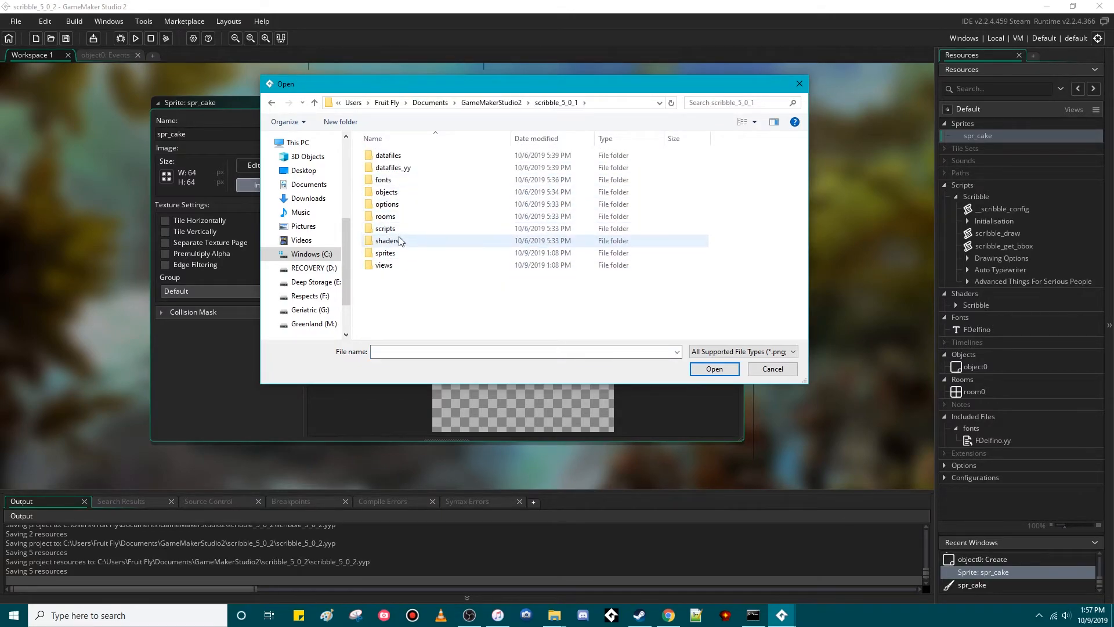
pyautogui.doubleClick(385, 252)
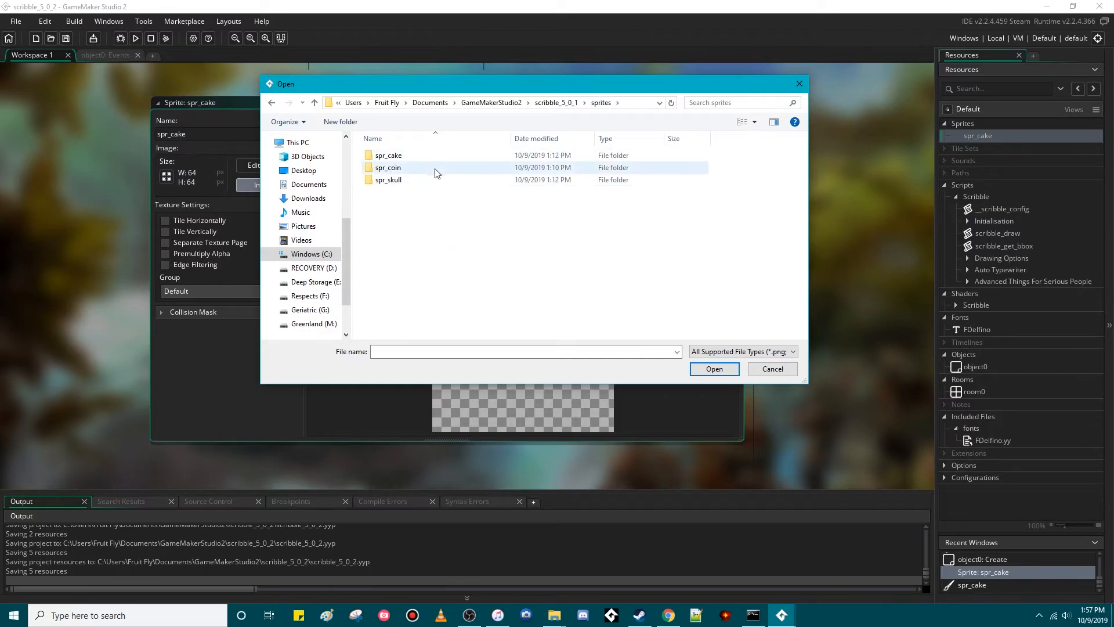
pyautogui.doubleClick(389, 155)
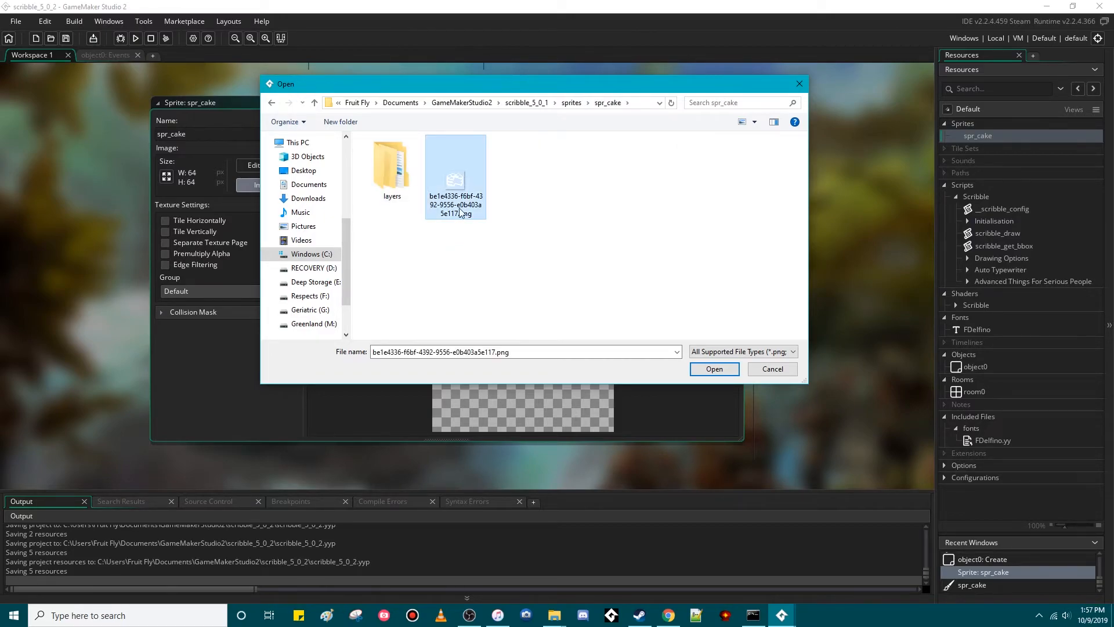
pyautogui.click(714, 369)
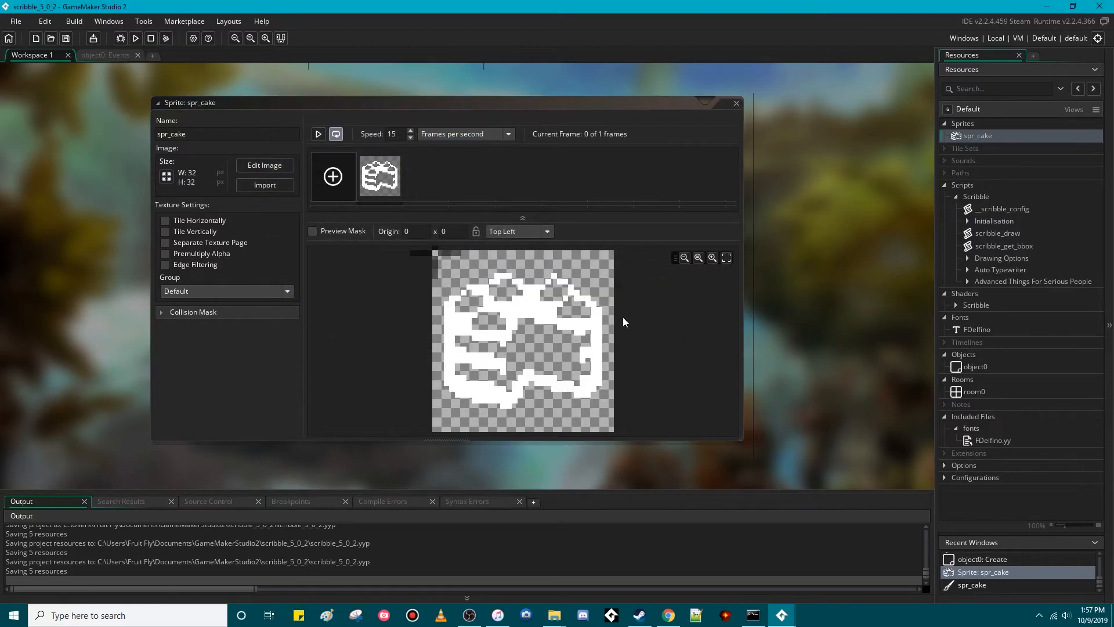
pyautogui.moveTo(719, 119)
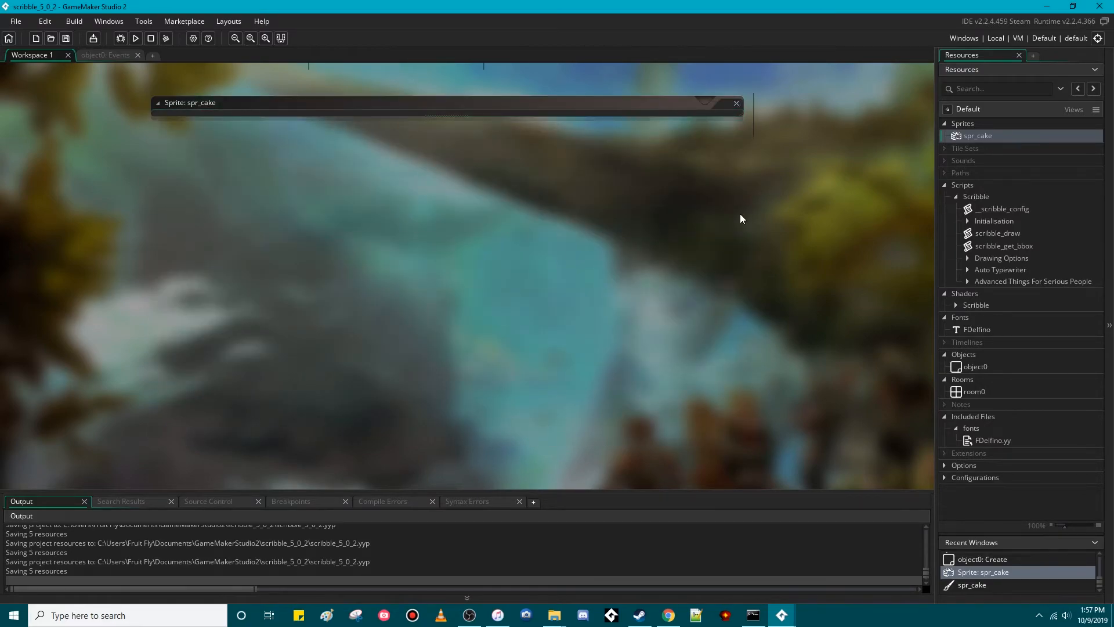
# Step: Return to the Draw event code, then reopen and close the spr_cake sprite editor
pyautogui.click(108, 55)
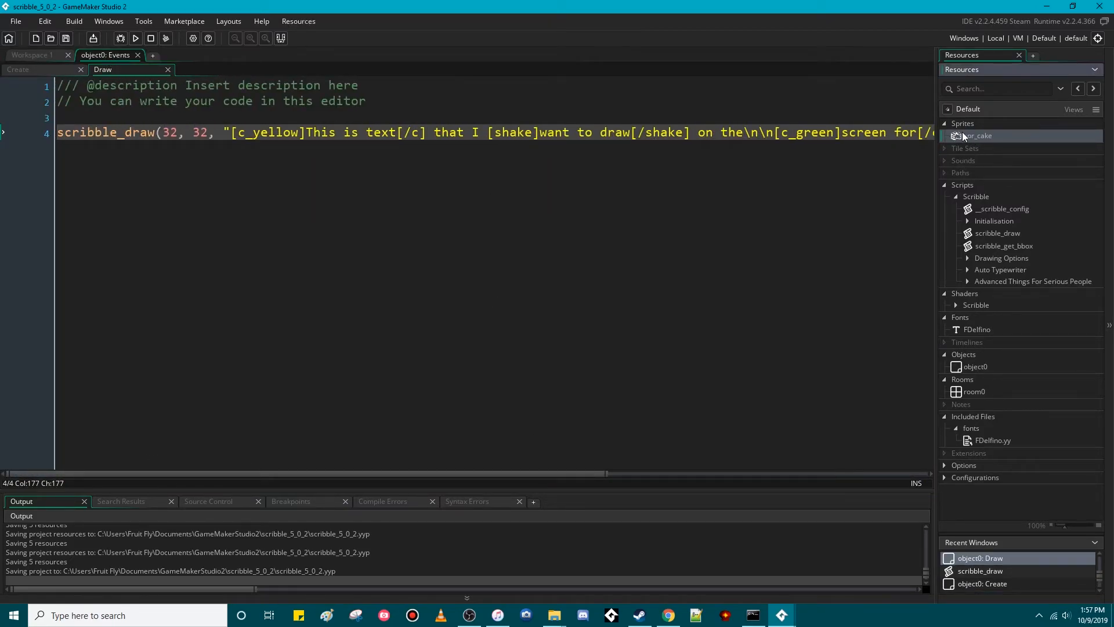
pyautogui.doubleClick(977, 136)
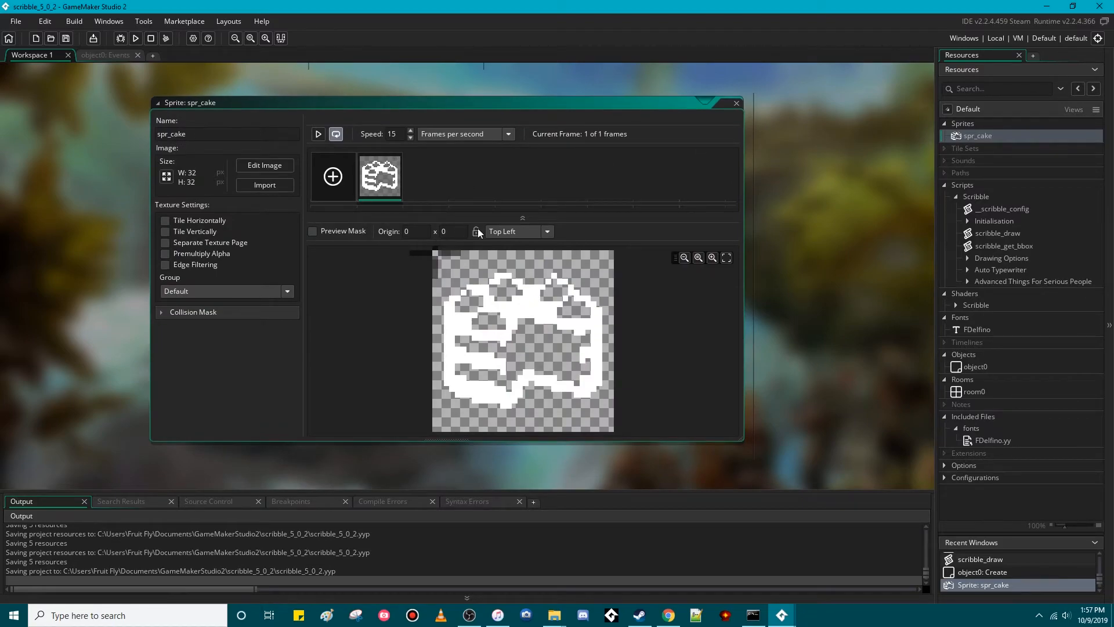
pyautogui.click(736, 103)
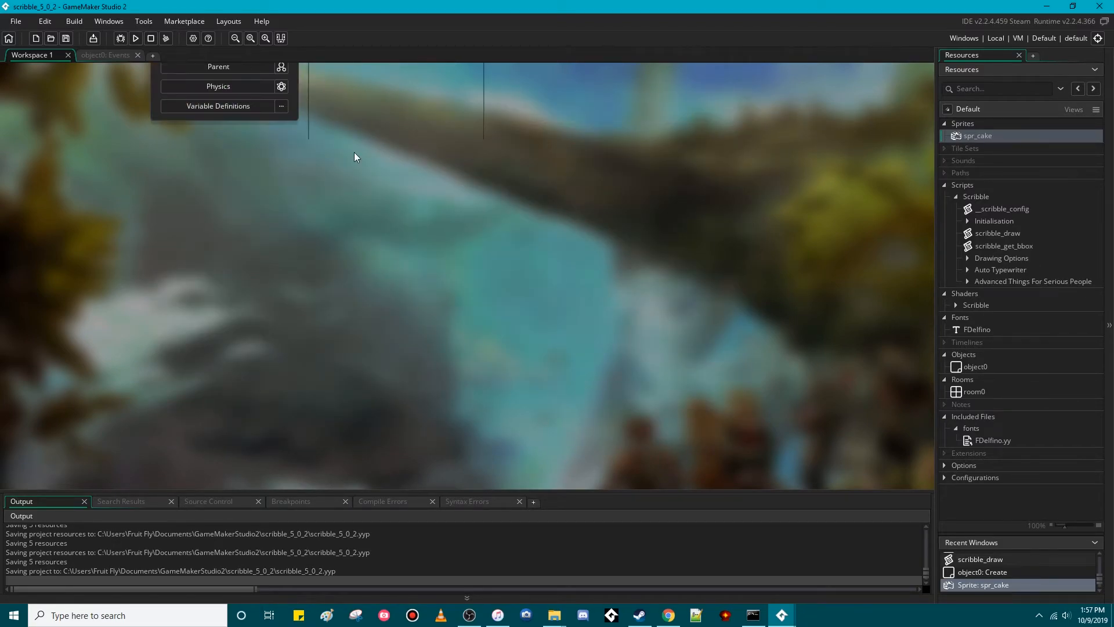
# Step: Embed [spr_cake] after 'that' and after 'on' in the Draw string, then run
pyautogui.click(110, 56)
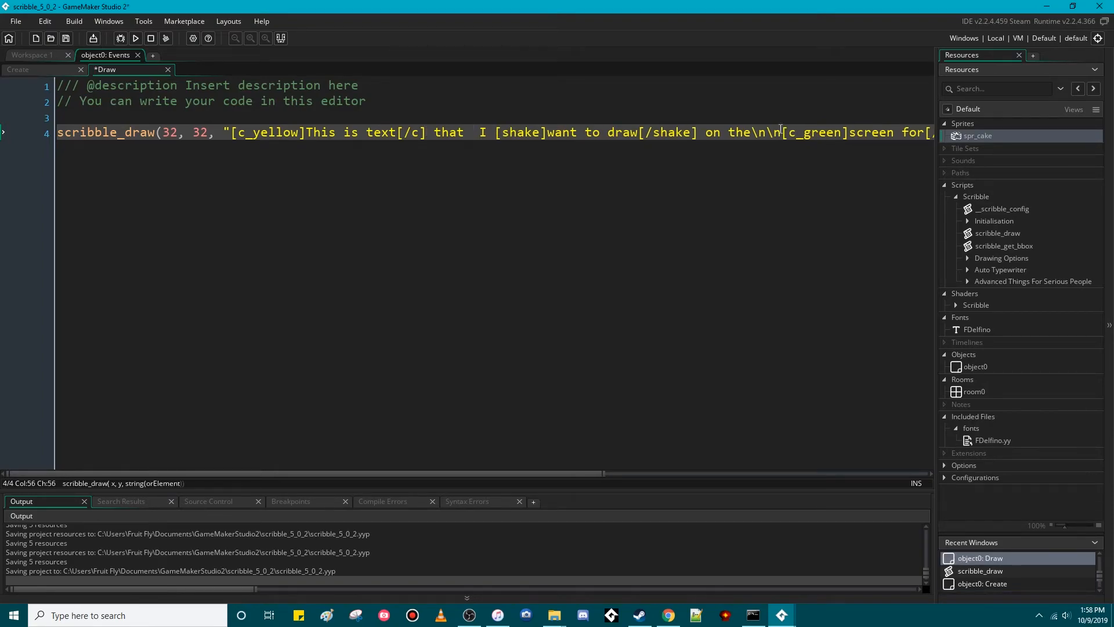
pyautogui.write('[spr_cake]')
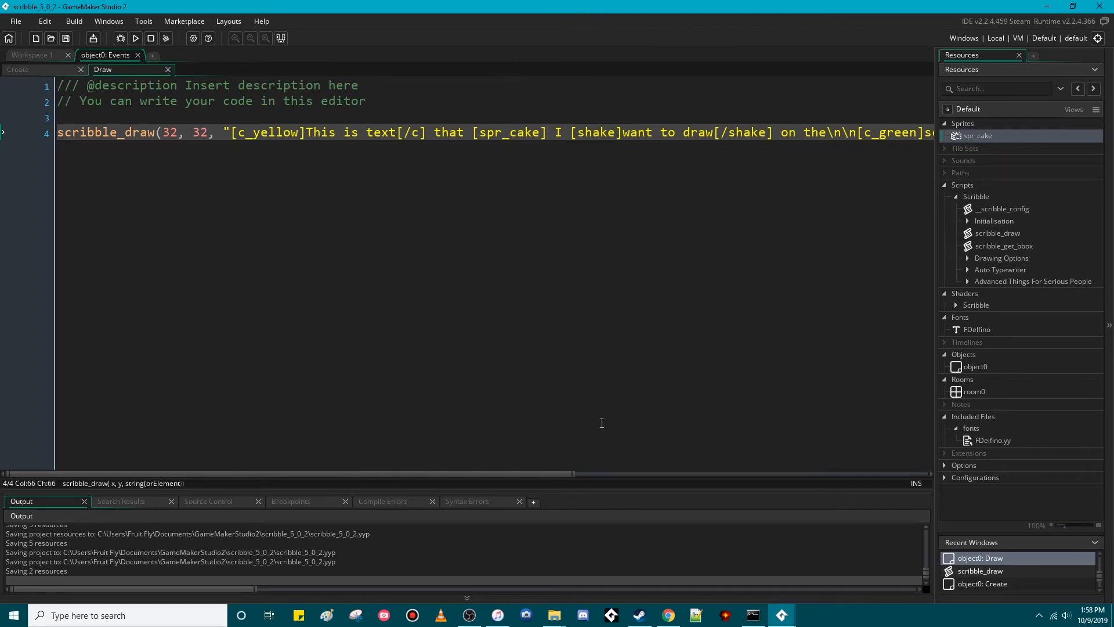
pyautogui.hscroll(3)
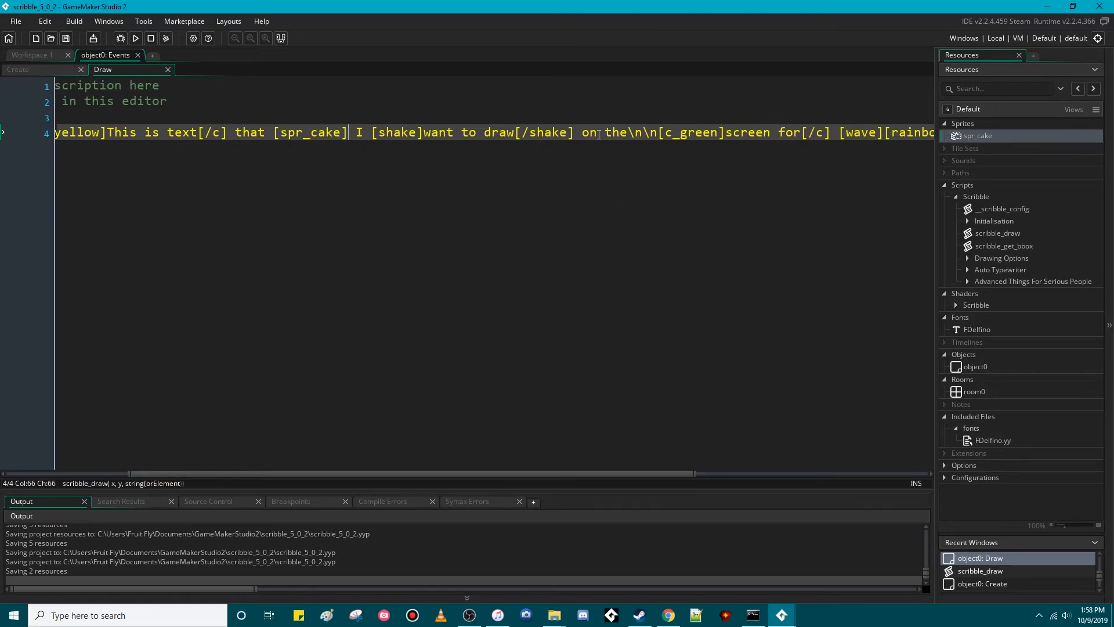
pyautogui.write('[spr')
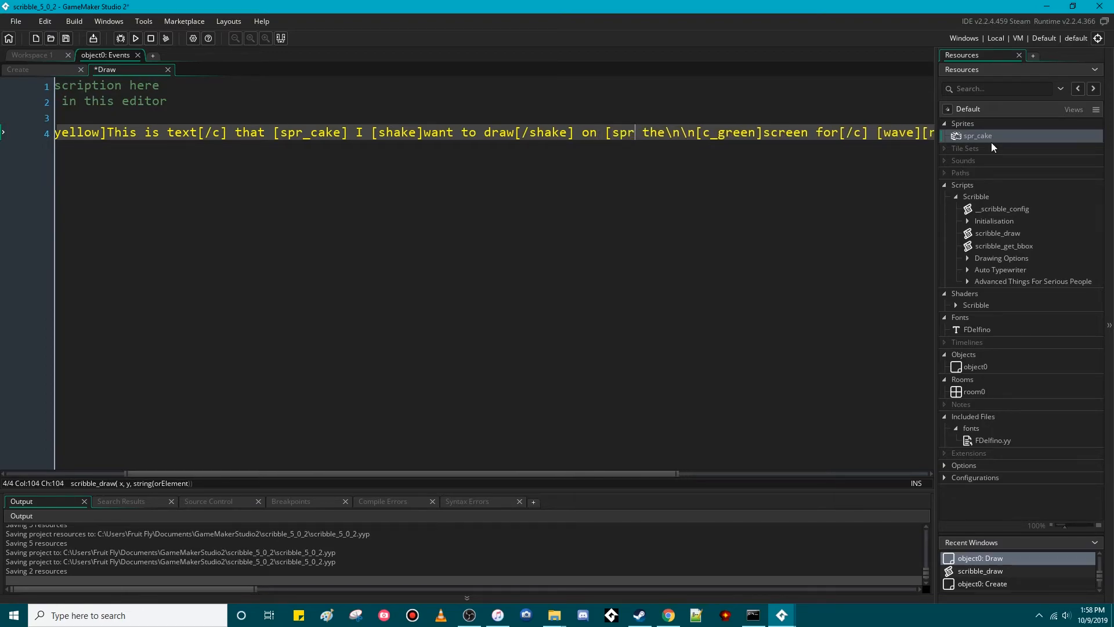
pyautogui.click(135, 38)
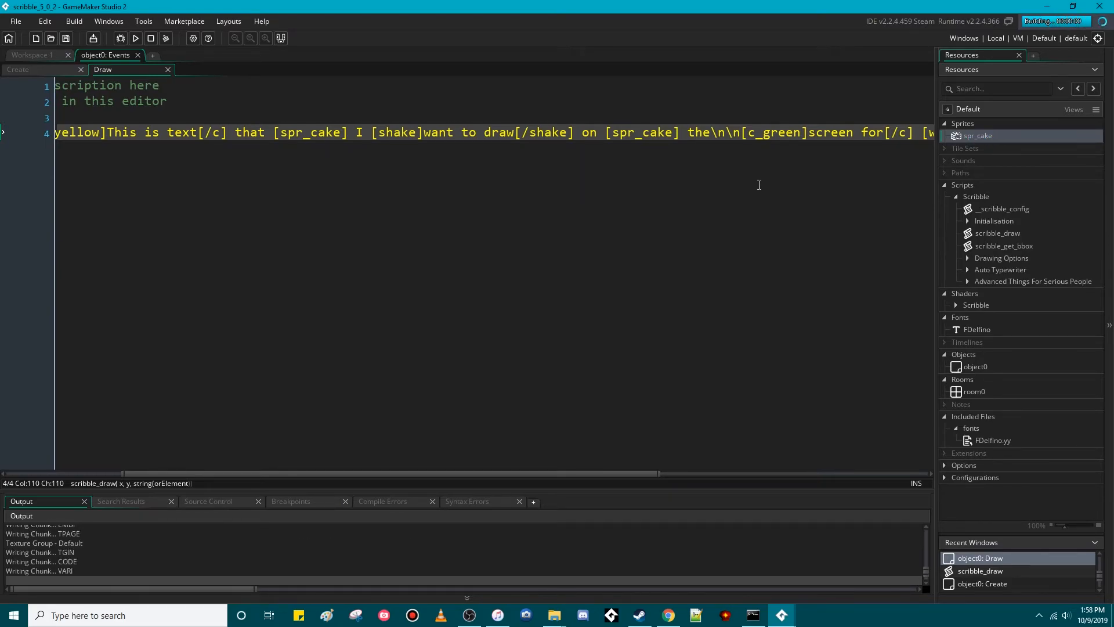
# Step: Run the game to view cake icons inline after 'that' and 'on', then close it
pyautogui.click(136, 39)
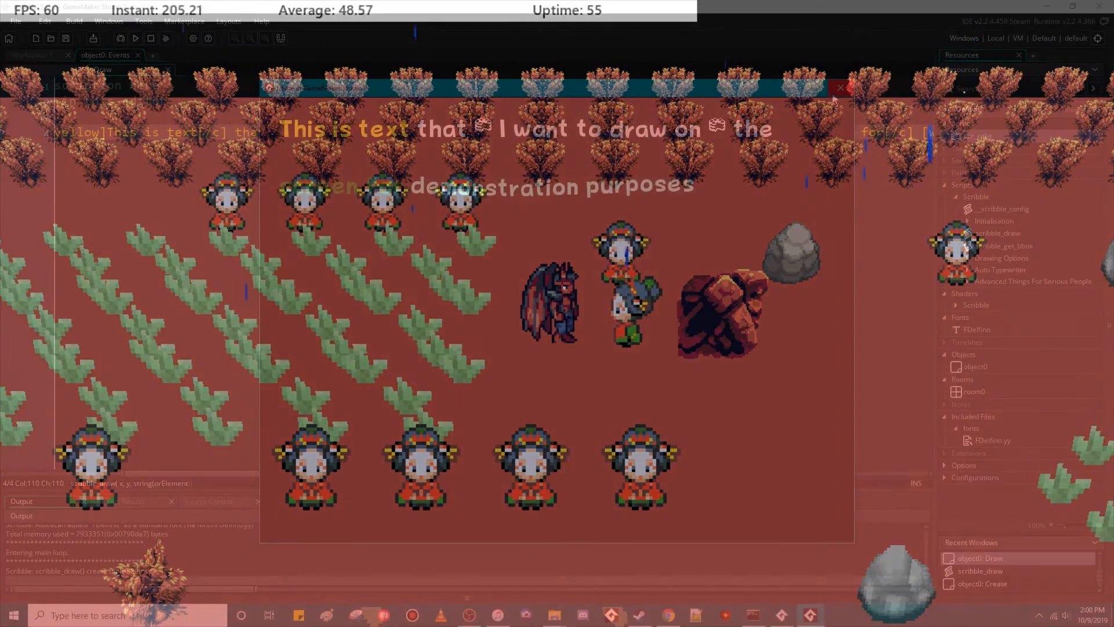
pyautogui.click(840, 87)
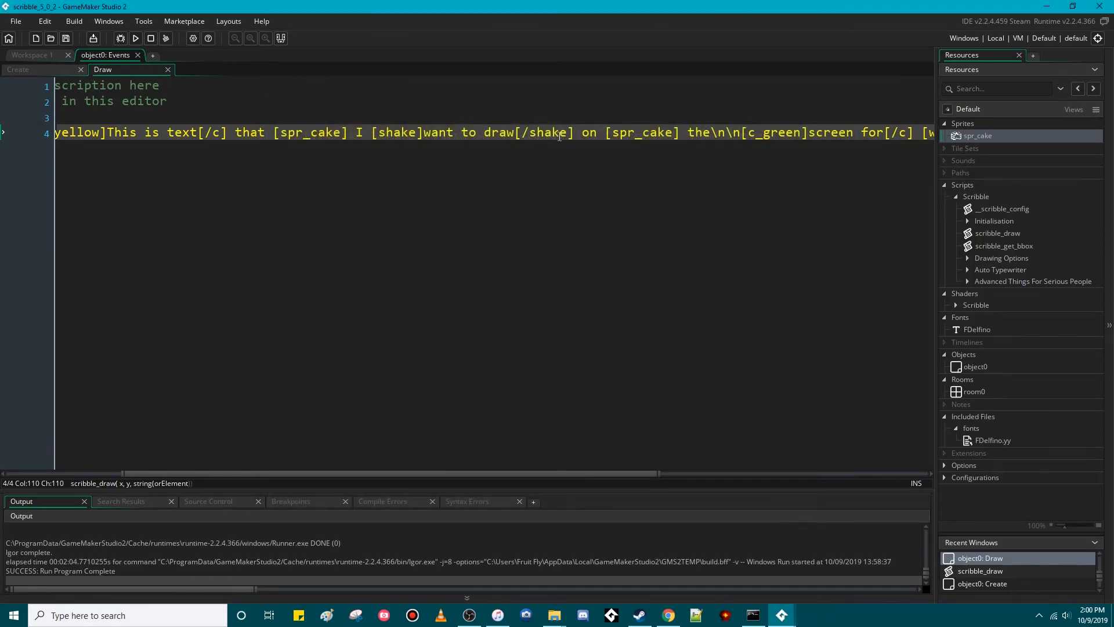
# Step: Move the cake icon from 'on' to after 'want to', add one after 'demonstration', and run
pyautogui.doubleClick(641, 132)
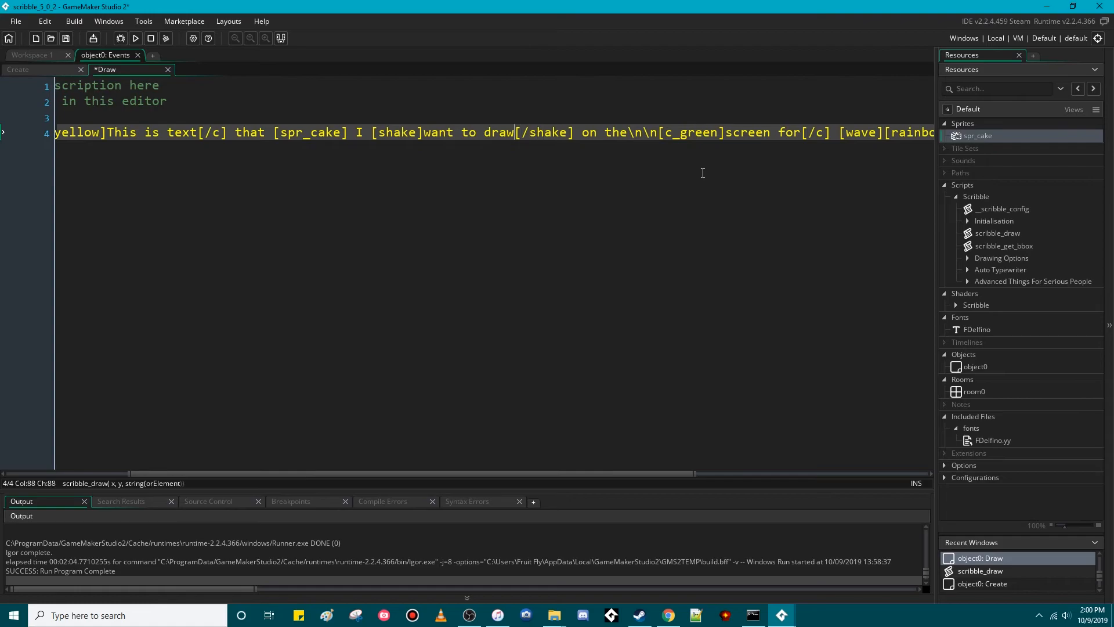
pyautogui.write('[spr_cake]')
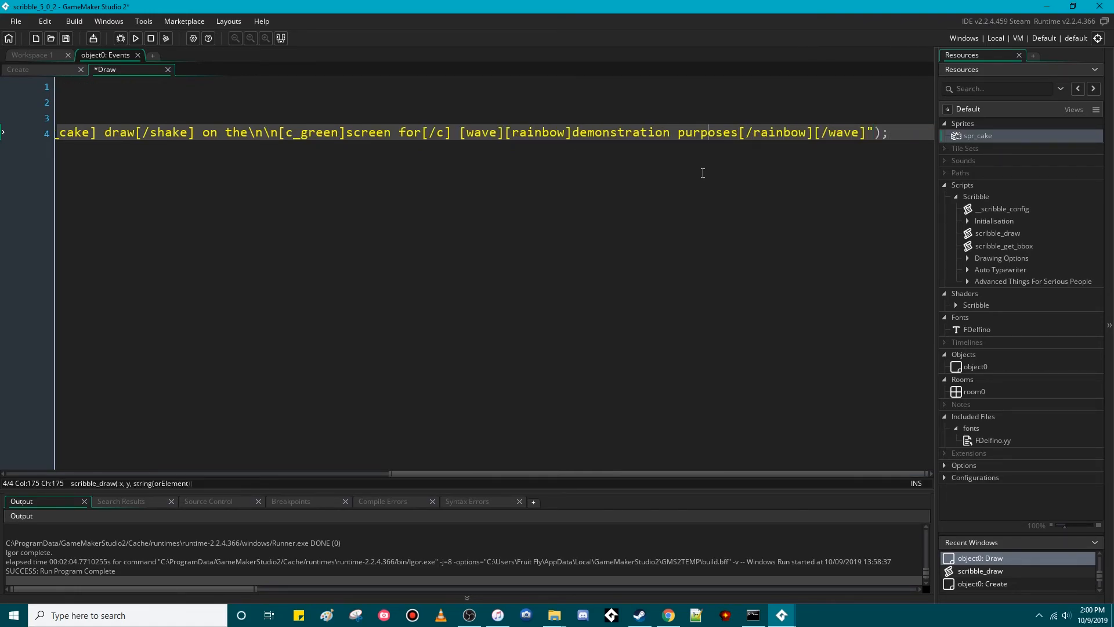
pyautogui.write('[spr_cake]')
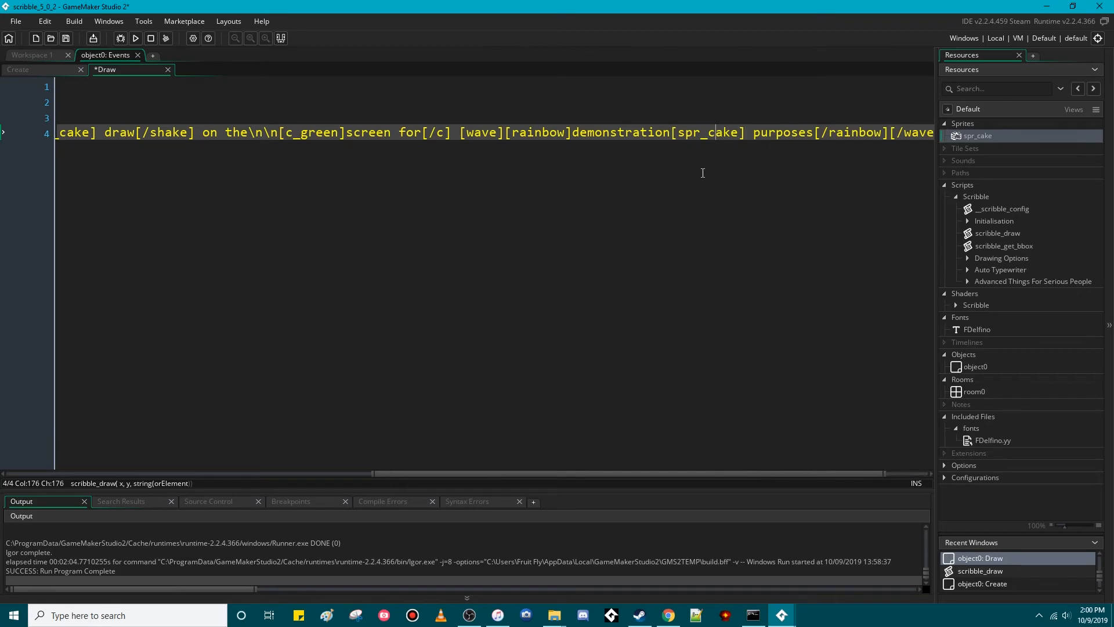
pyautogui.click(135, 38)
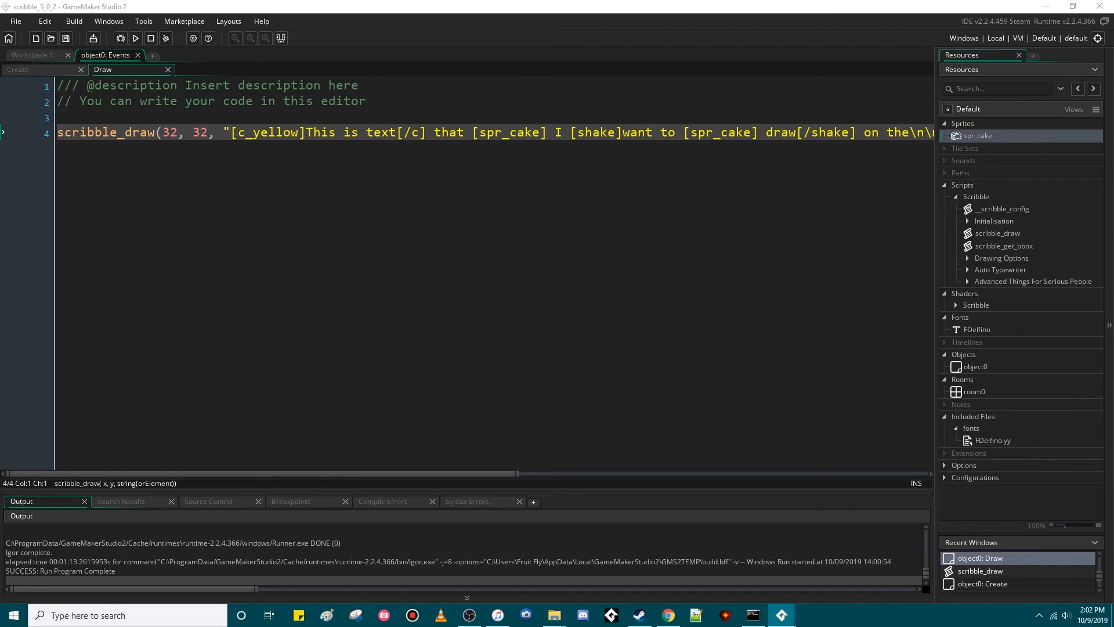
pyautogui.click(134, 39)
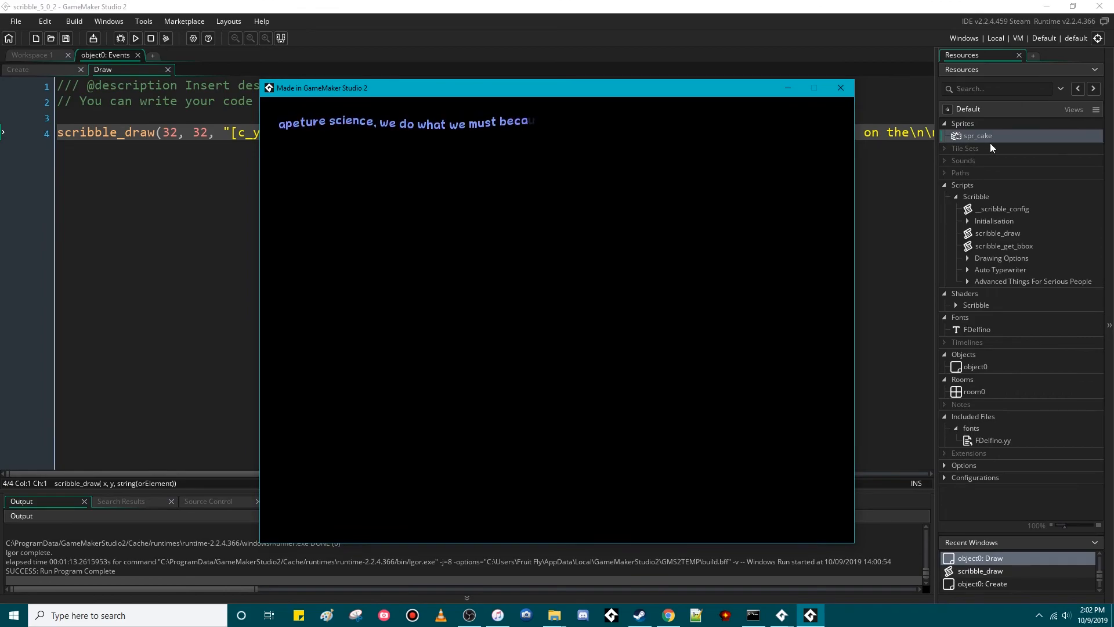